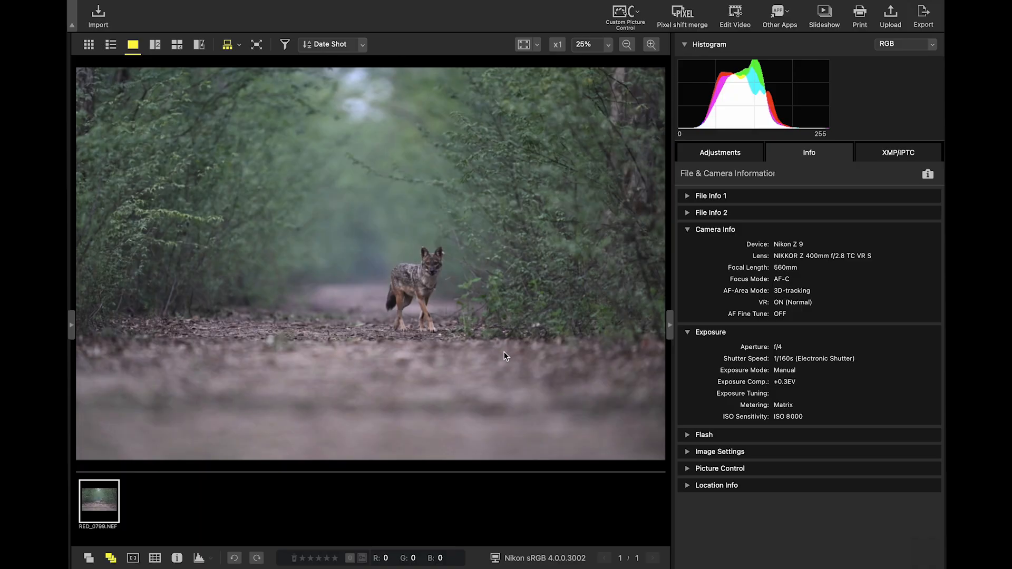
mouse_move(549, 330)
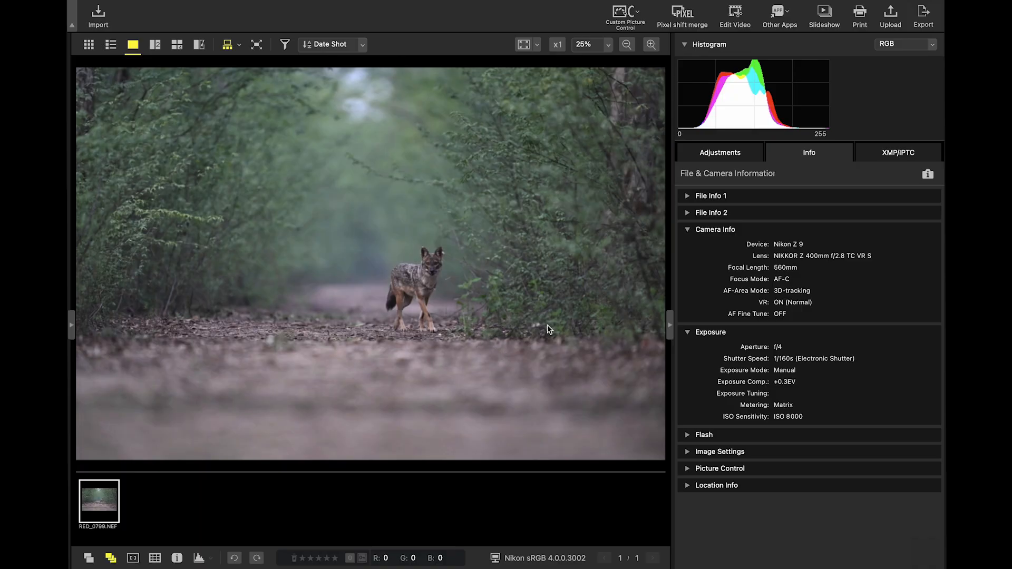
mouse_move(760, 254)
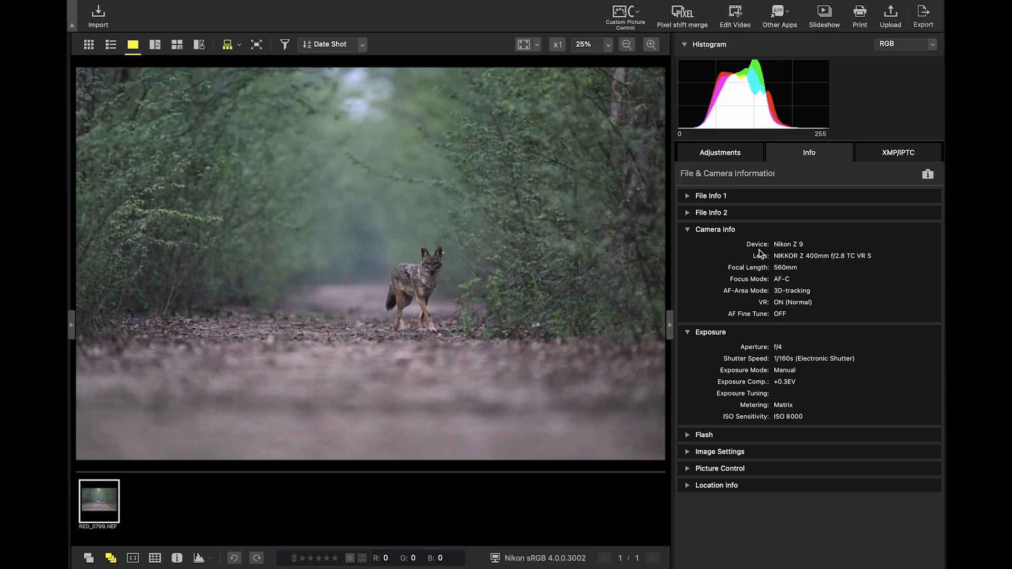
mouse_move(804, 252)
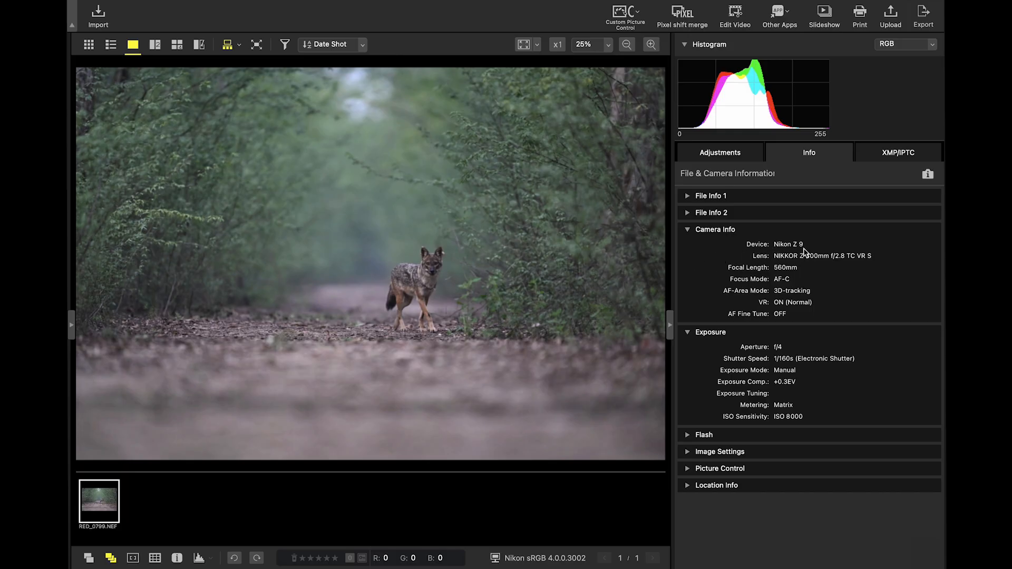
mouse_move(816, 268)
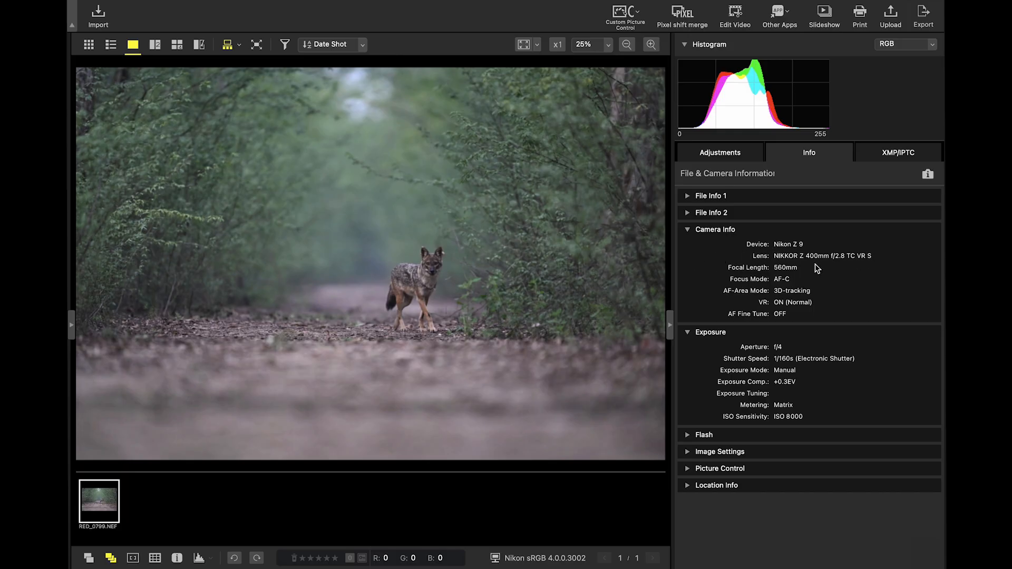
mouse_move(799, 350)
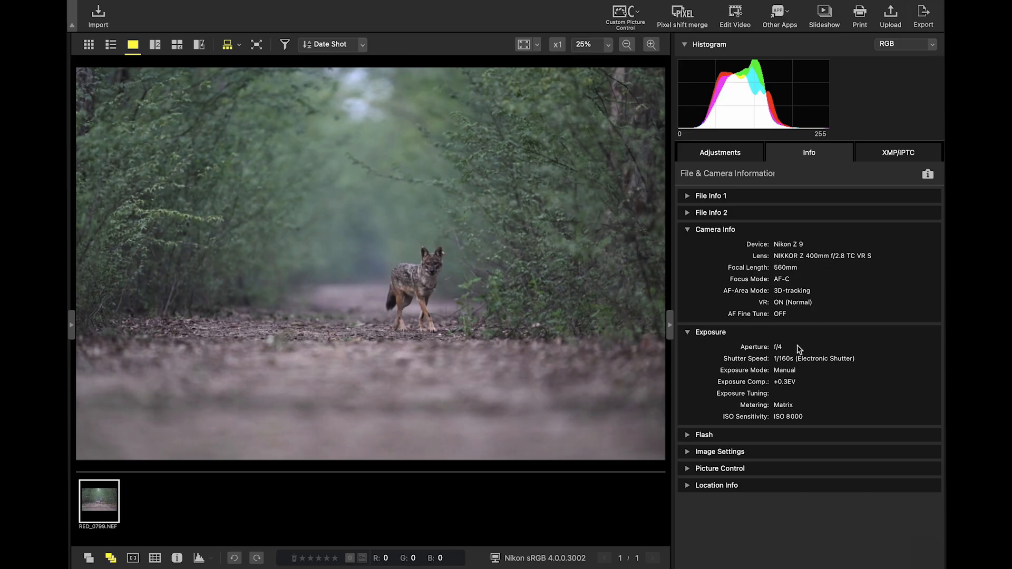
mouse_move(789, 353)
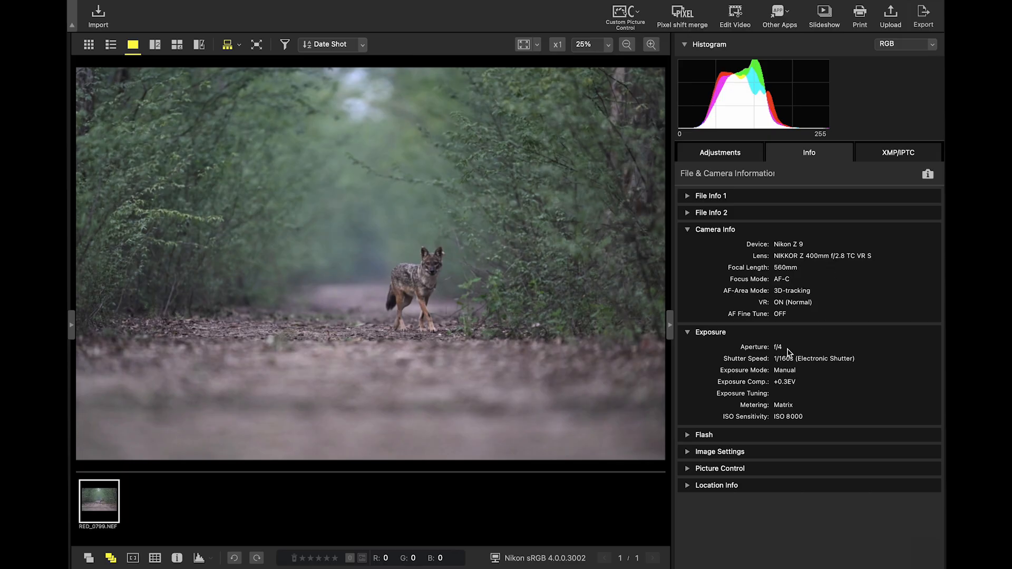
mouse_move(792, 354)
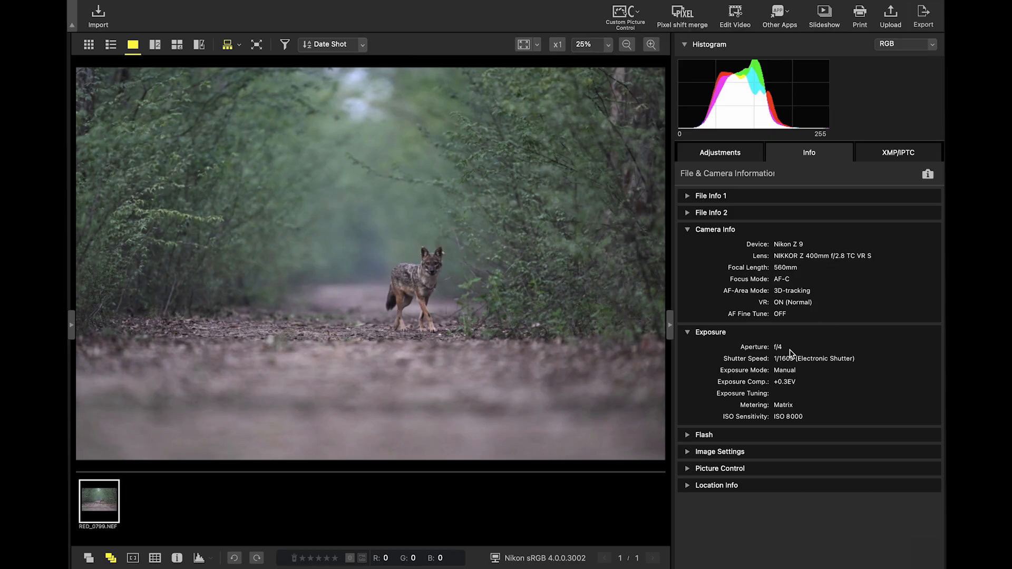
mouse_move(829, 374)
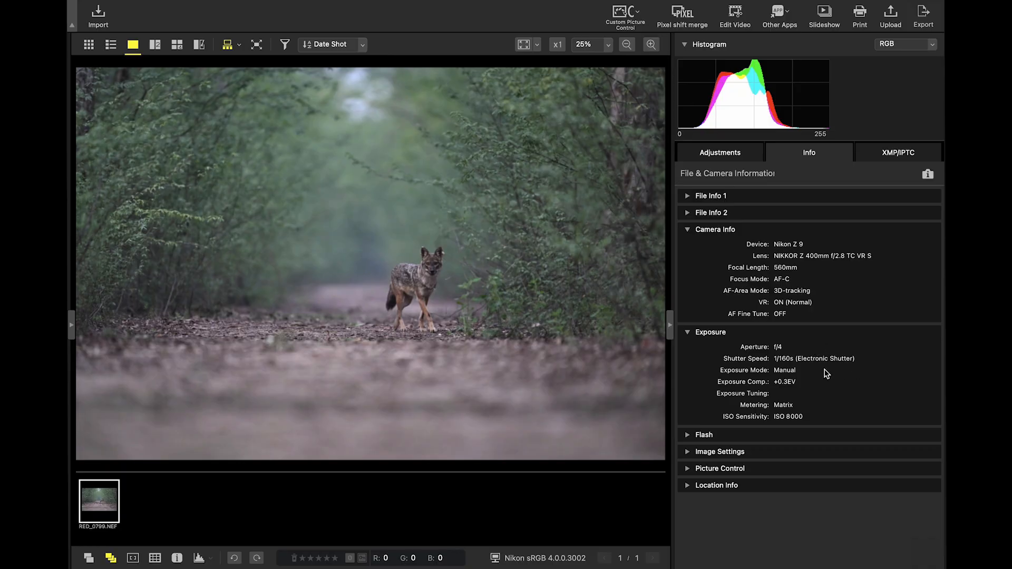
mouse_move(795, 370)
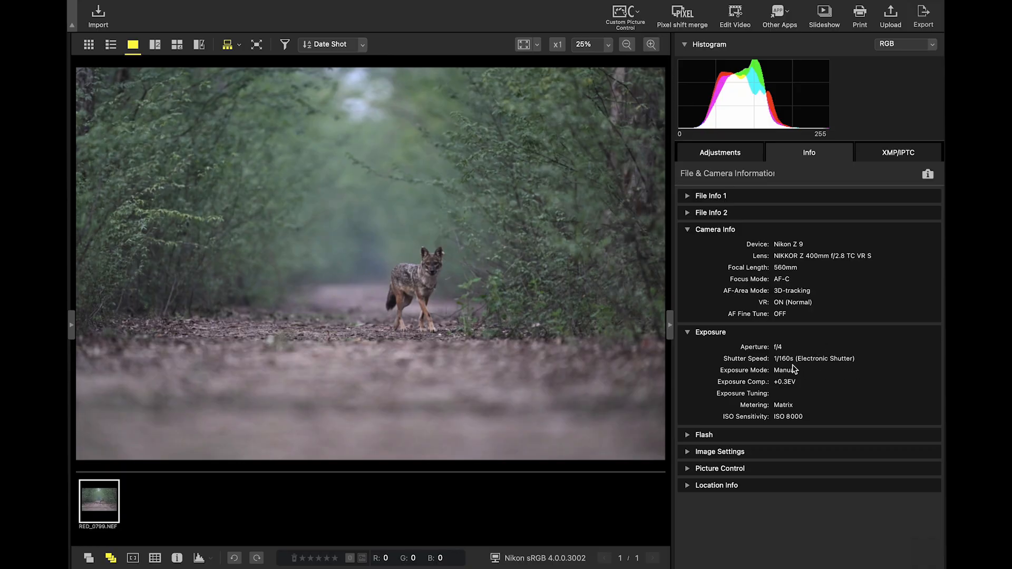
mouse_move(791, 369)
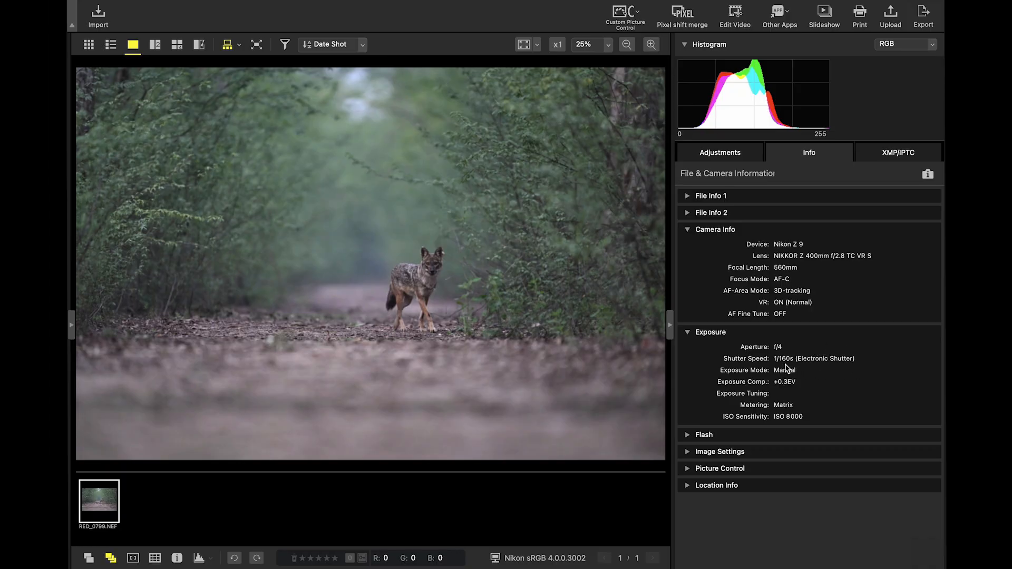
mouse_move(818, 376)
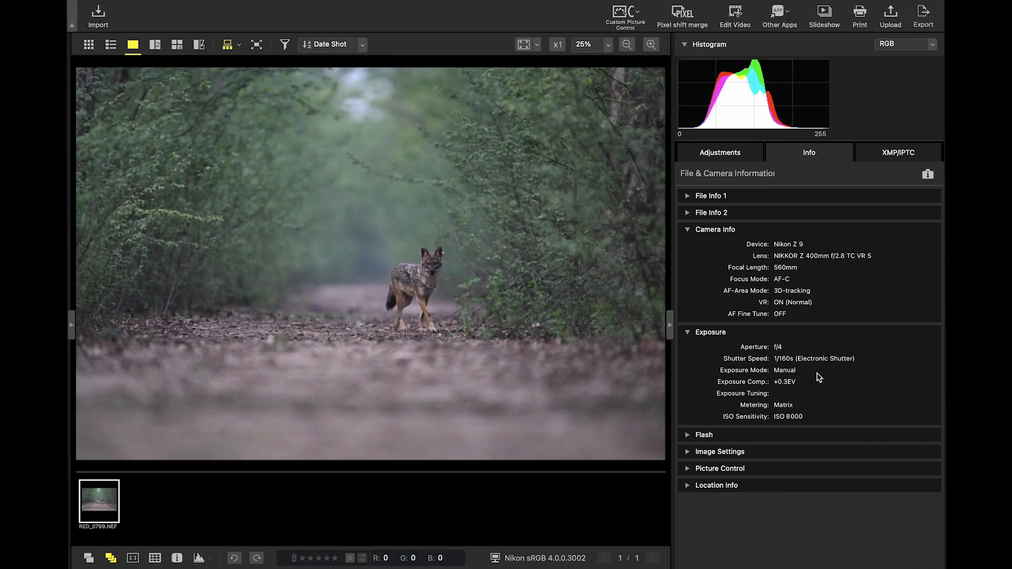
mouse_move(784, 429)
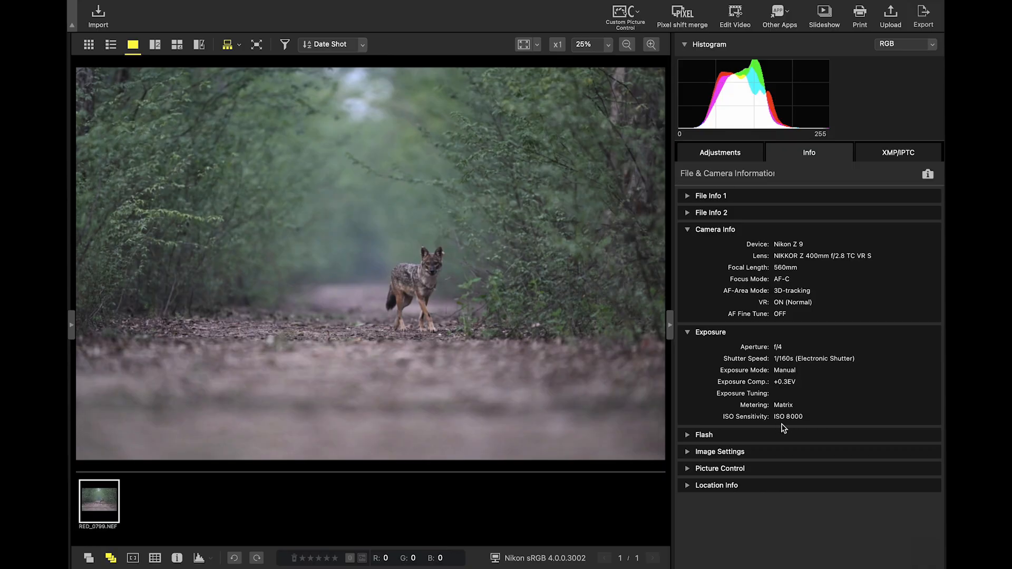
mouse_move(789, 428)
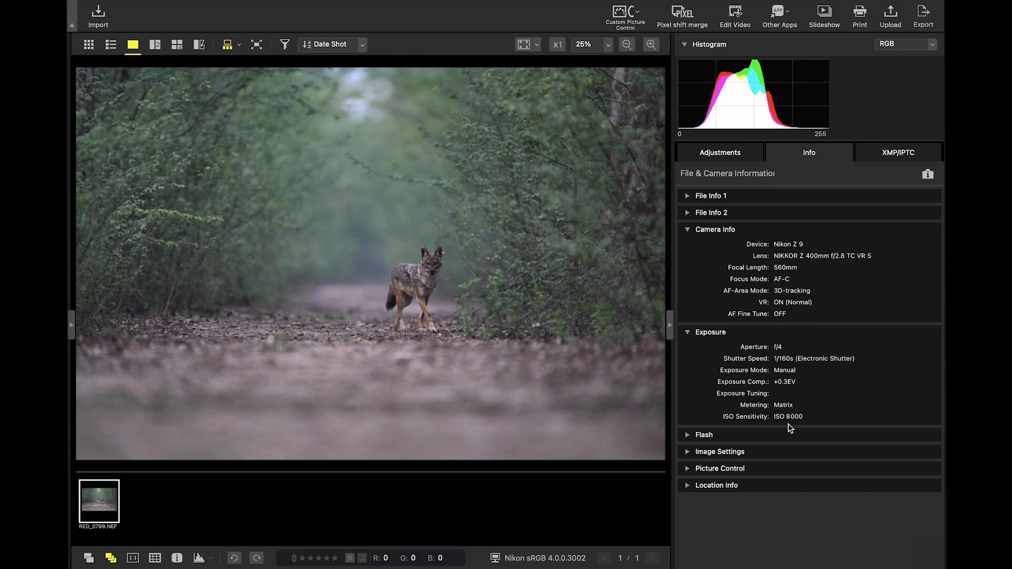
mouse_move(811, 427)
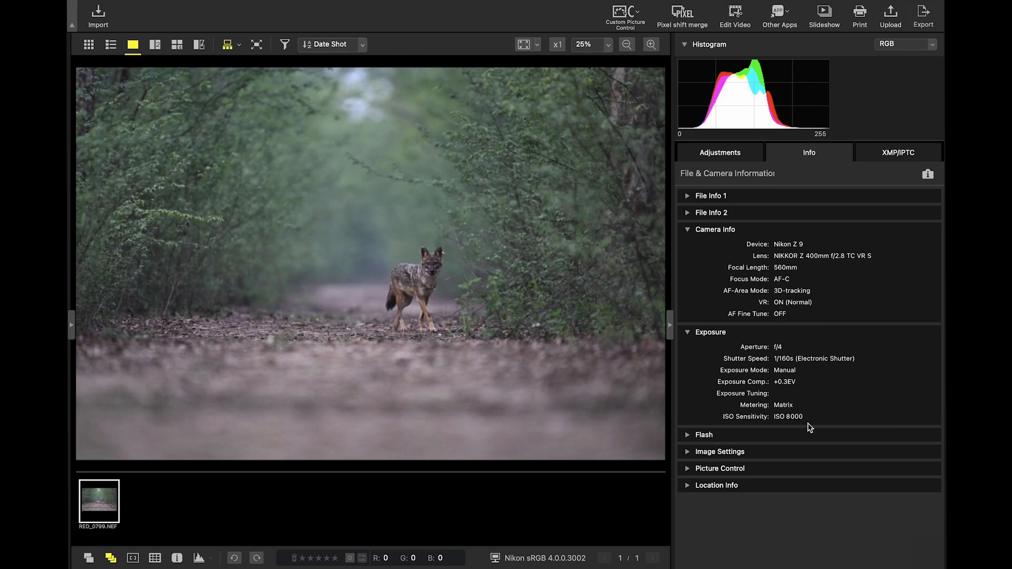
mouse_move(610, 44)
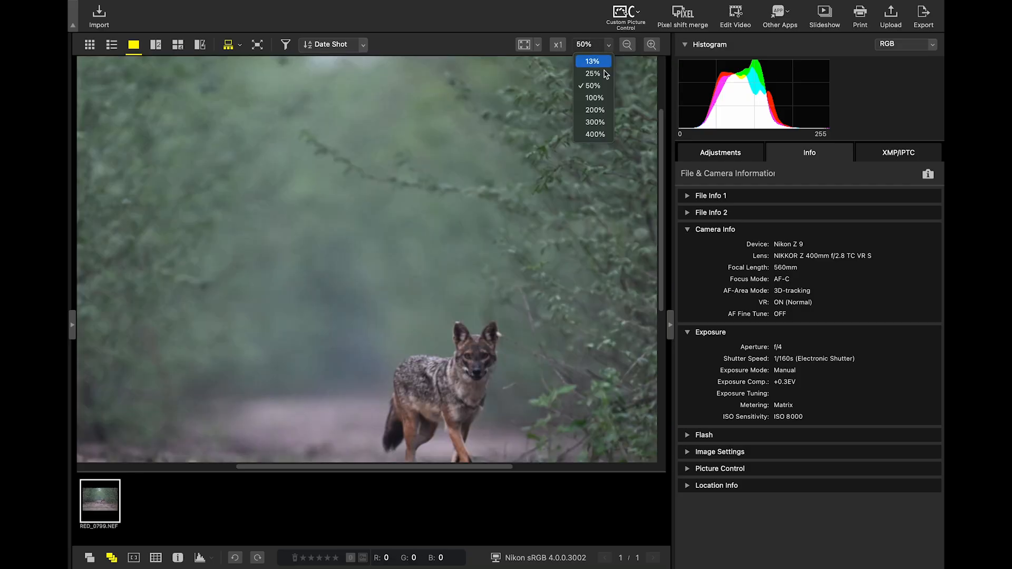
Magnify the jackal's face to 200% to check noise, then move to DxO PureRAW 5.
left_click(594, 110)
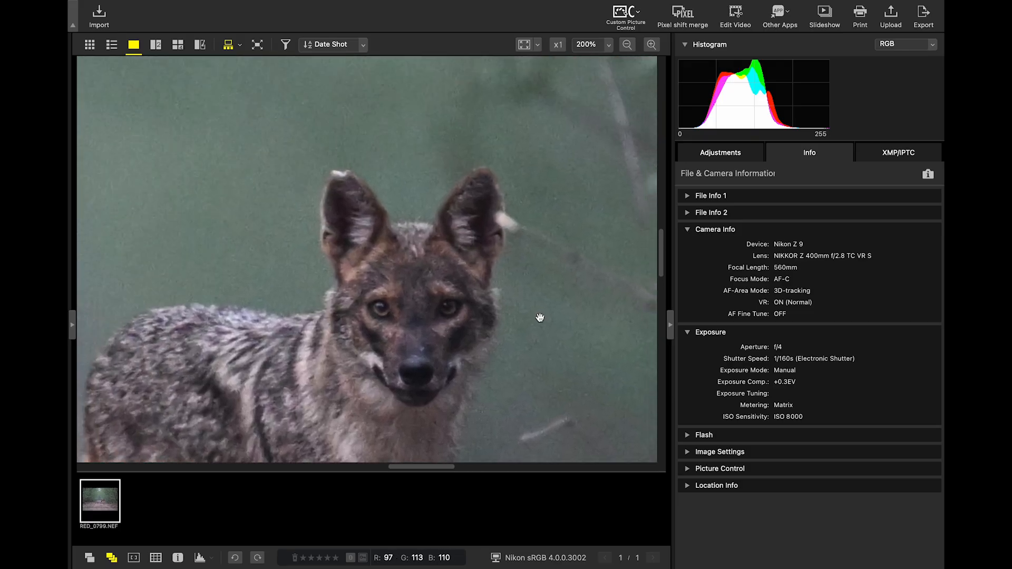
left_click(589, 44)
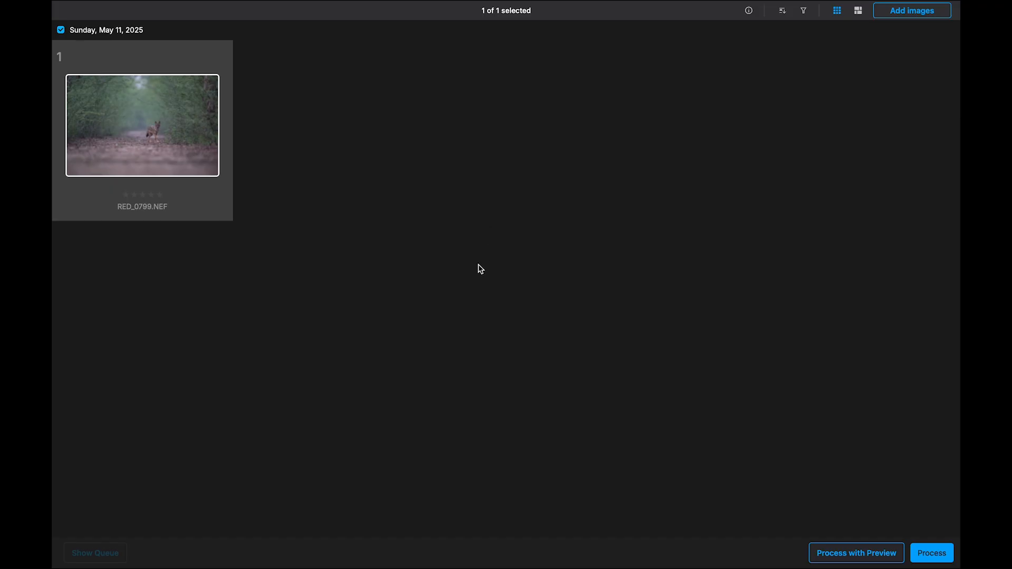
mouse_move(371, 221)
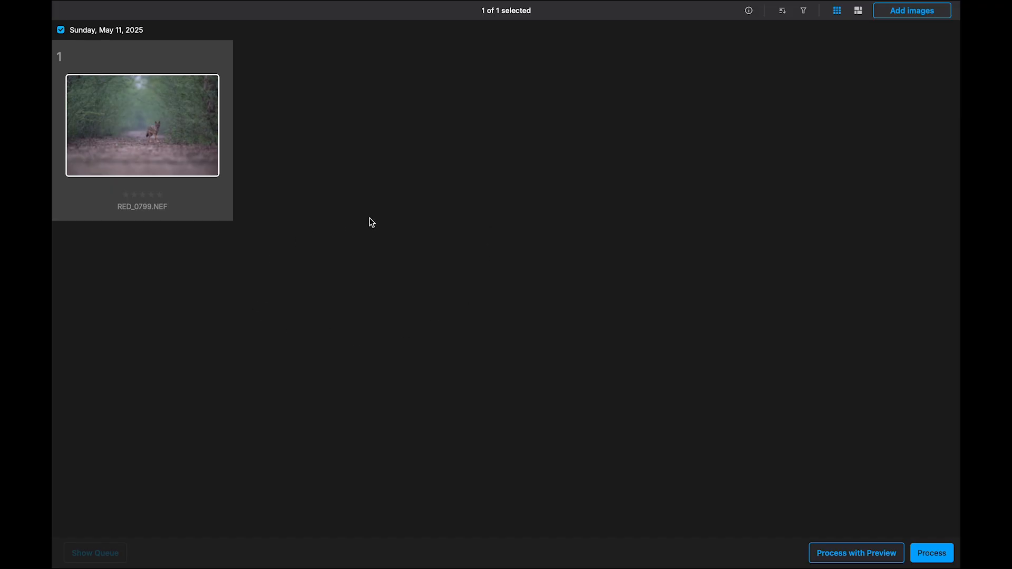
mouse_move(317, 292)
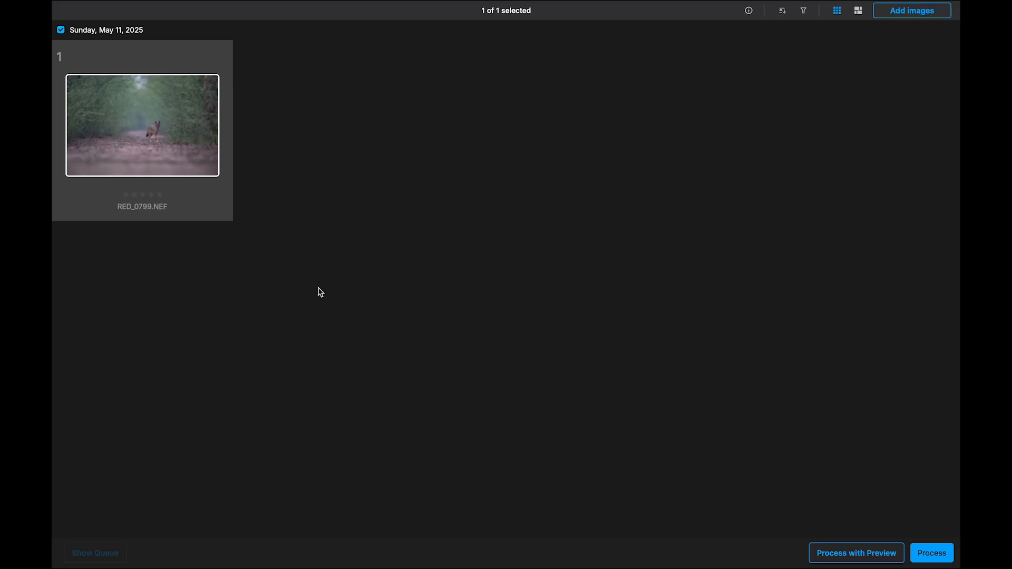
mouse_move(402, 307)
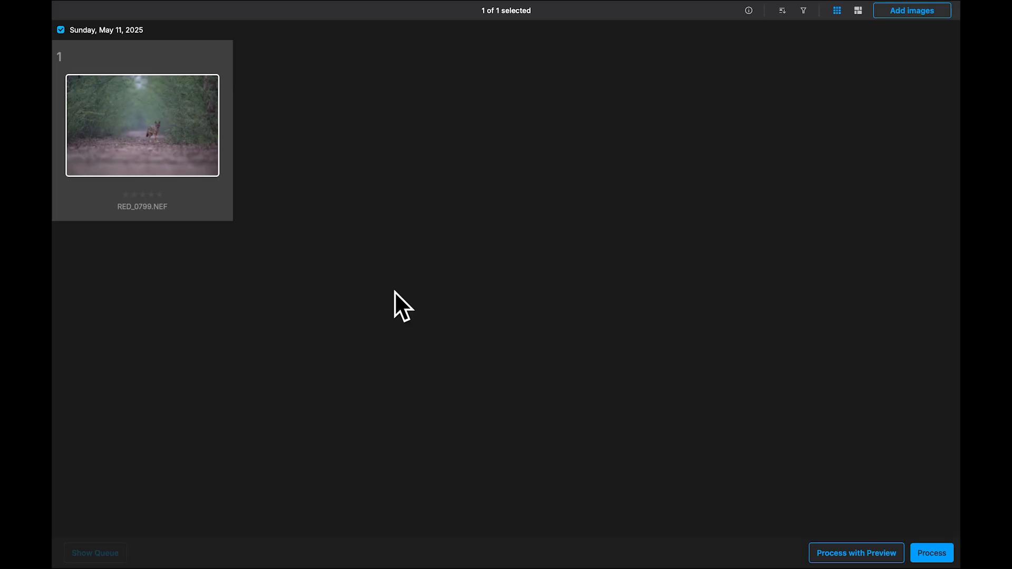
mouse_move(874, 529)
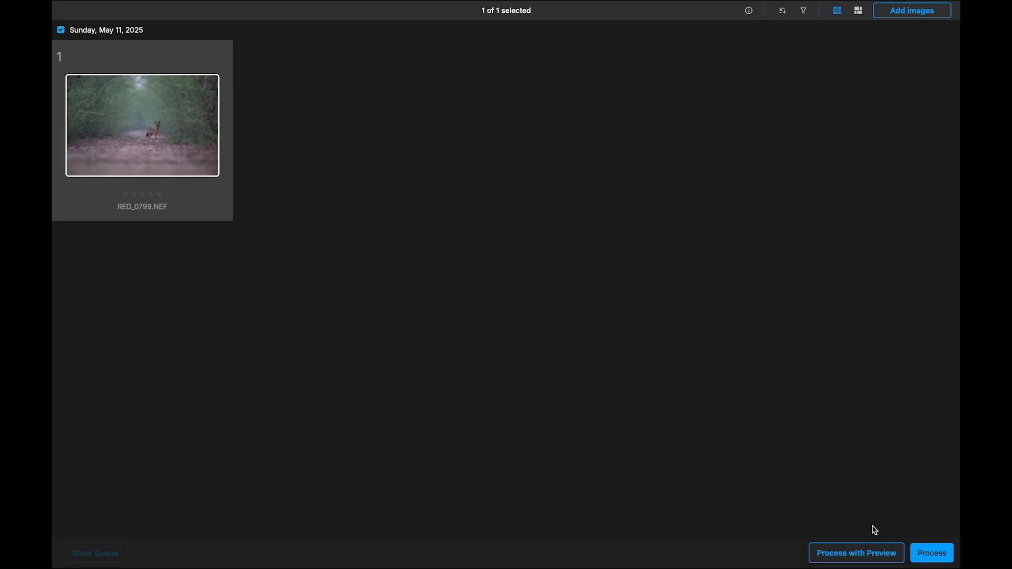
mouse_move(856, 554)
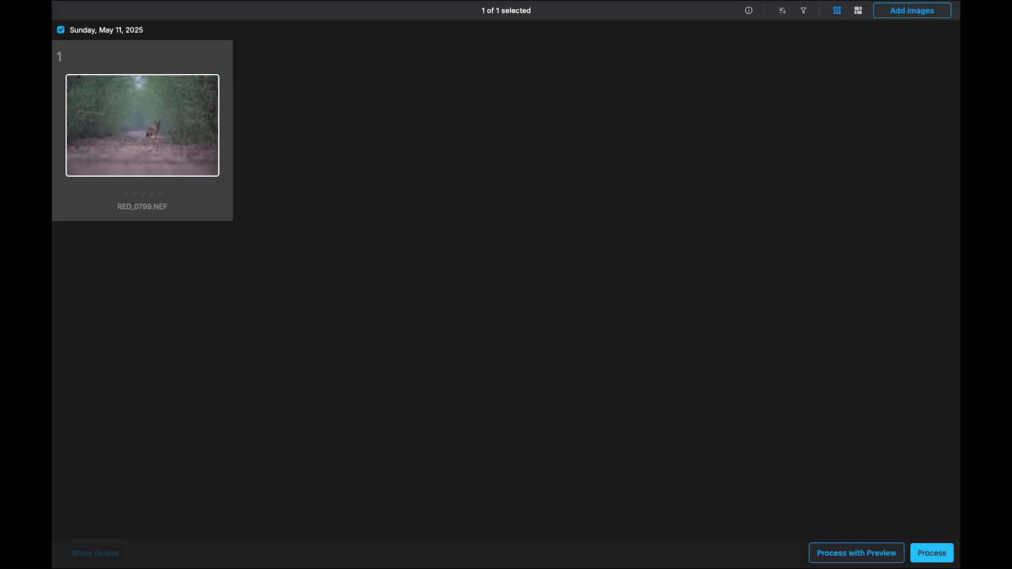
Bring up the Process Settings to choose the DeepPRIME XD2s/XD - DNG preset.
left_click(931, 553)
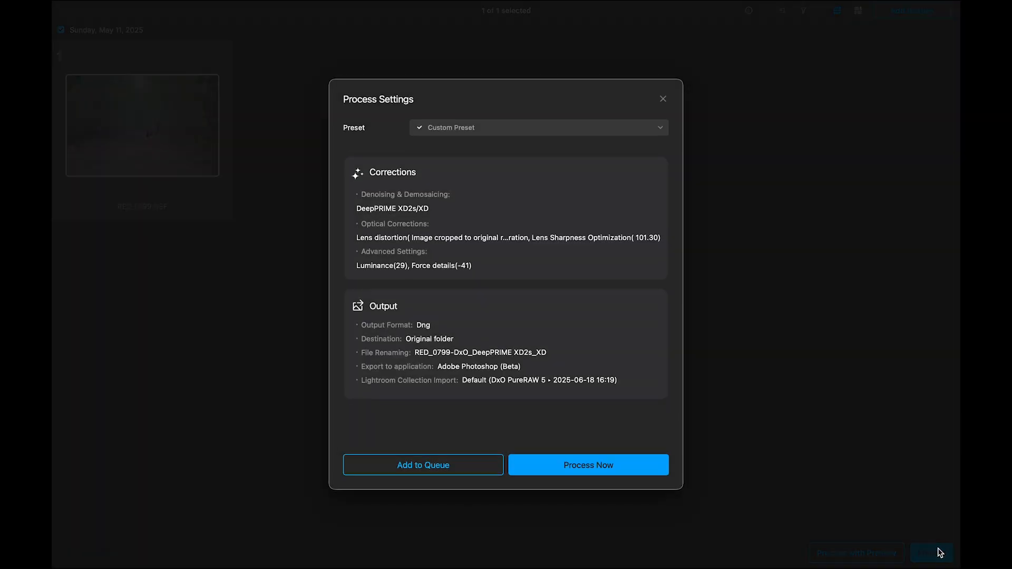
mouse_move(679, 211)
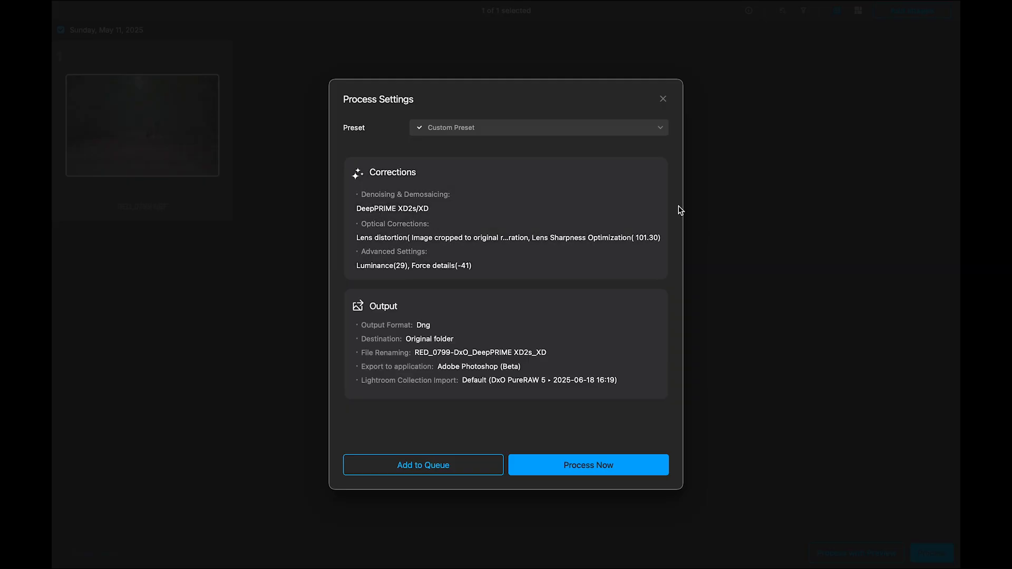
mouse_move(657, 378)
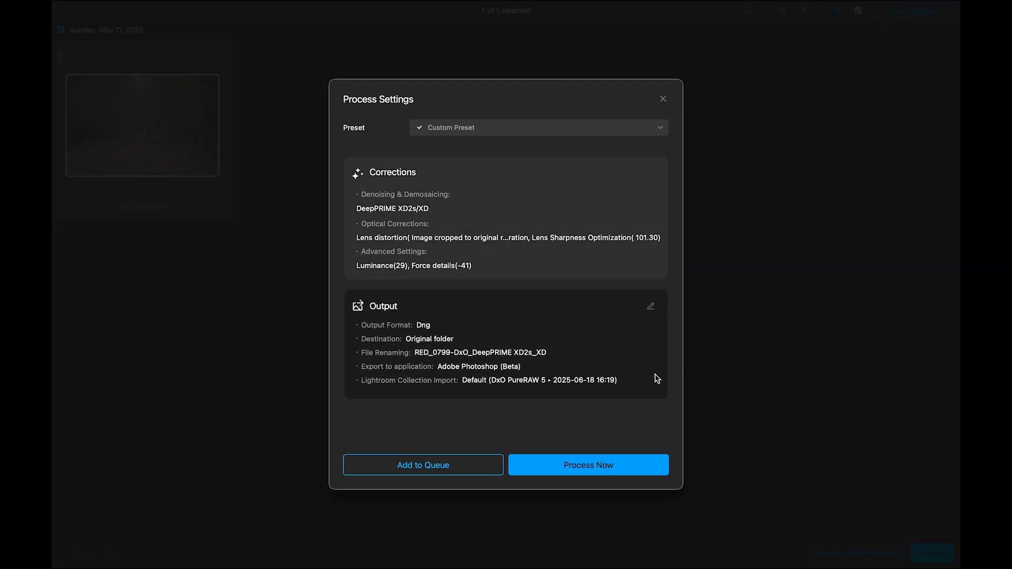
mouse_move(709, 246)
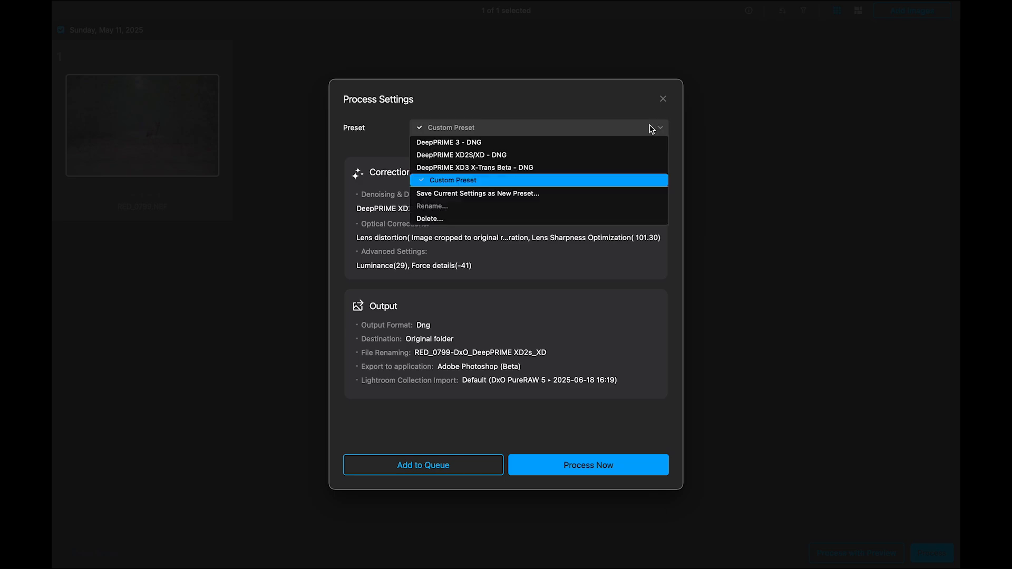
mouse_move(510, 143)
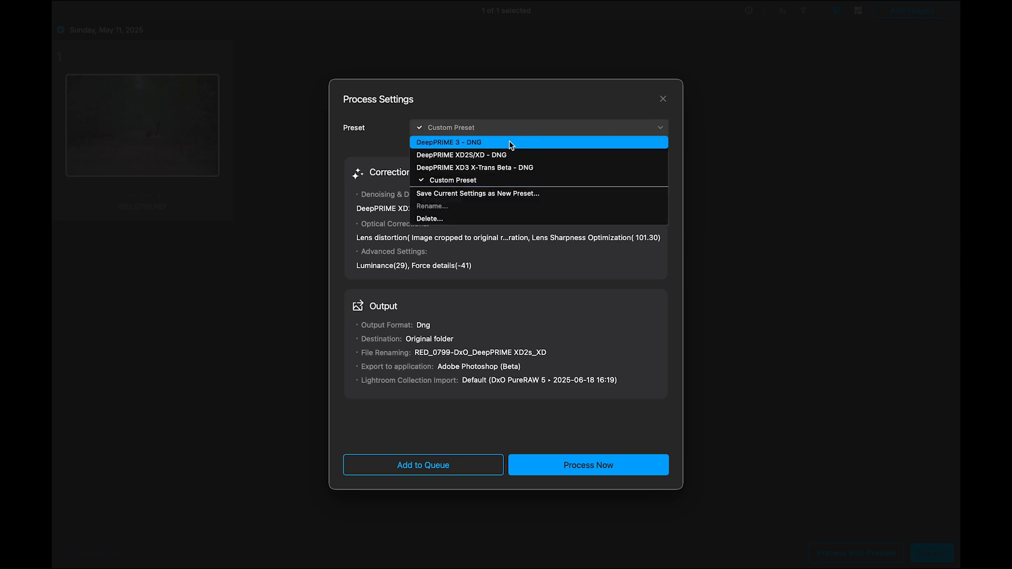
mouse_move(486, 148)
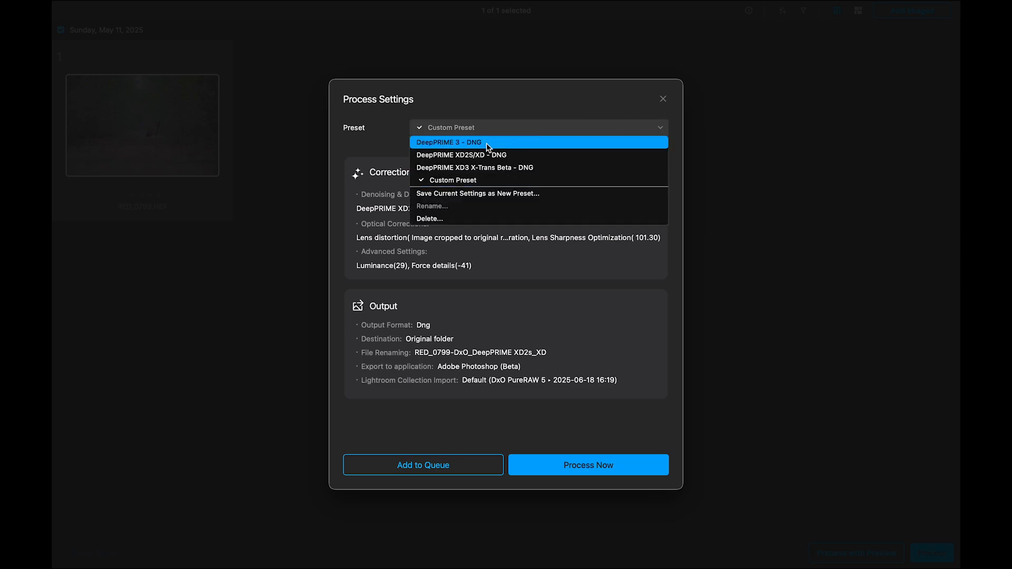
mouse_move(503, 144)
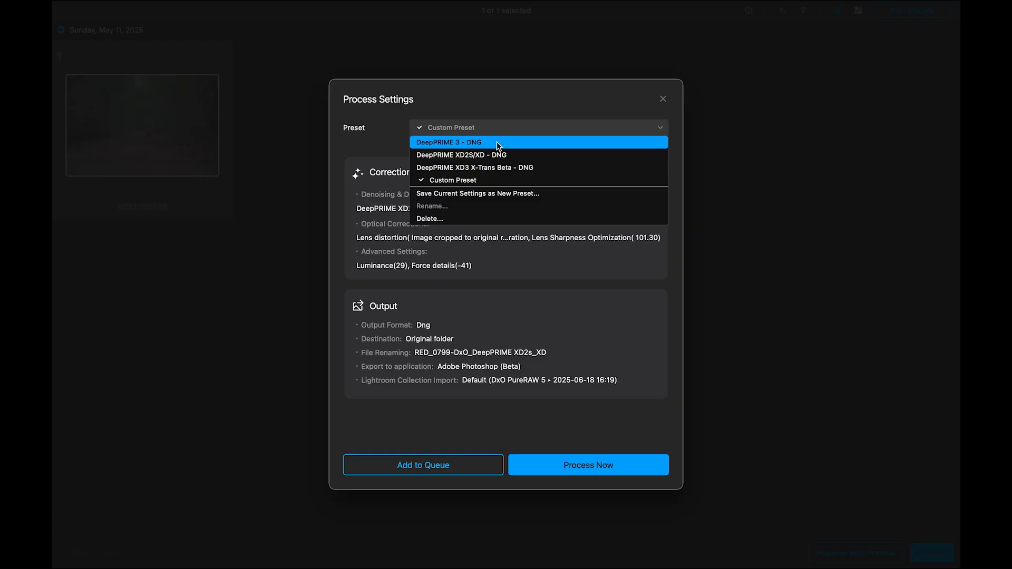
mouse_move(513, 155)
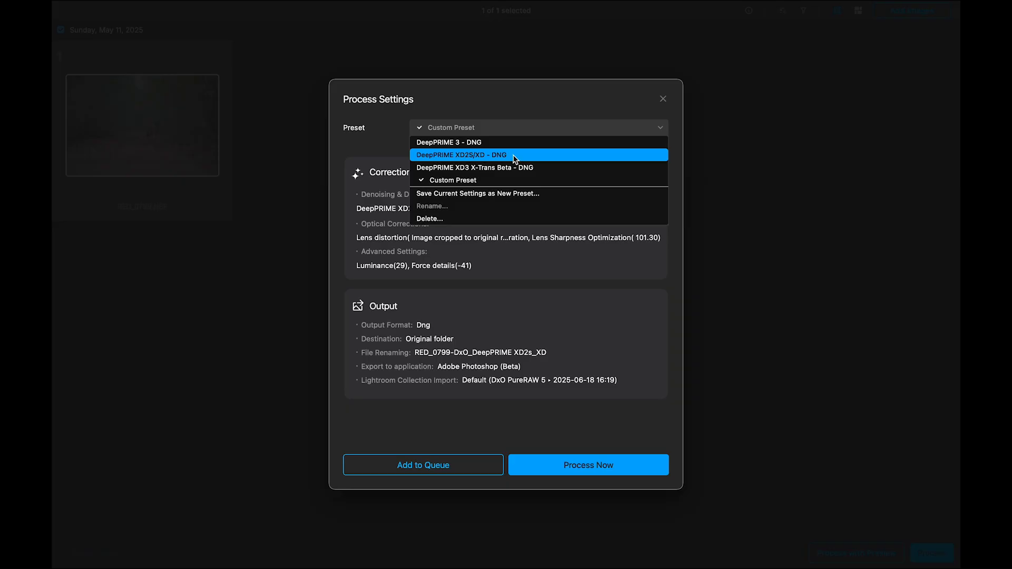
mouse_move(519, 157)
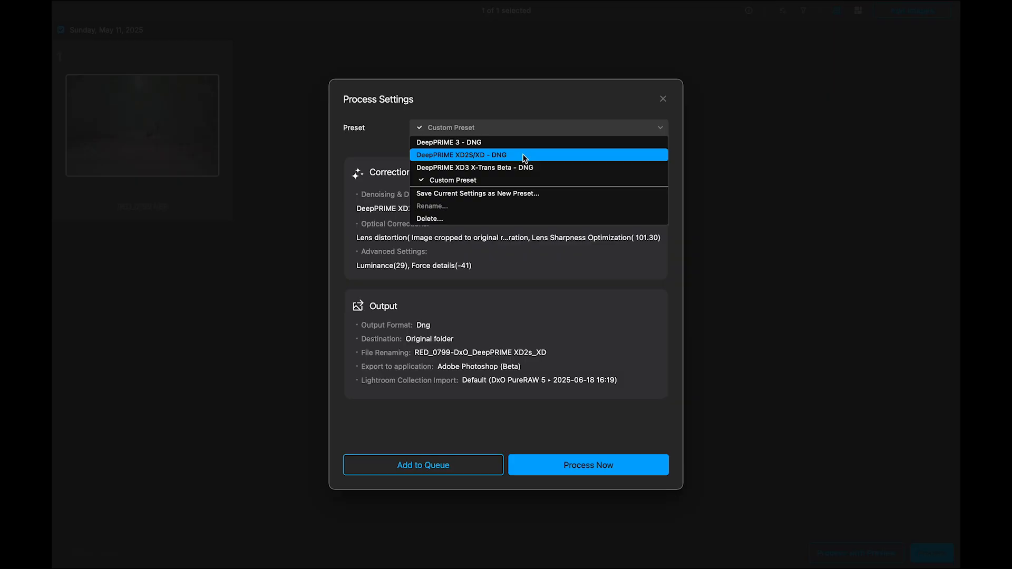
mouse_move(466, 168)
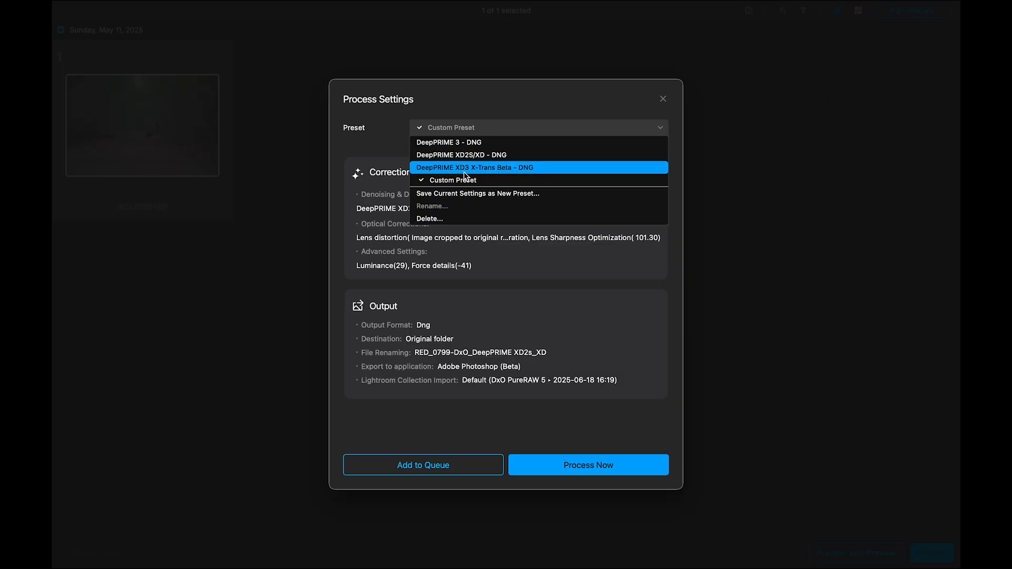
mouse_move(551, 173)
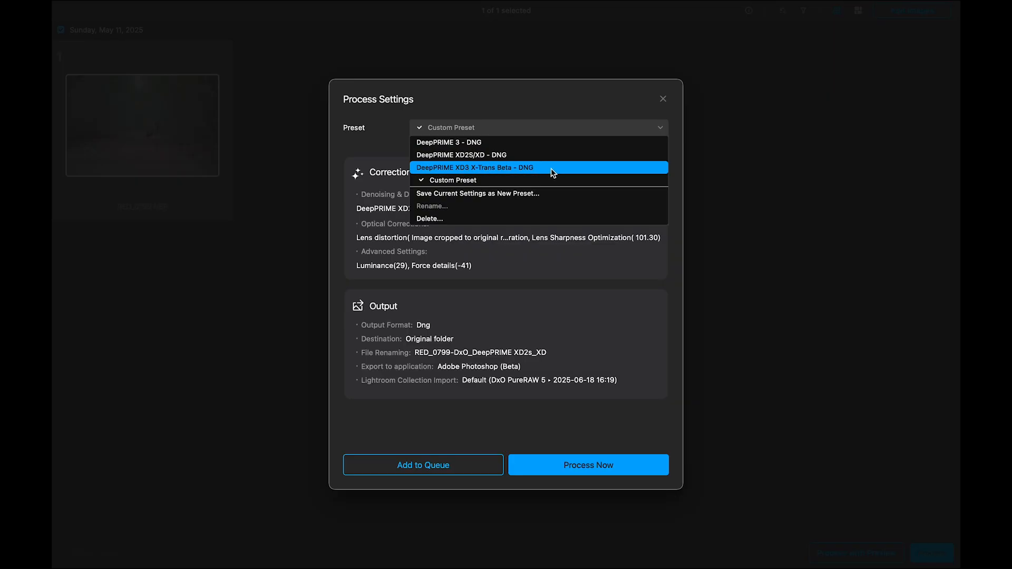
mouse_move(557, 170)
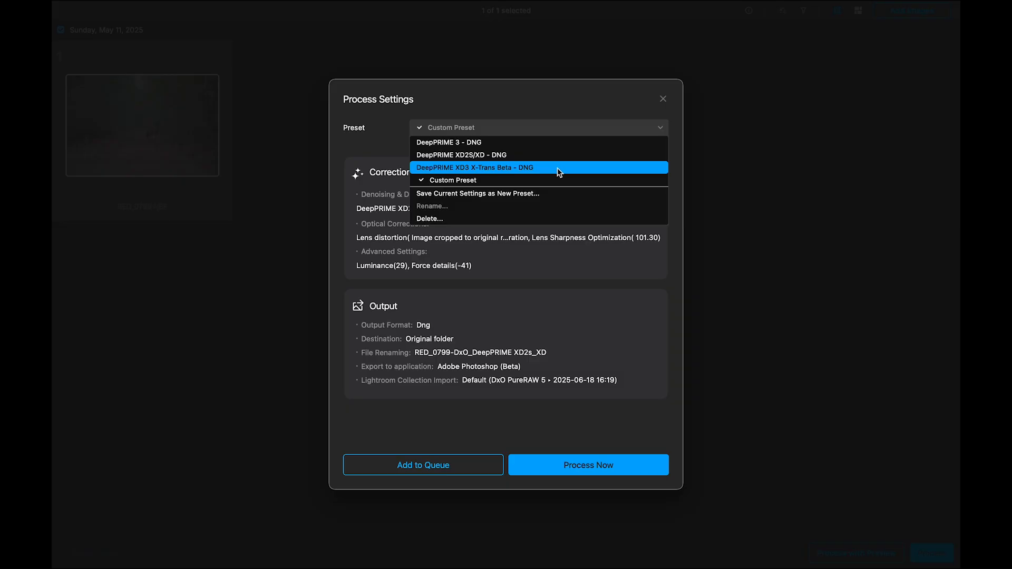
mouse_move(534, 171)
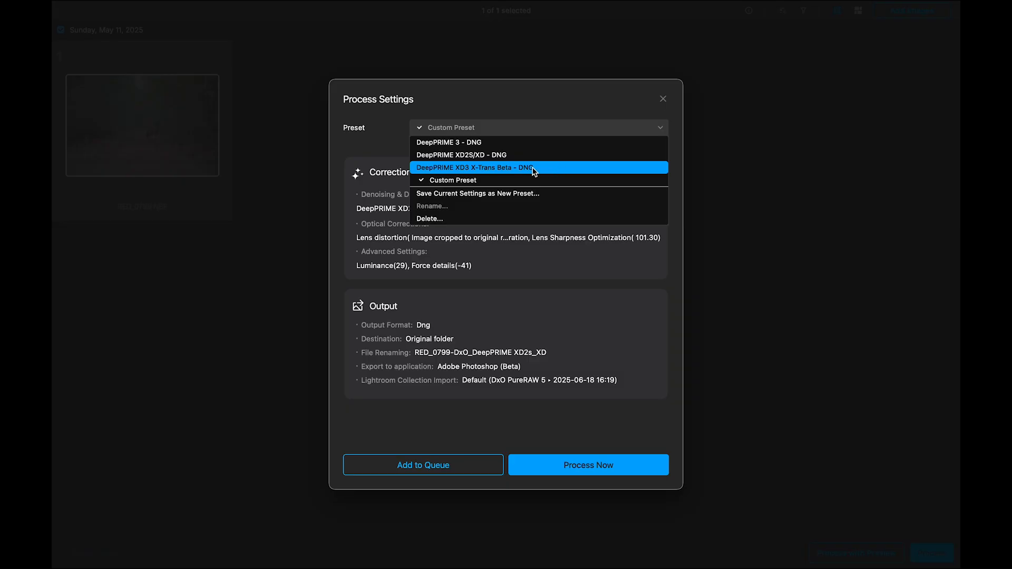
mouse_move(532, 170)
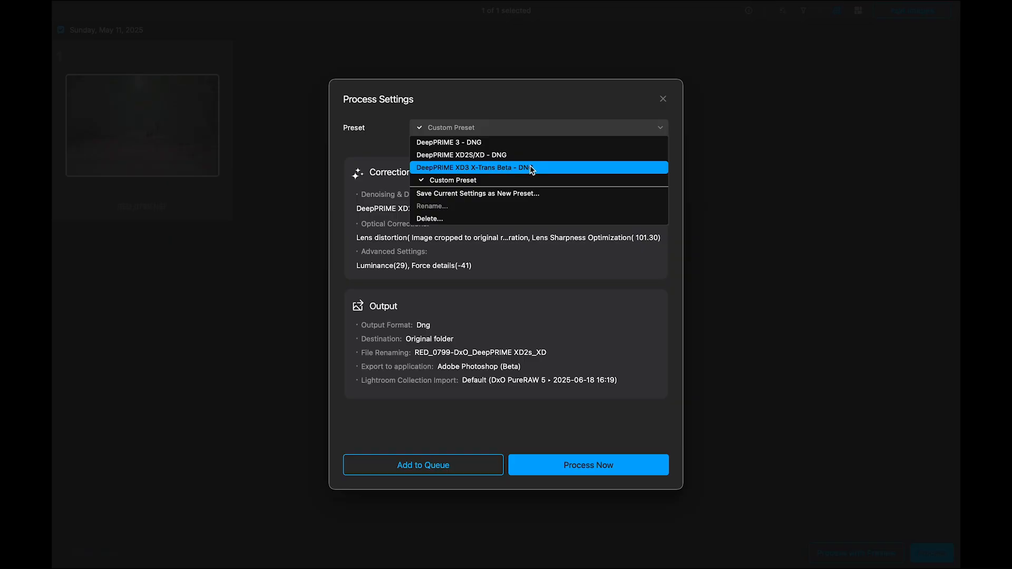
mouse_move(530, 158)
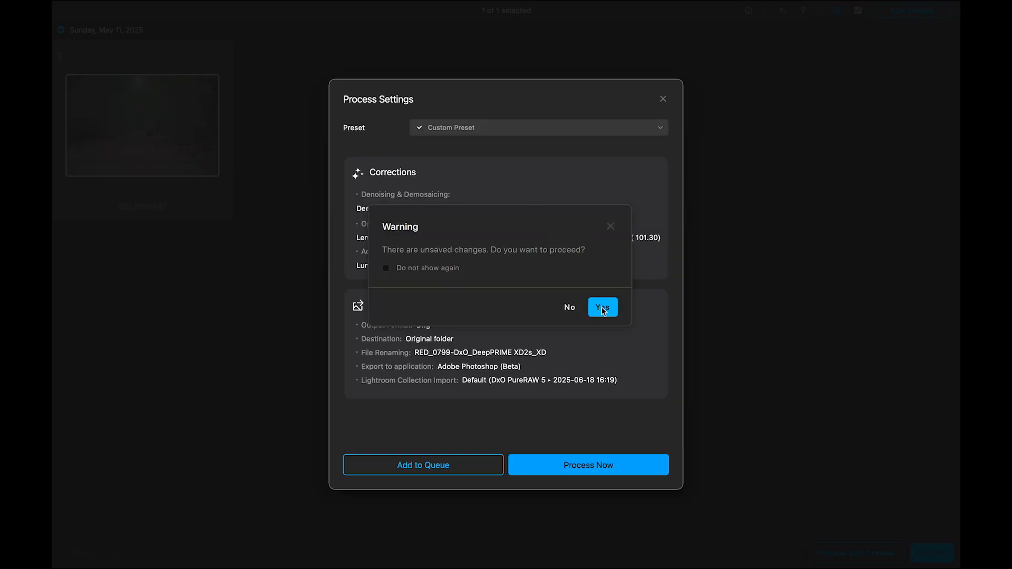
Load the preset with Force details 3 and Intensity 98.1, start saving it as a new preset but cancel.
left_click(602, 307)
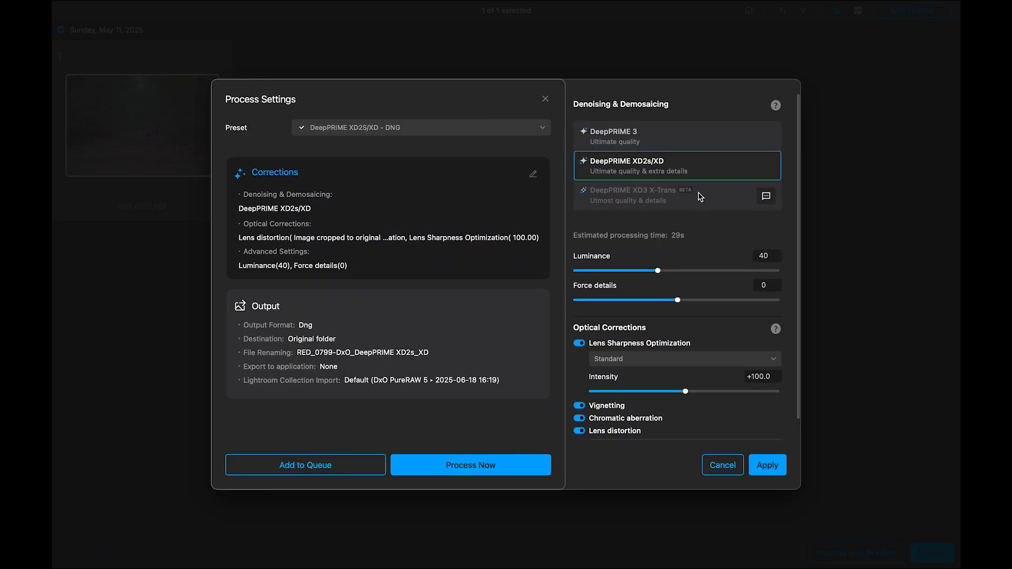
mouse_move(670, 286)
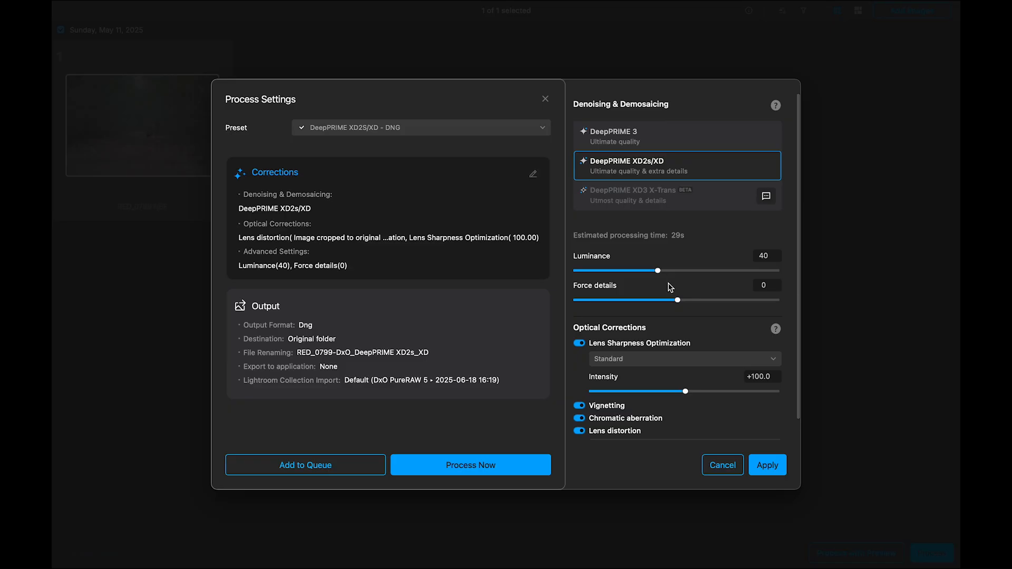
mouse_move(627, 274)
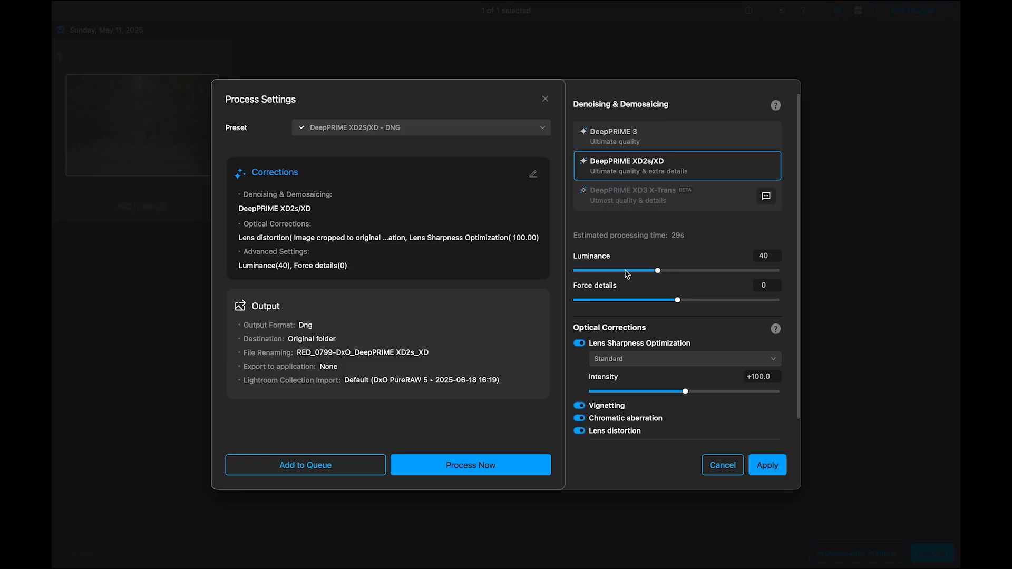
mouse_move(667, 273)
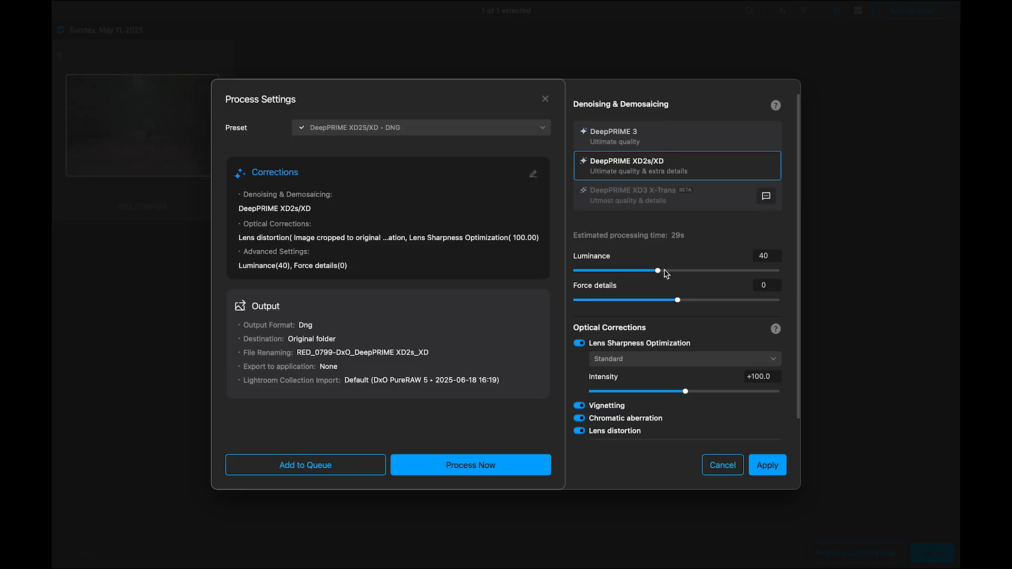
mouse_move(676, 272)
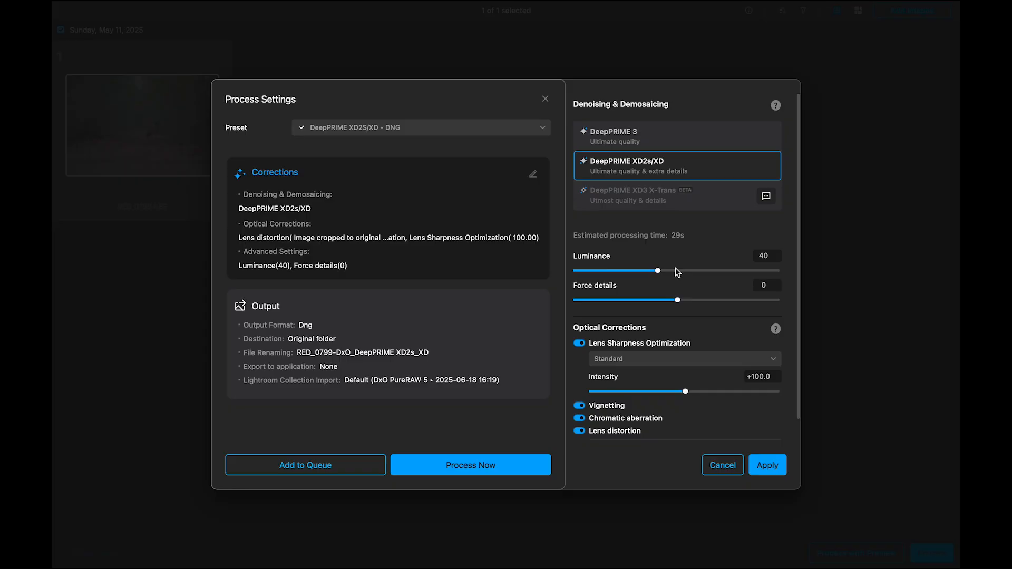
mouse_move(649, 271)
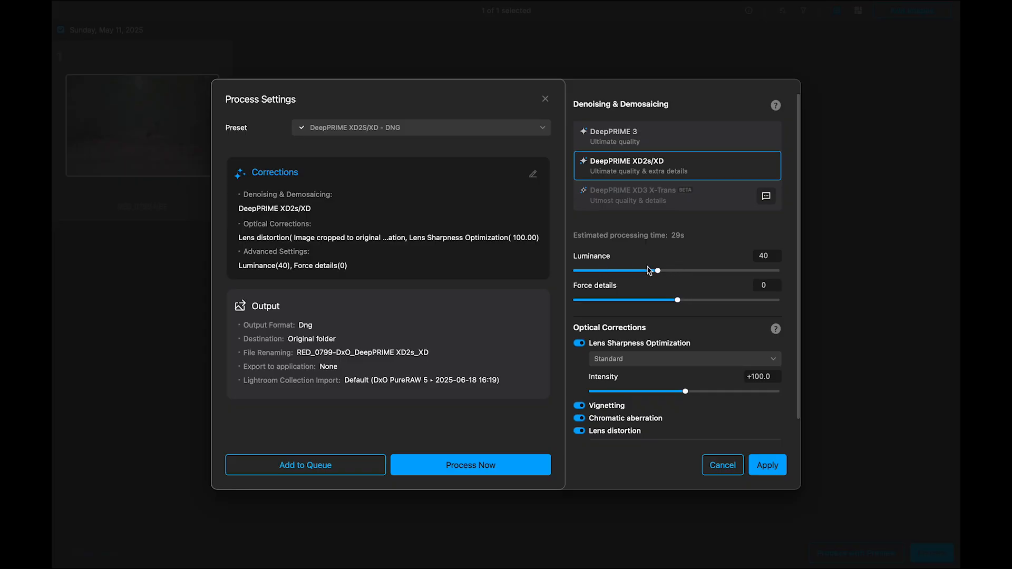
mouse_move(594, 297)
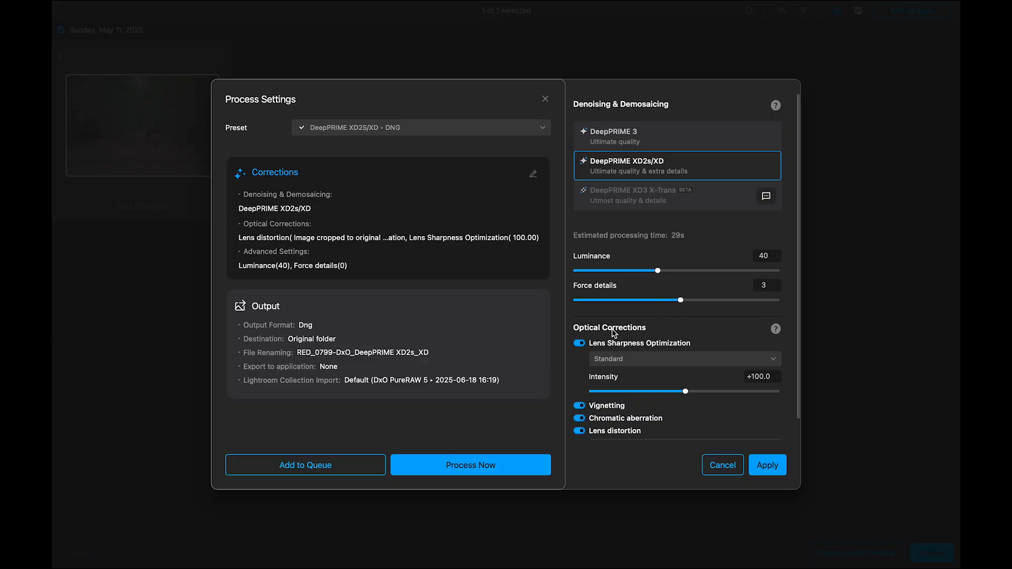
mouse_move(650, 334)
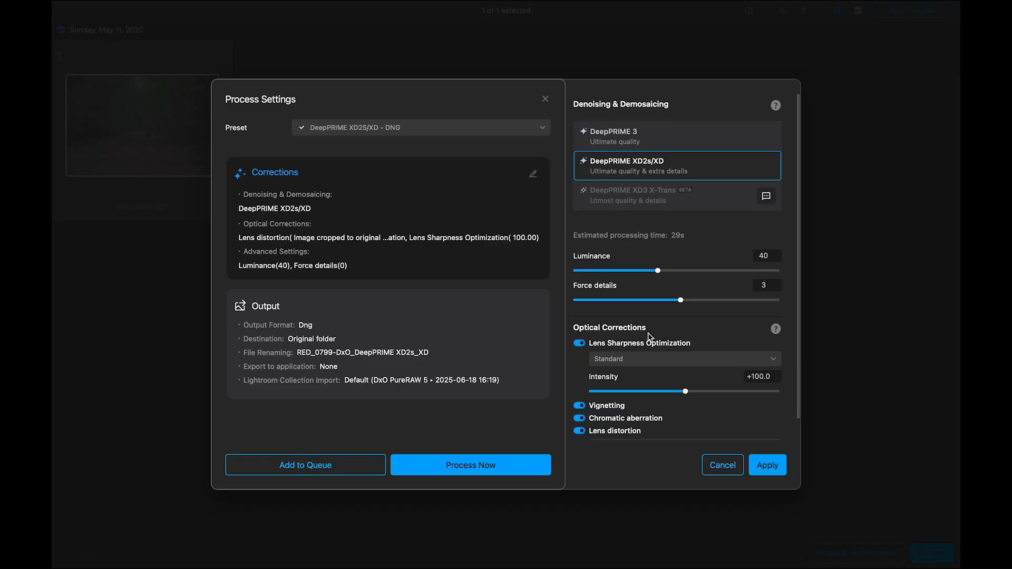
mouse_move(640, 360)
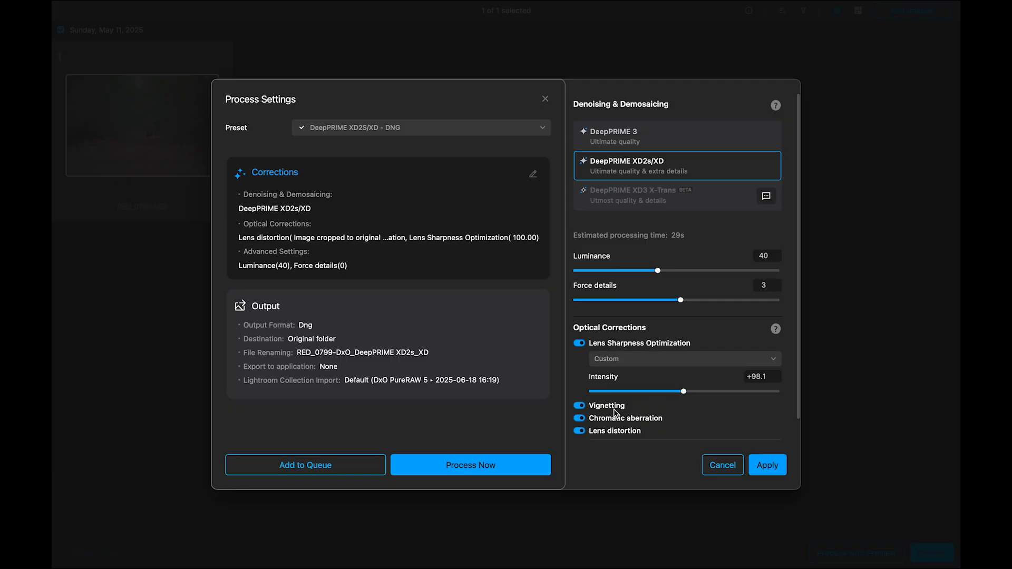
mouse_move(653, 424)
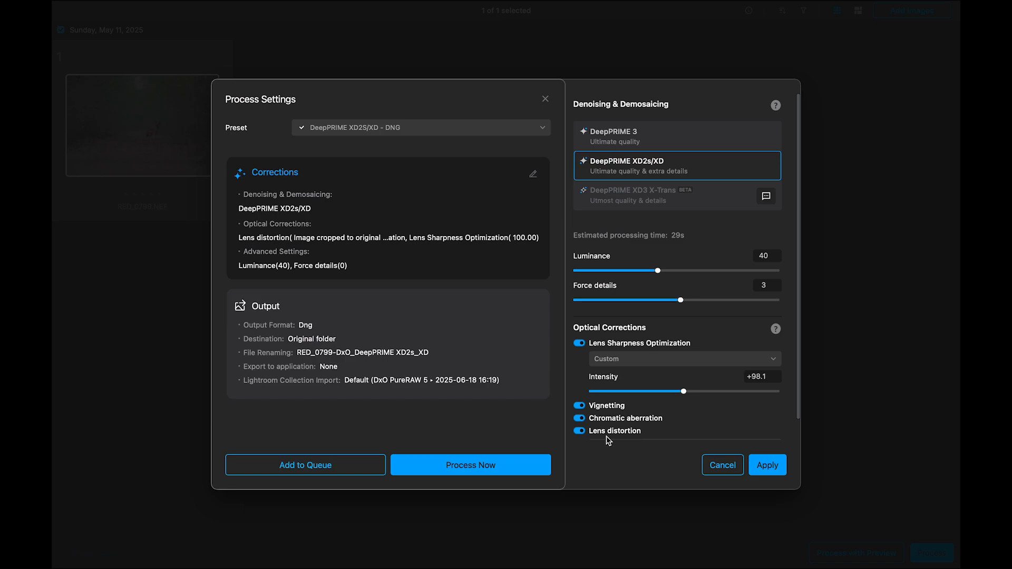
mouse_move(587, 407)
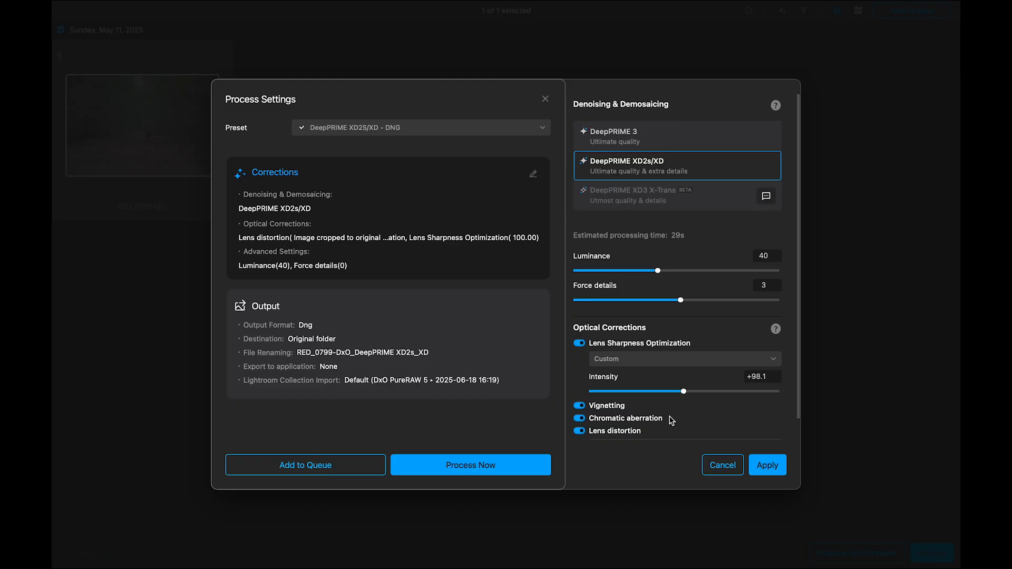
mouse_move(649, 412)
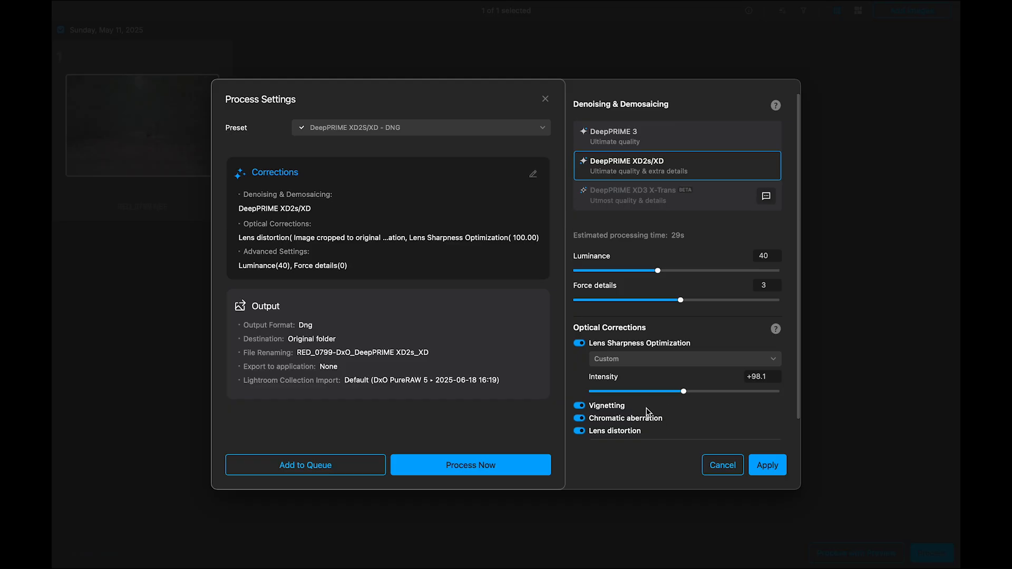
left_click(420, 128)
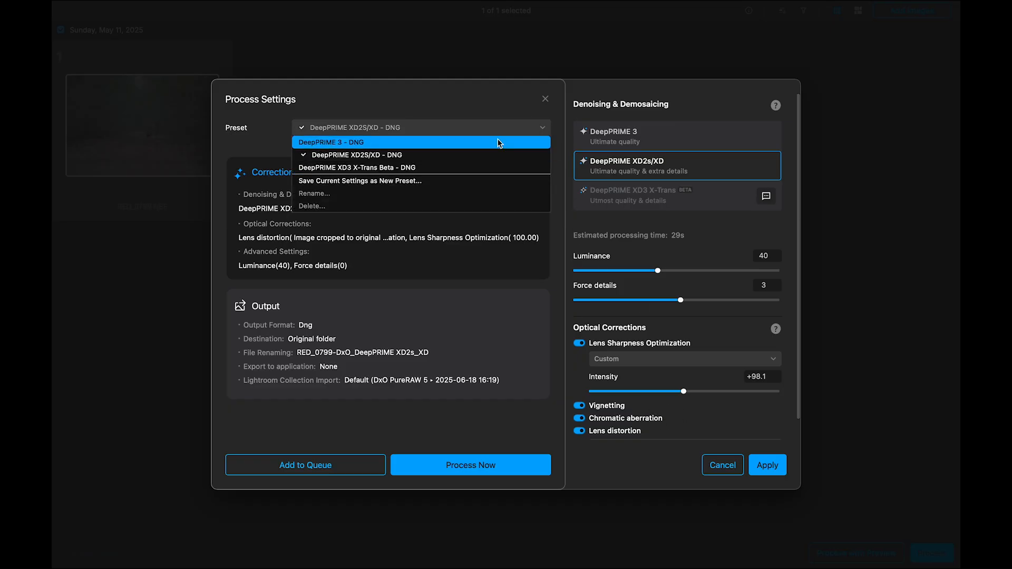
left_click(359, 181)
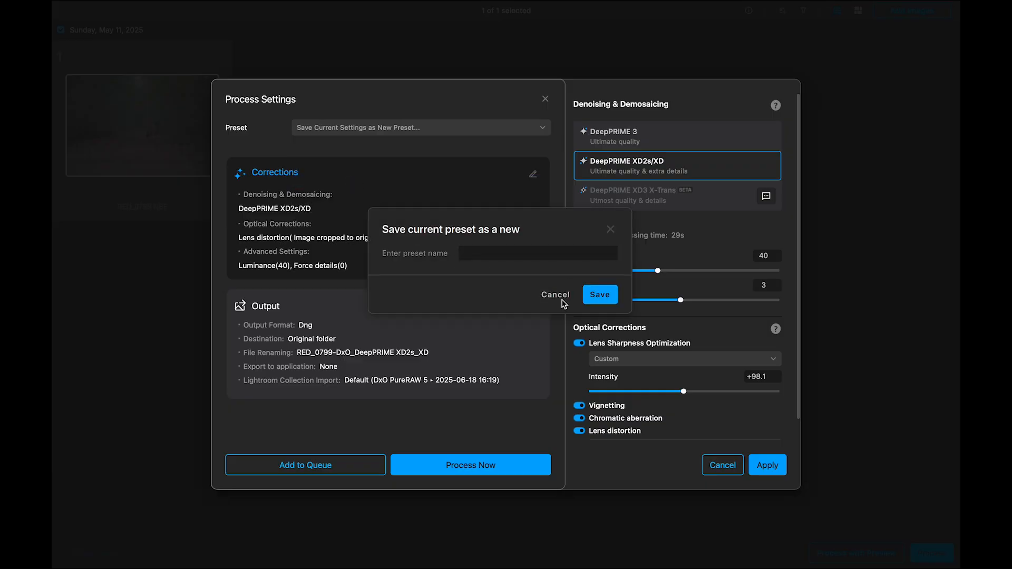
left_click(599, 294)
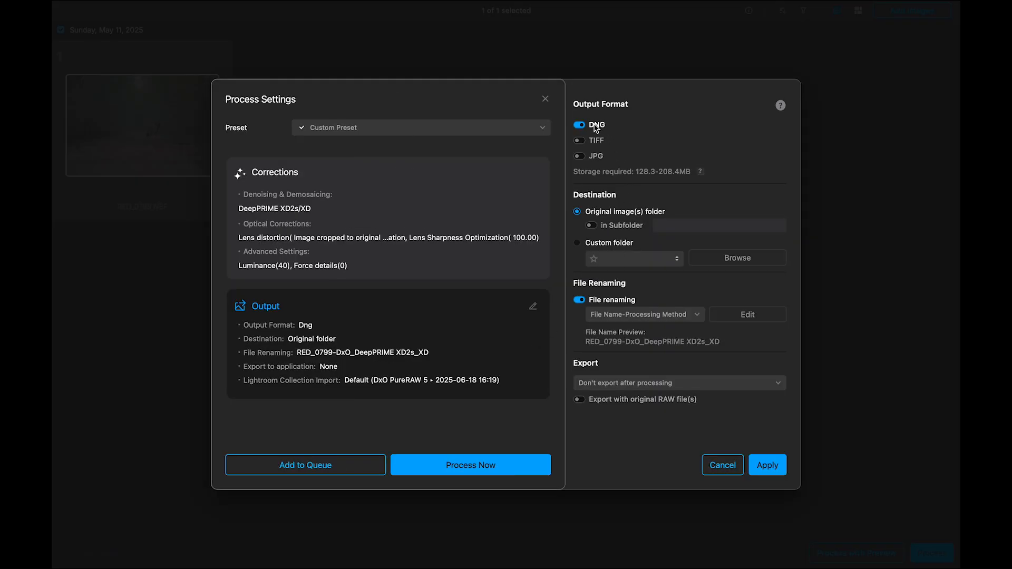
mouse_move(600, 205)
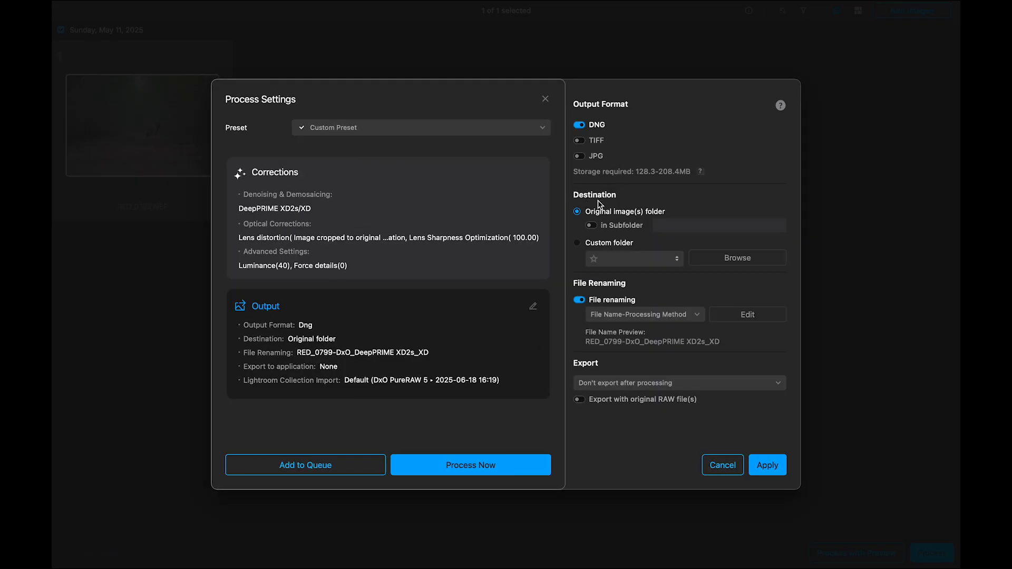
mouse_move(626, 292)
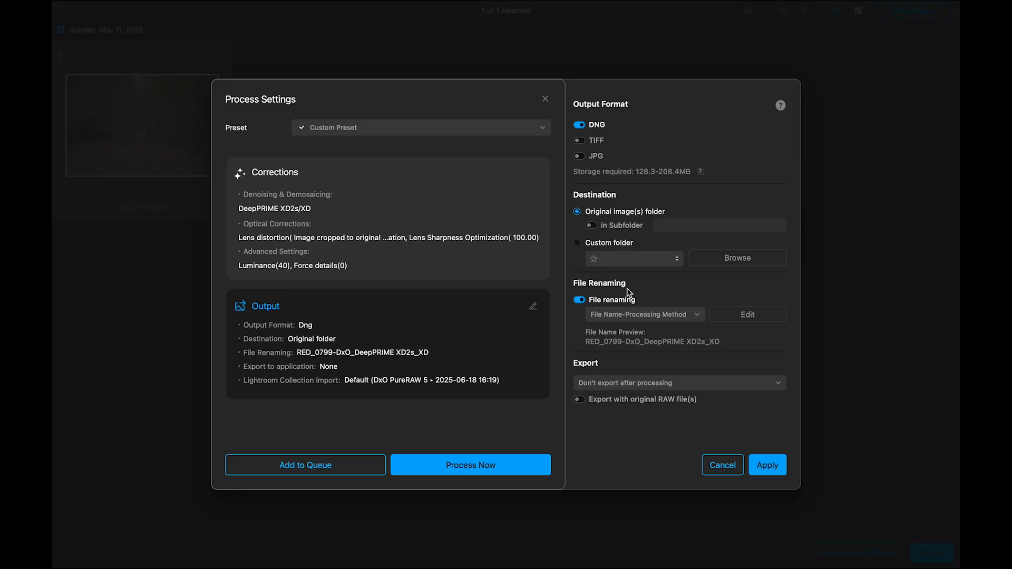
mouse_move(706, 387)
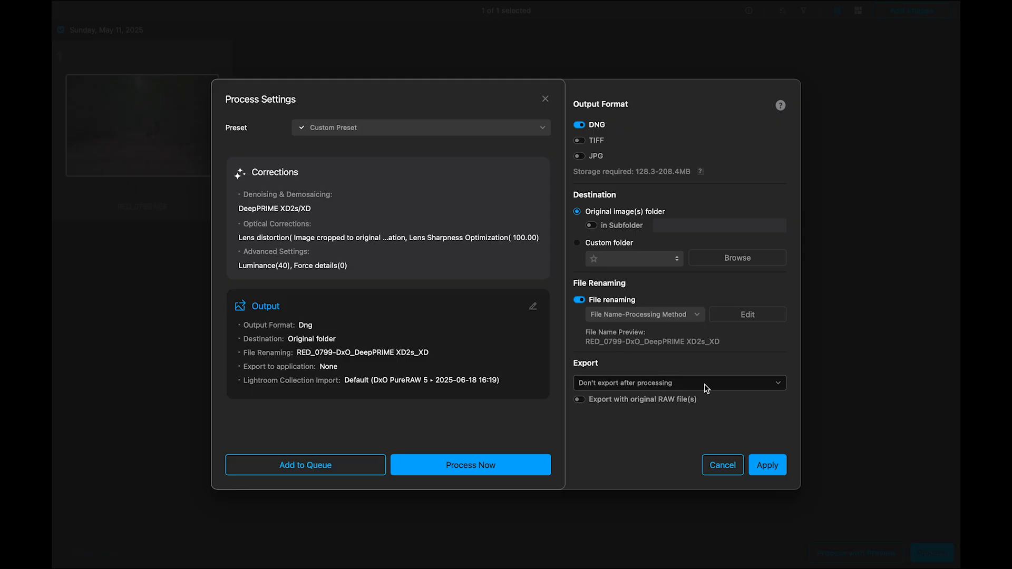
Keep DNG output to the original folder with no export, and launch Process Now.
left_click(678, 381)
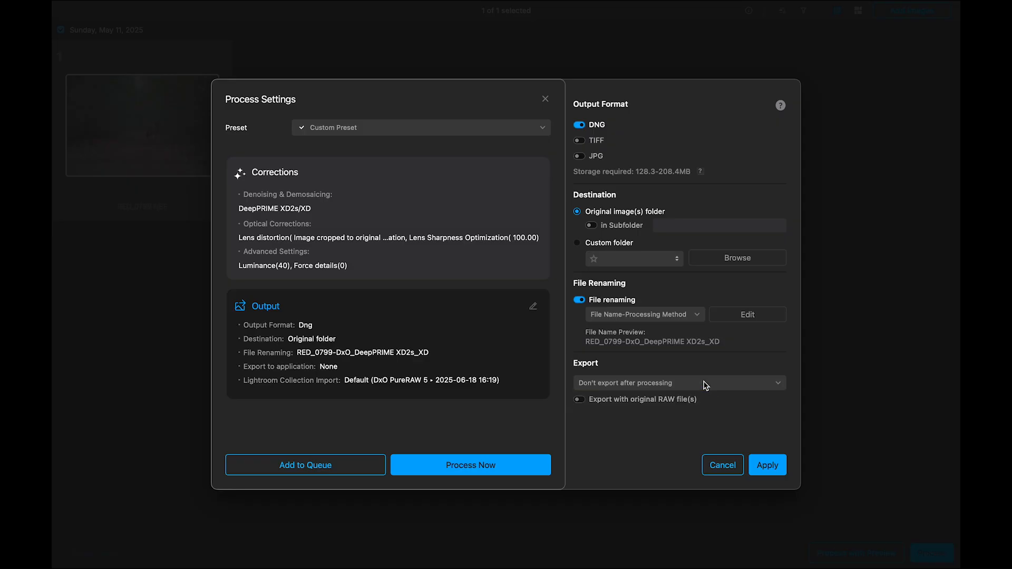
mouse_move(470, 474)
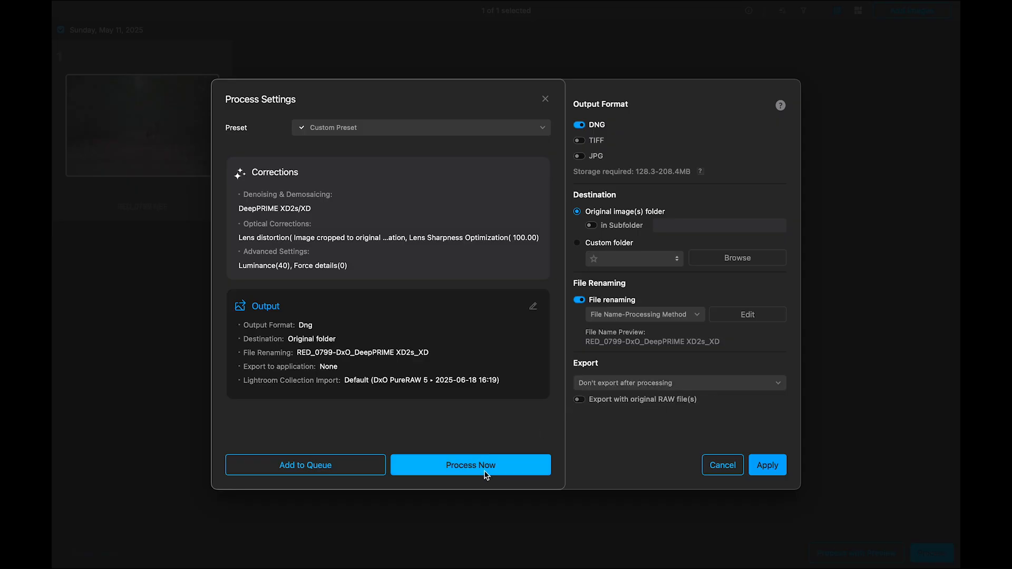
left_click(470, 465)
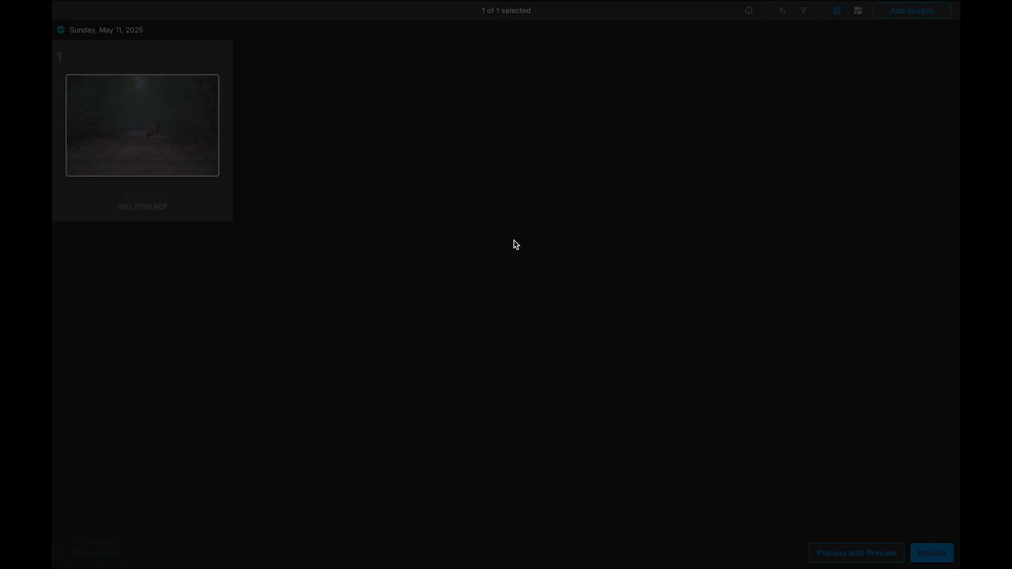
Open the jackal NEF in the preview editor via Process with Preview.
left_click(931, 553)
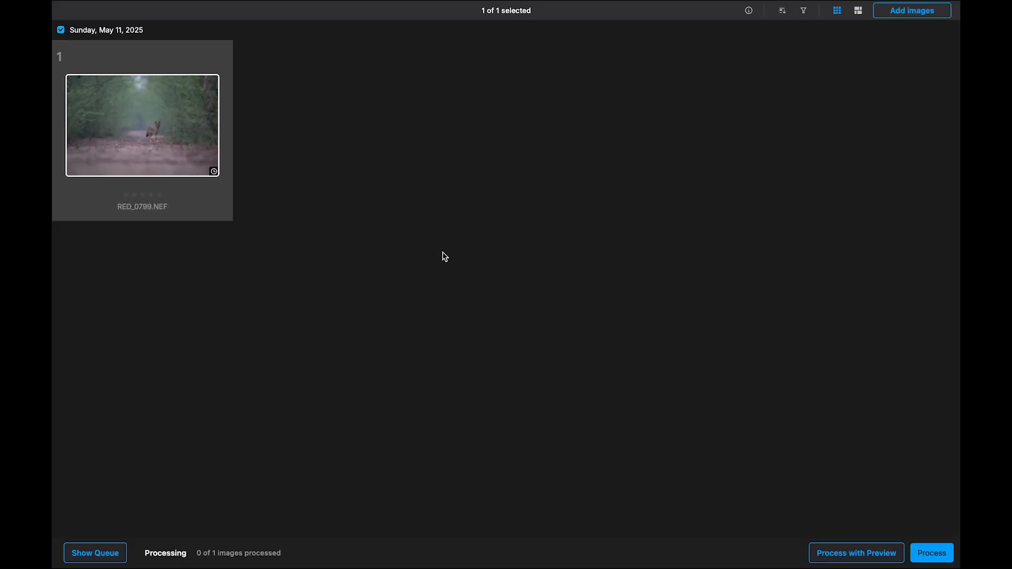
mouse_move(133, 264)
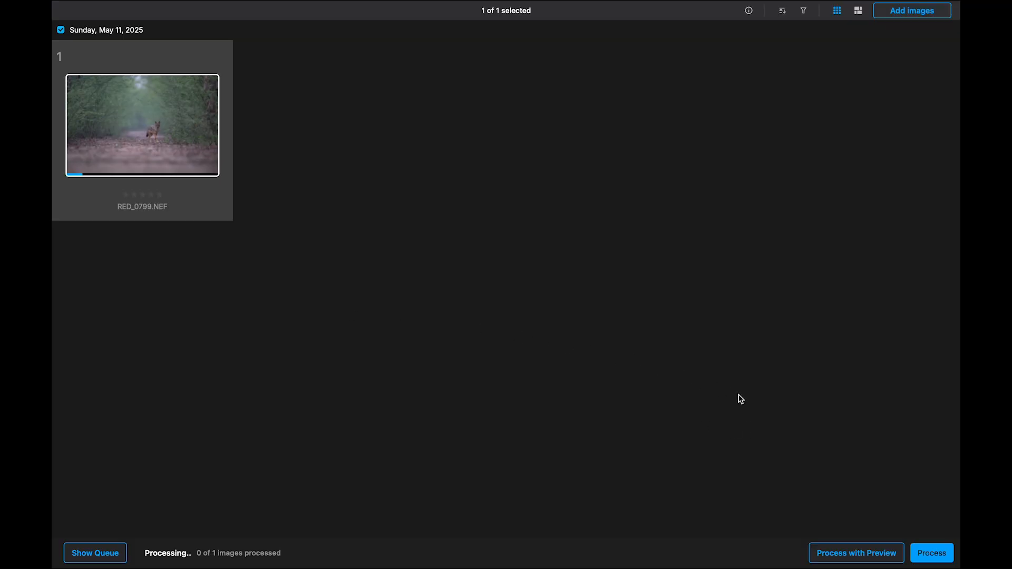
mouse_move(805, 458)
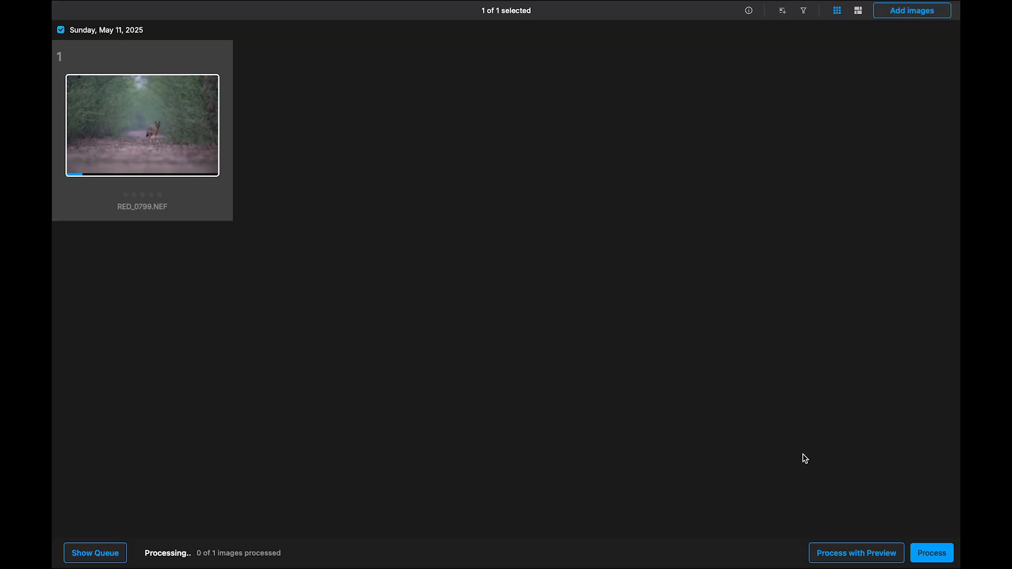
mouse_move(857, 553)
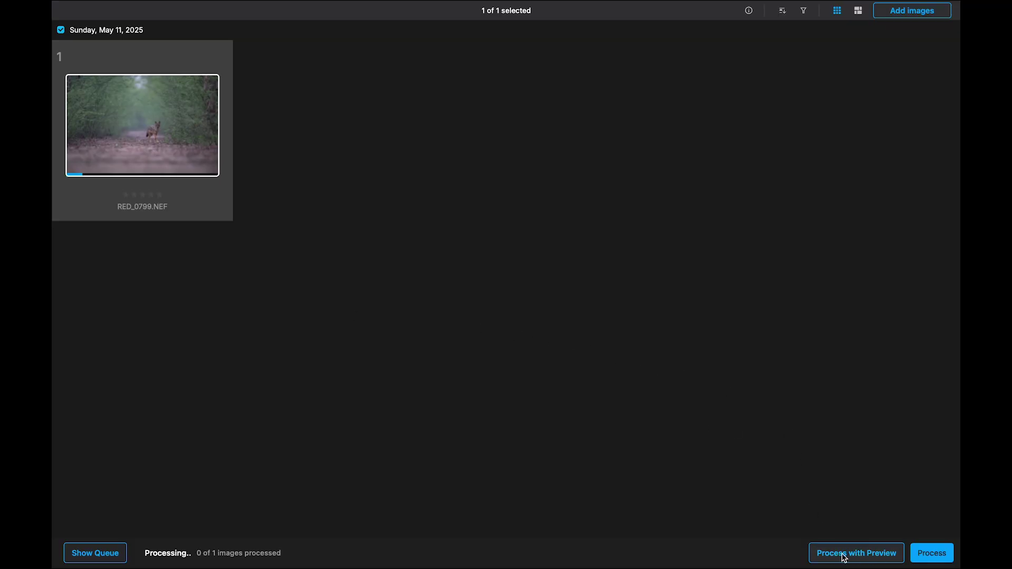
mouse_move(872, 555)
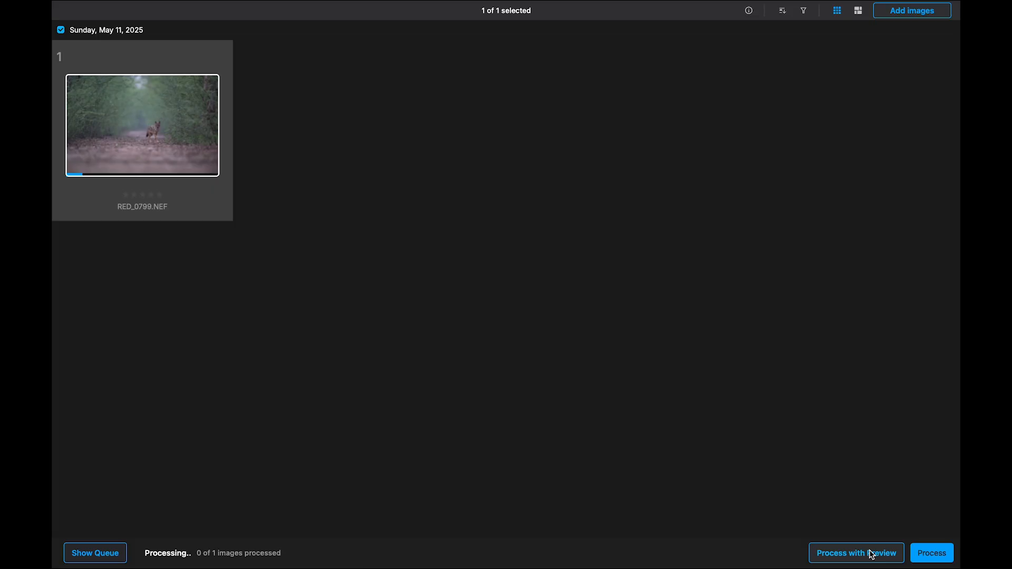
left_click(856, 554)
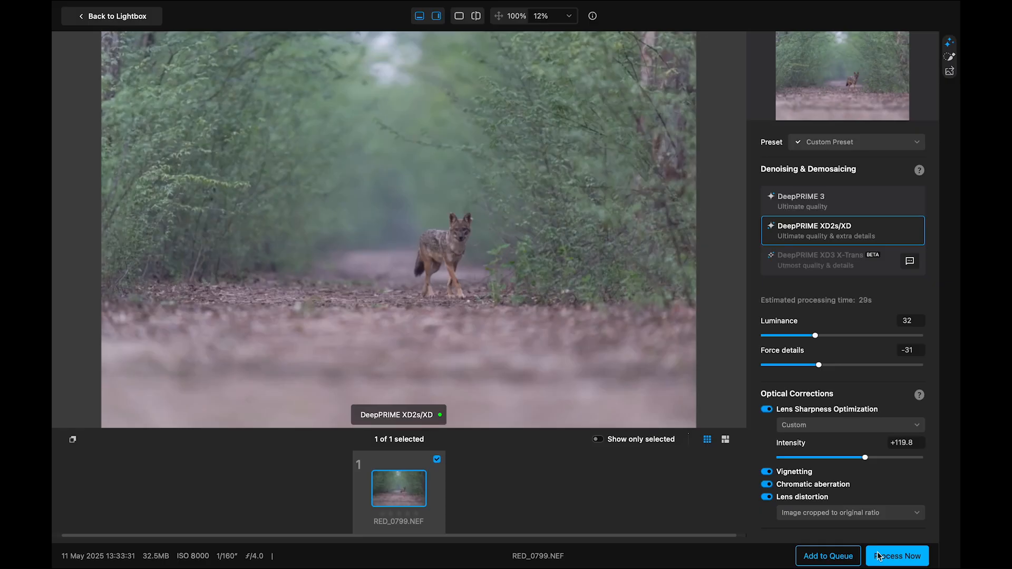
mouse_move(551, 189)
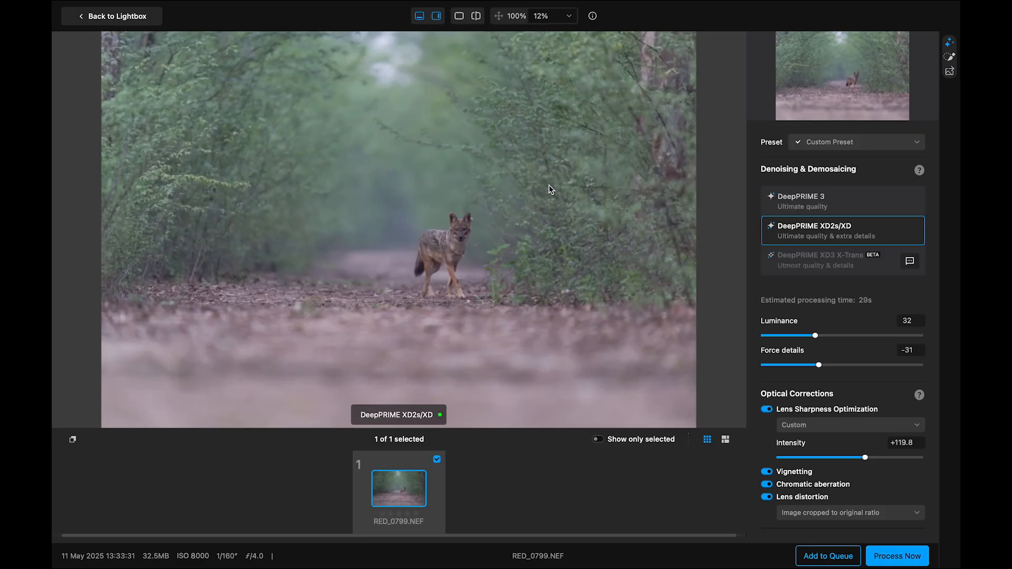
mouse_move(581, 251)
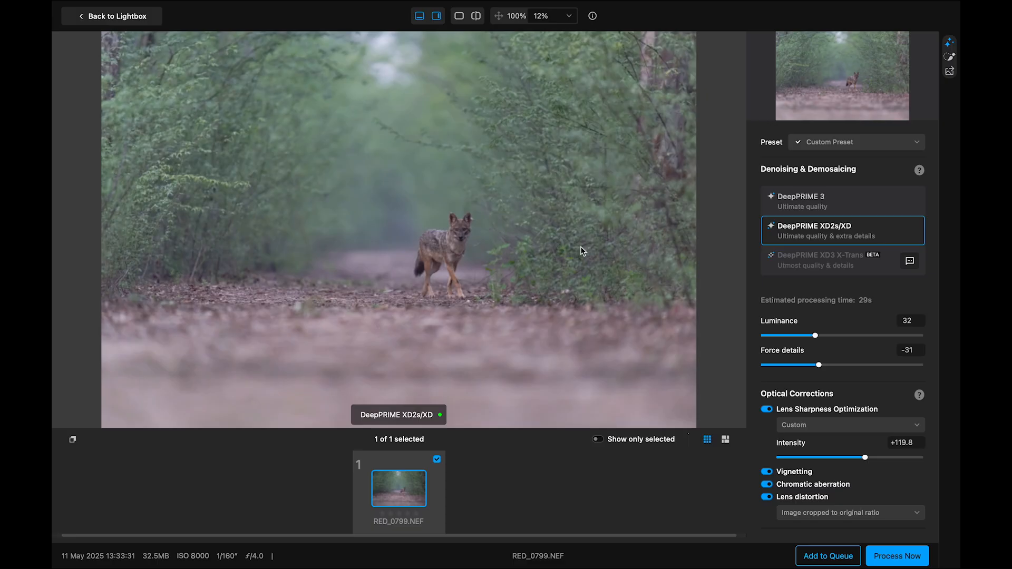
mouse_move(950, 50)
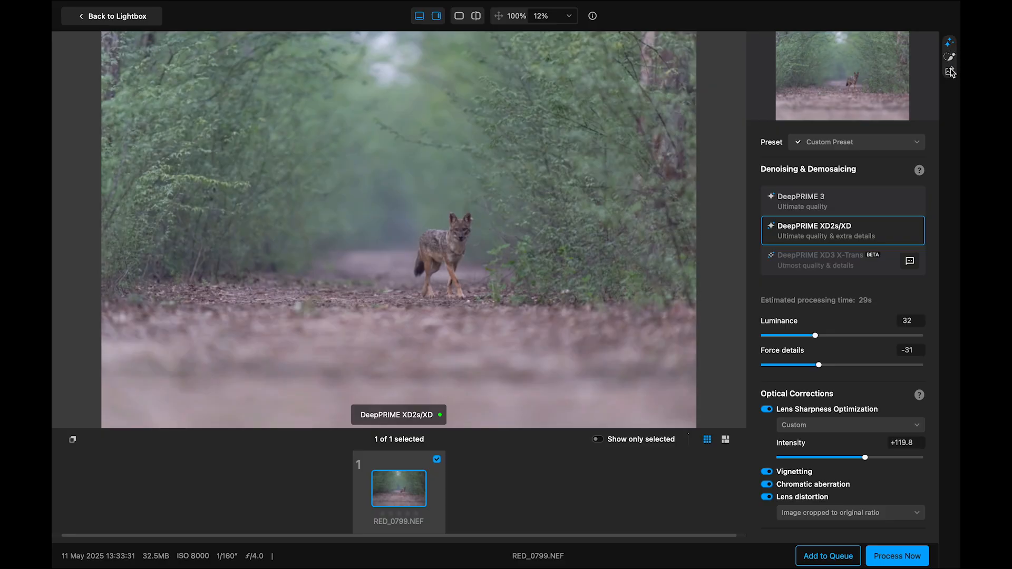
mouse_move(952, 47)
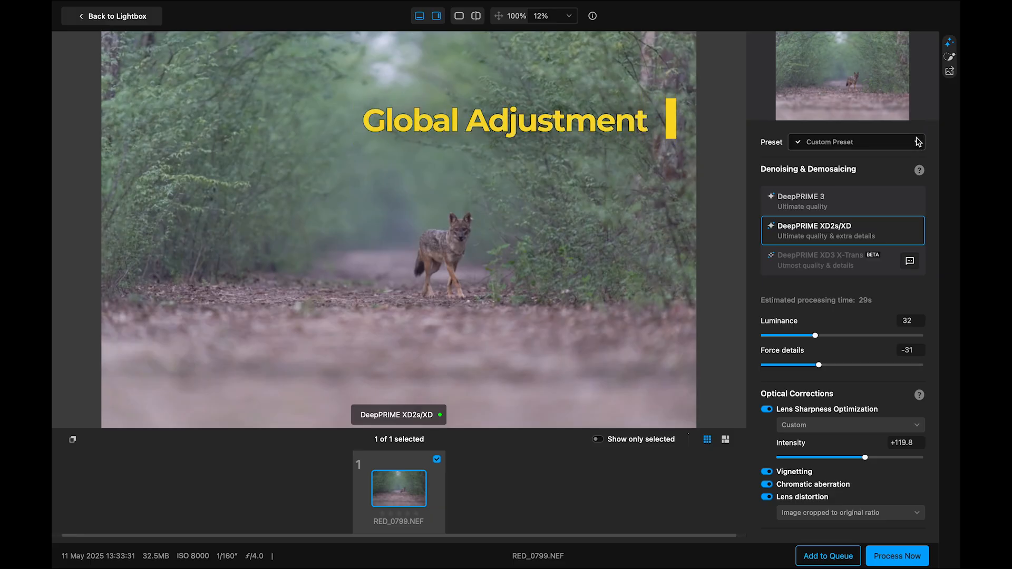
mouse_move(940, 131)
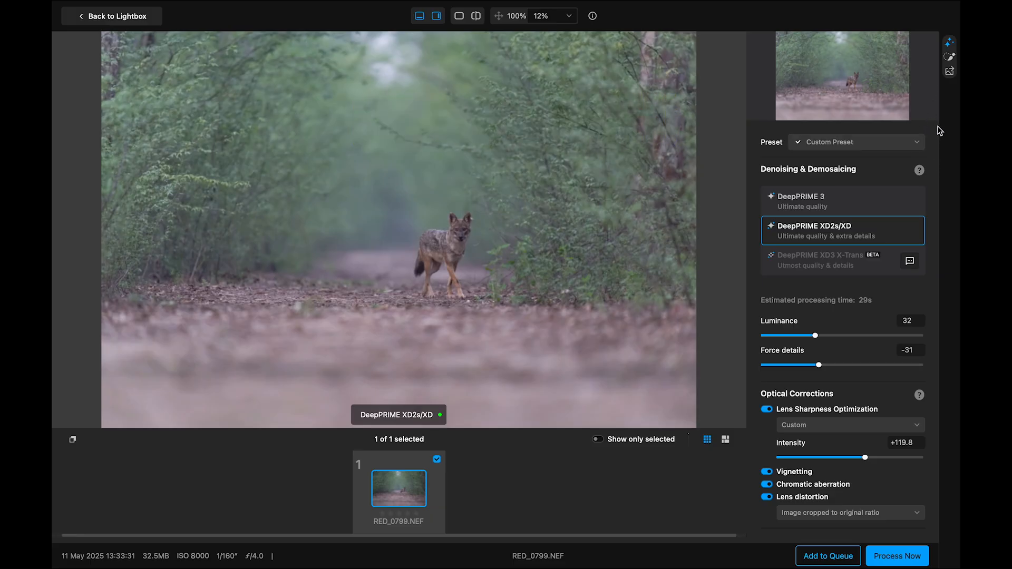
mouse_move(332, 170)
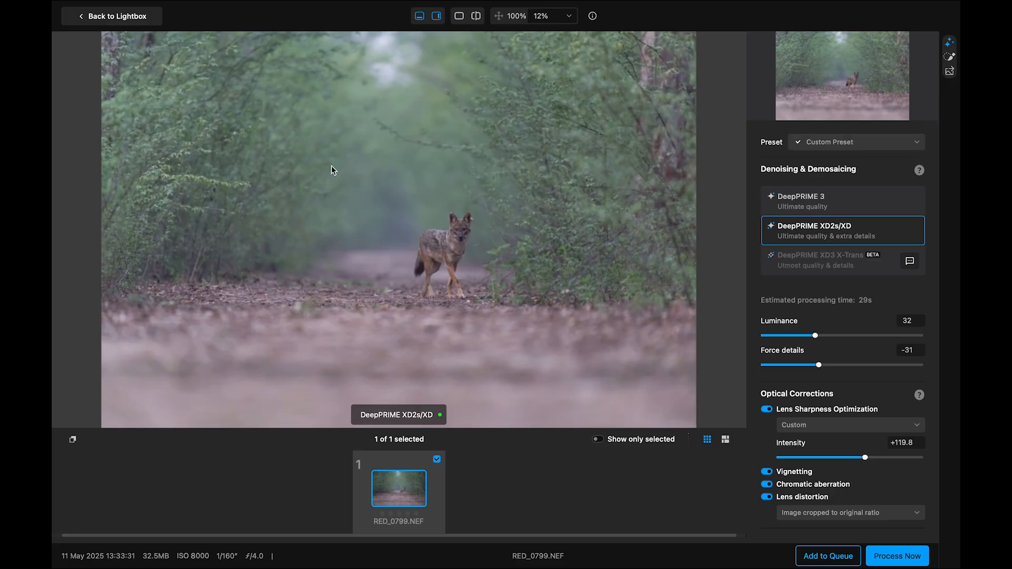
mouse_move(812, 111)
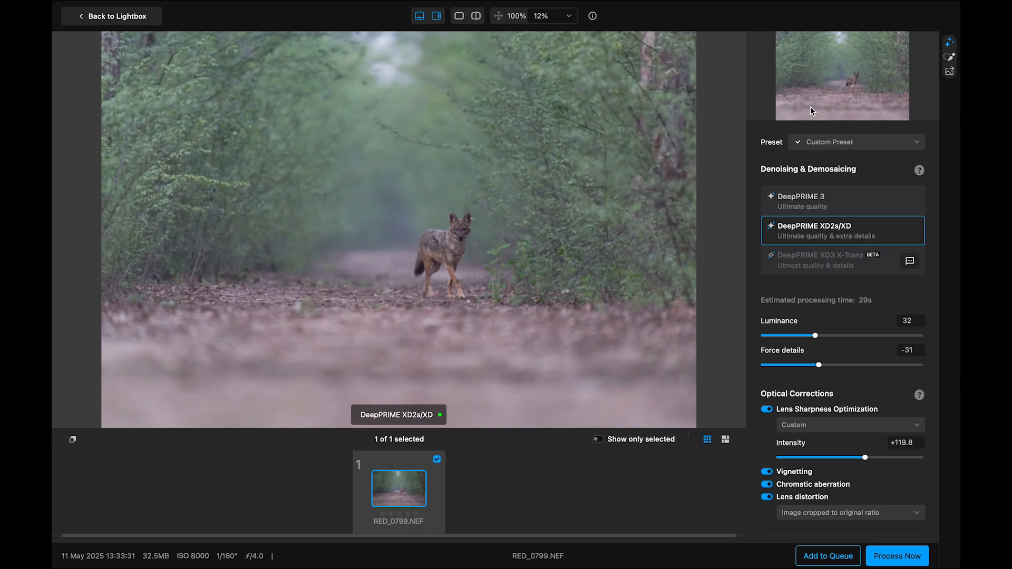
left_click(855, 141)
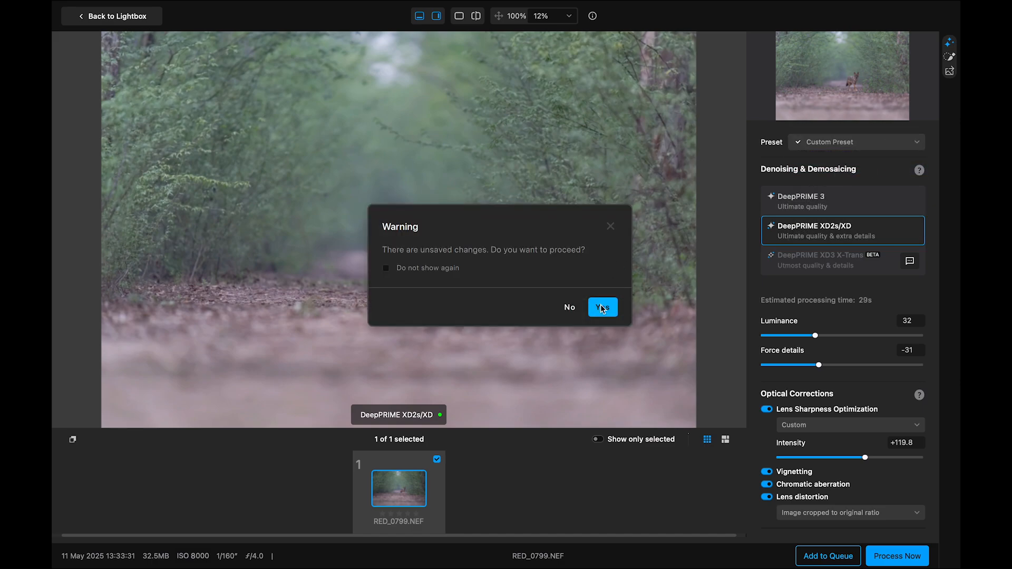
Discard unsaved changes and zoom into the jackal before tuning Luminance 47, Force details 7, Intensity +106.3.
left_click(602, 307)
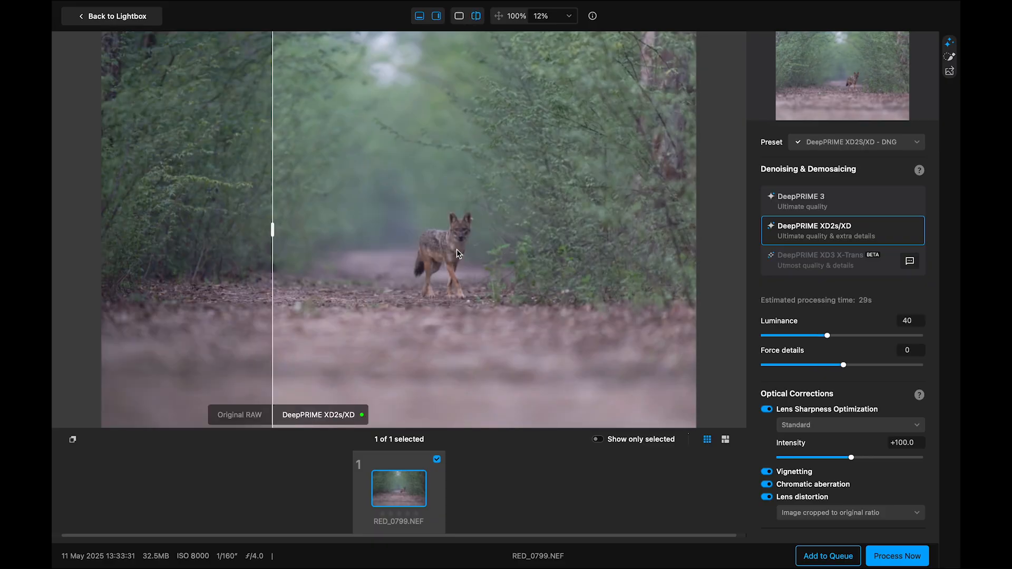
left_click(550, 16)
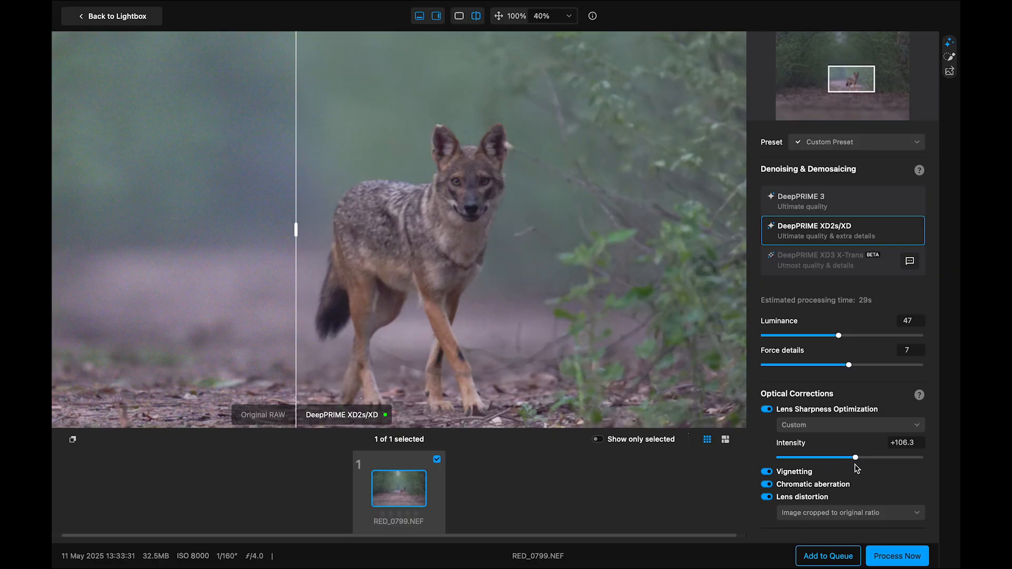
mouse_move(494, 332)
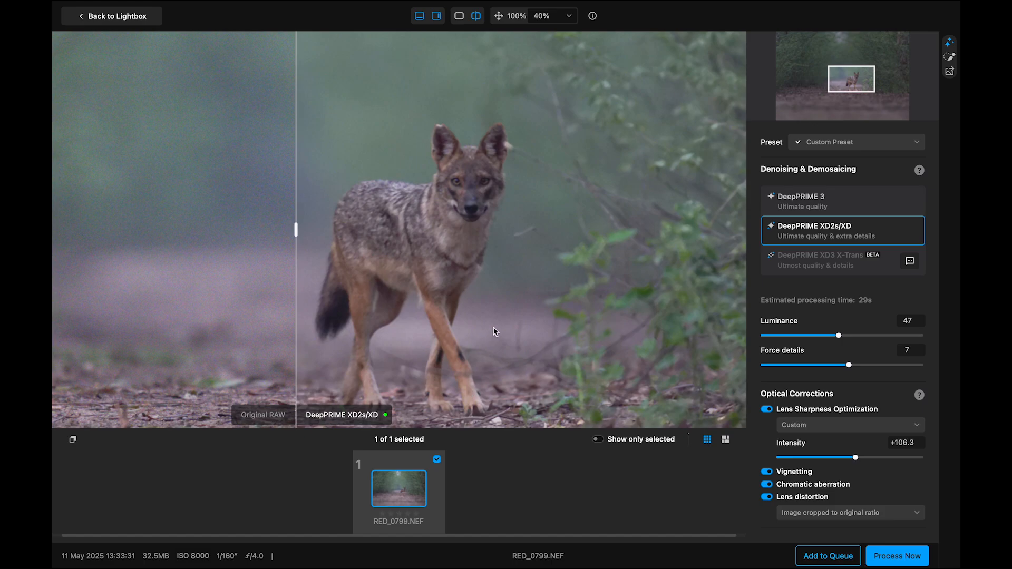
mouse_move(949, 61)
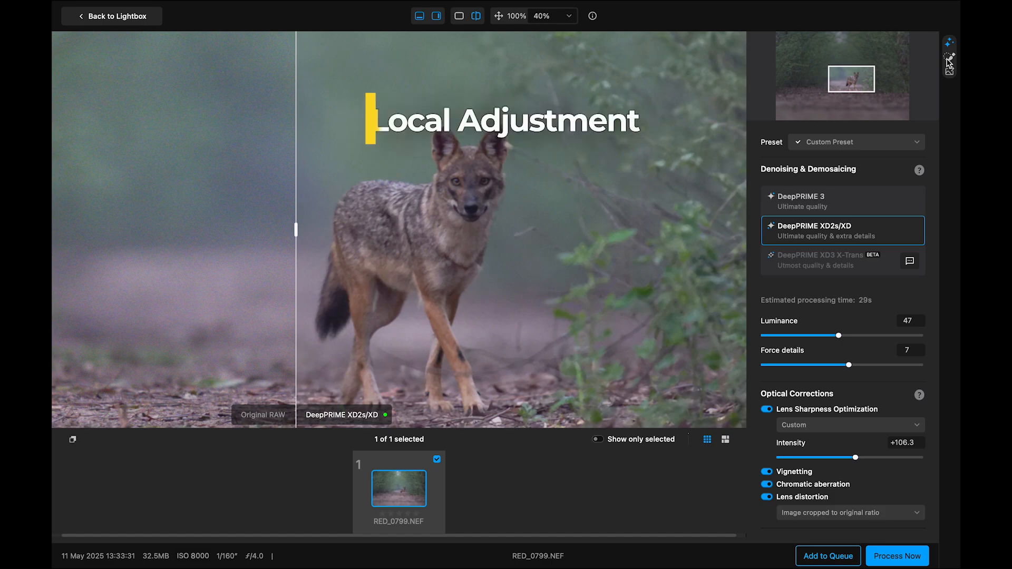
Switch to local mask adjustments and lower the brush feather to paint the jackal mask.
left_click(950, 56)
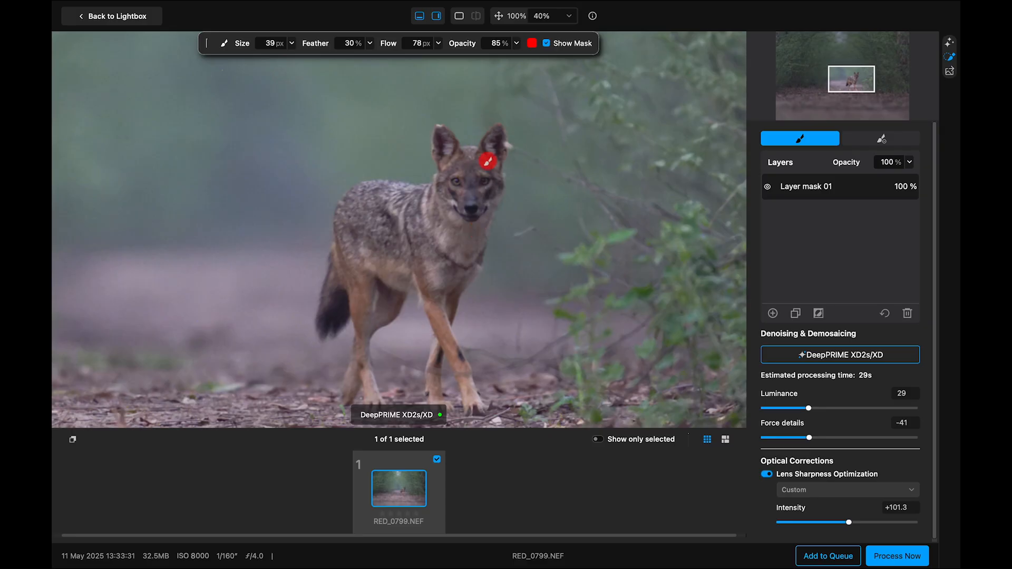
mouse_move(658, 207)
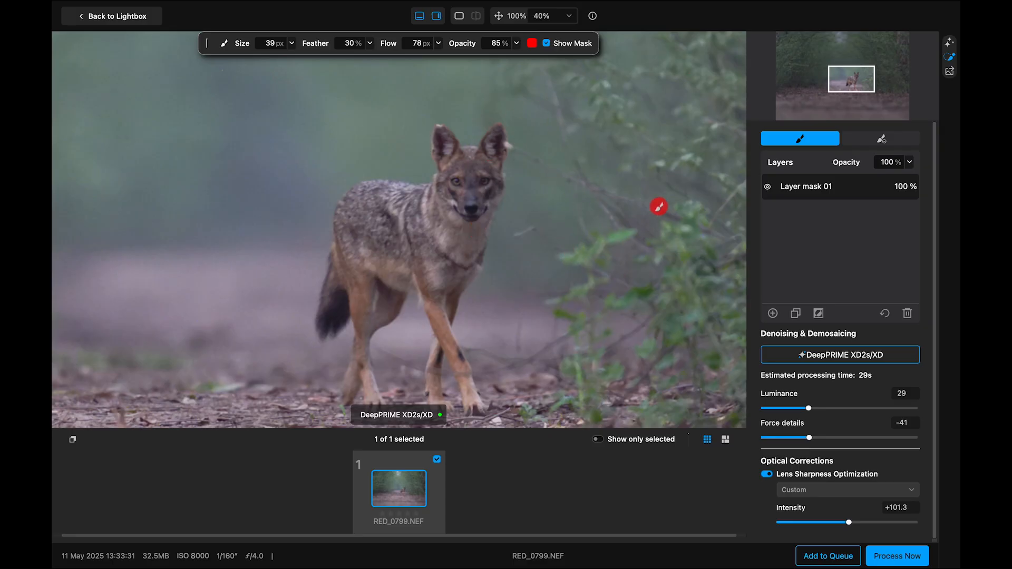
mouse_move(553, 269)
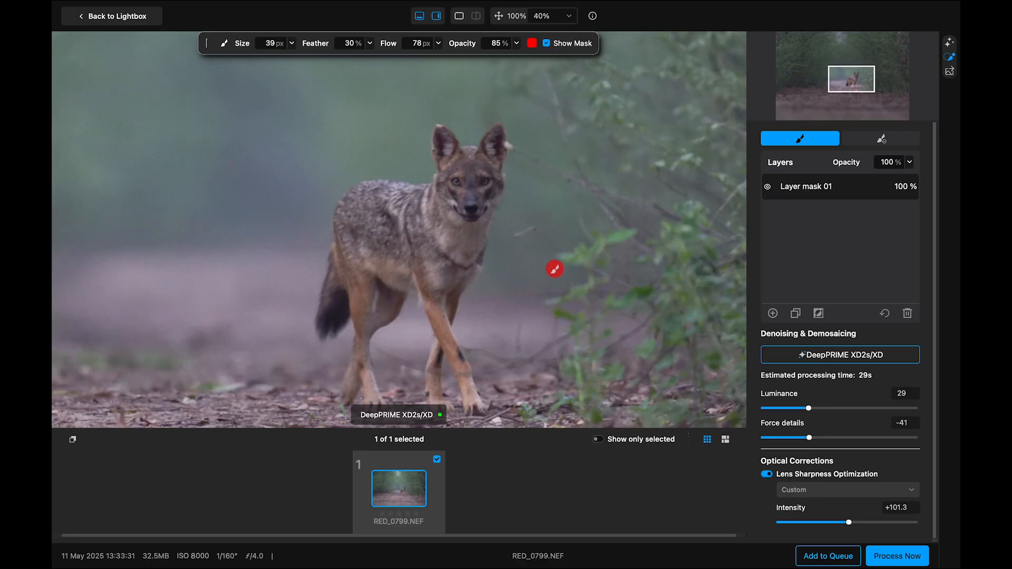
mouse_move(568, 192)
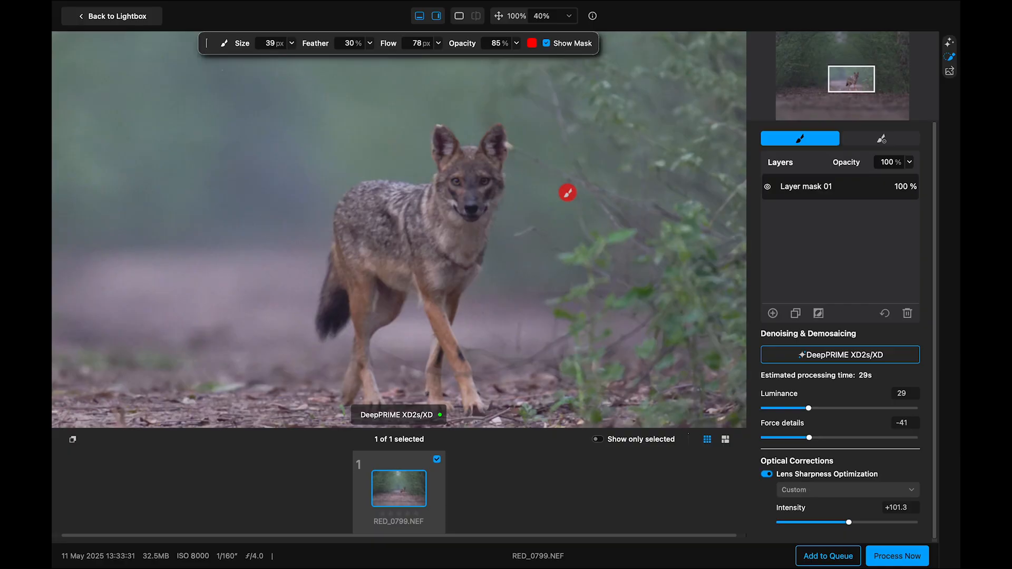
mouse_move(570, 234)
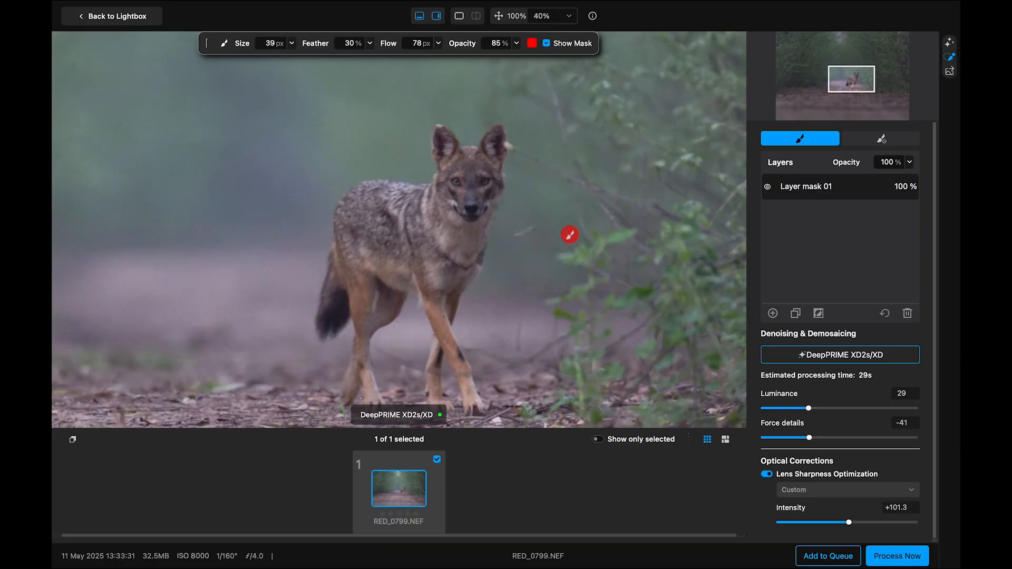
mouse_move(392, 133)
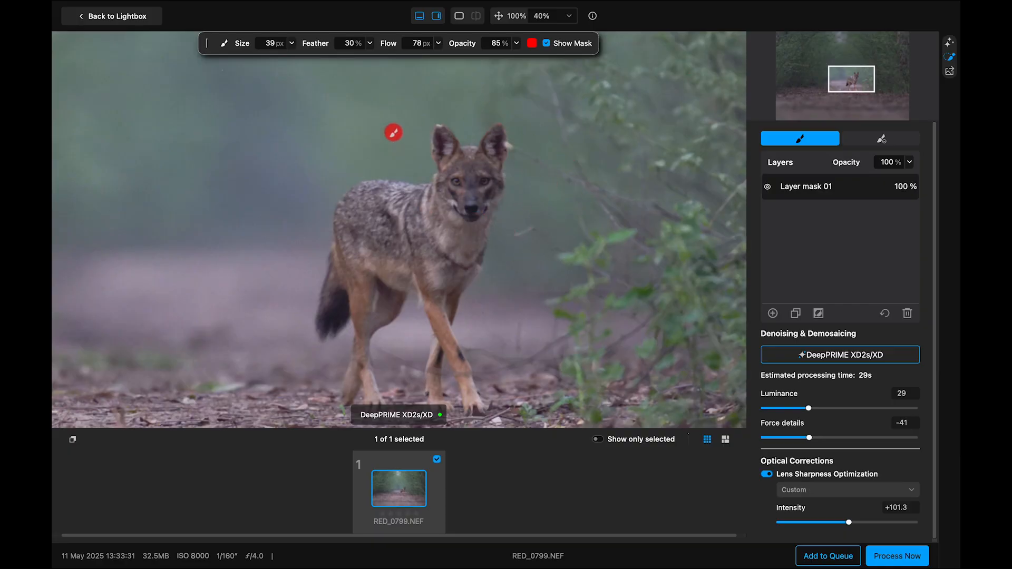
mouse_move(612, 297)
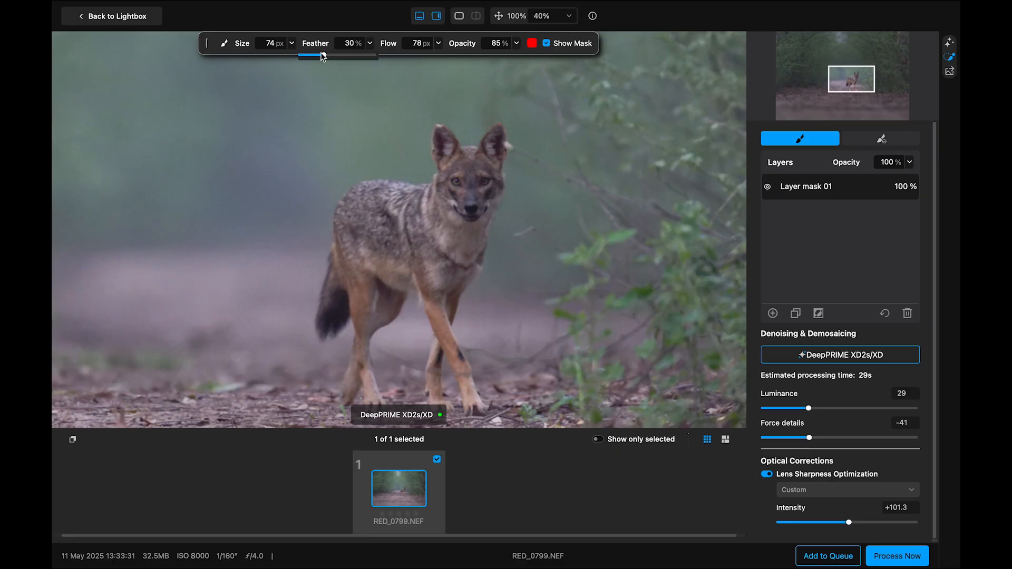
left_click_drag(310, 55, 325, 55)
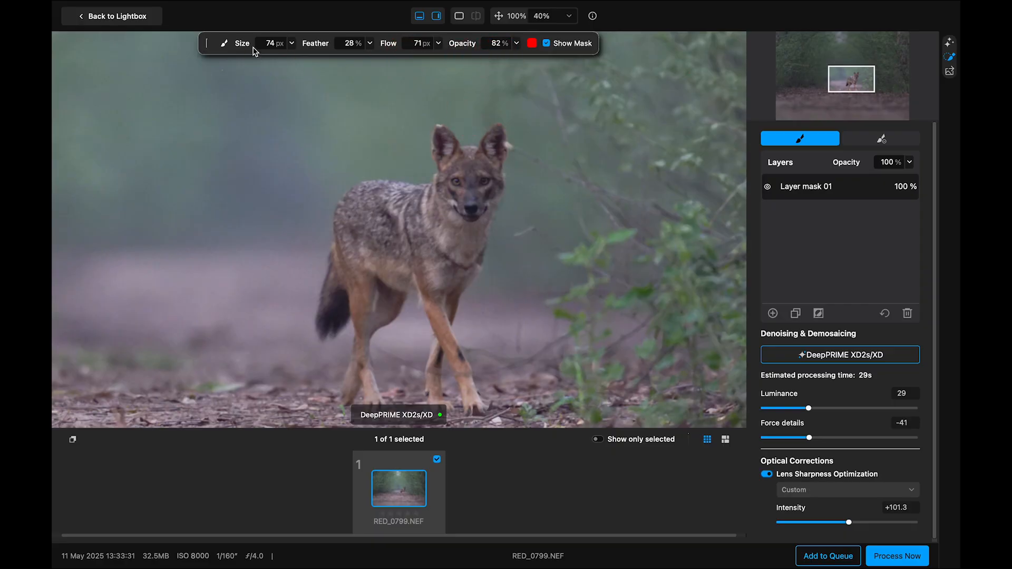
mouse_move(320, 56)
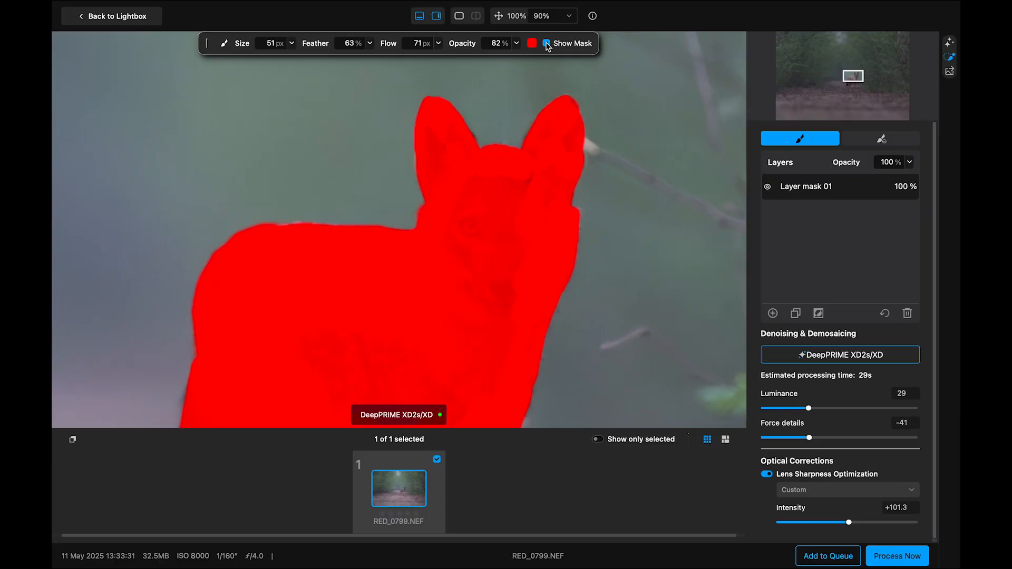
Hide the red mask overlay, tune the mask to luminance 31, details 3, intensity +106.1, and zoom out.
left_click(545, 44)
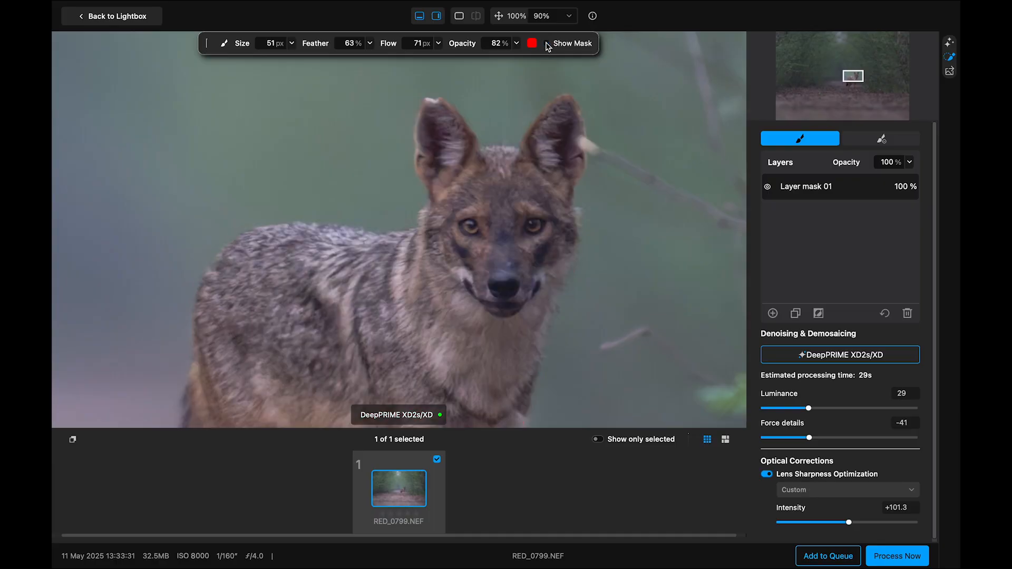
mouse_move(543, 59)
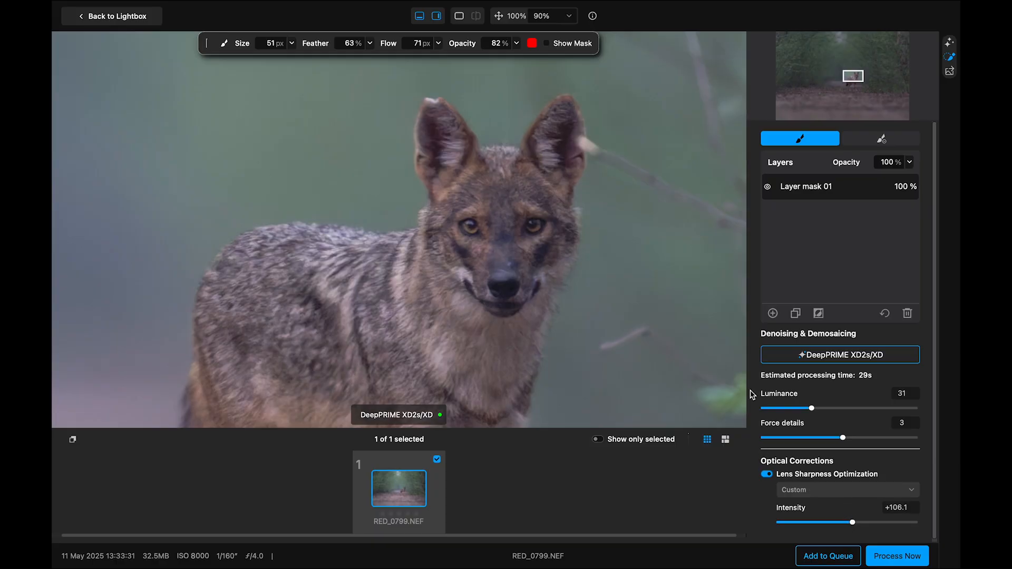
left_click(476, 211)
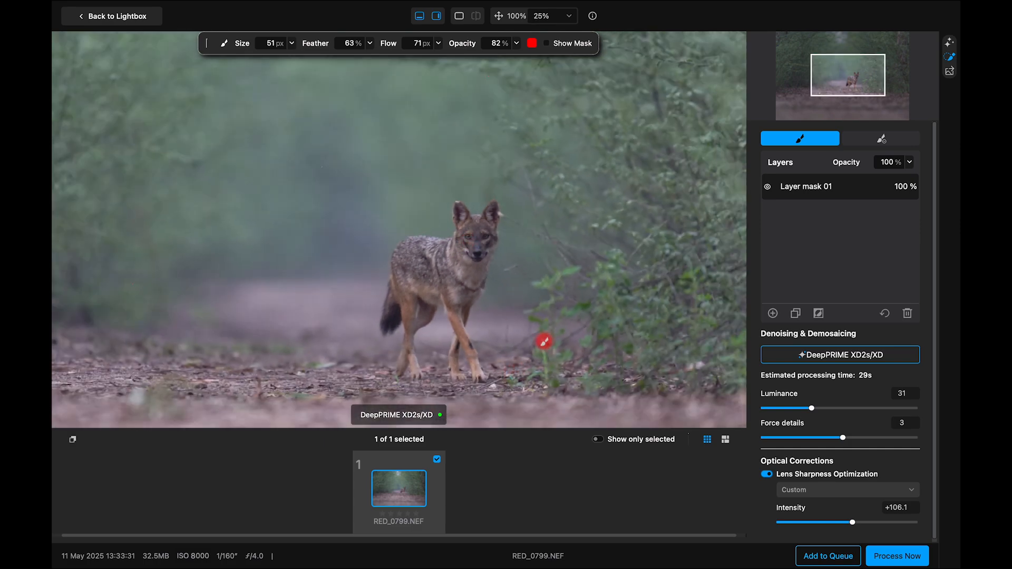
mouse_move(795, 314)
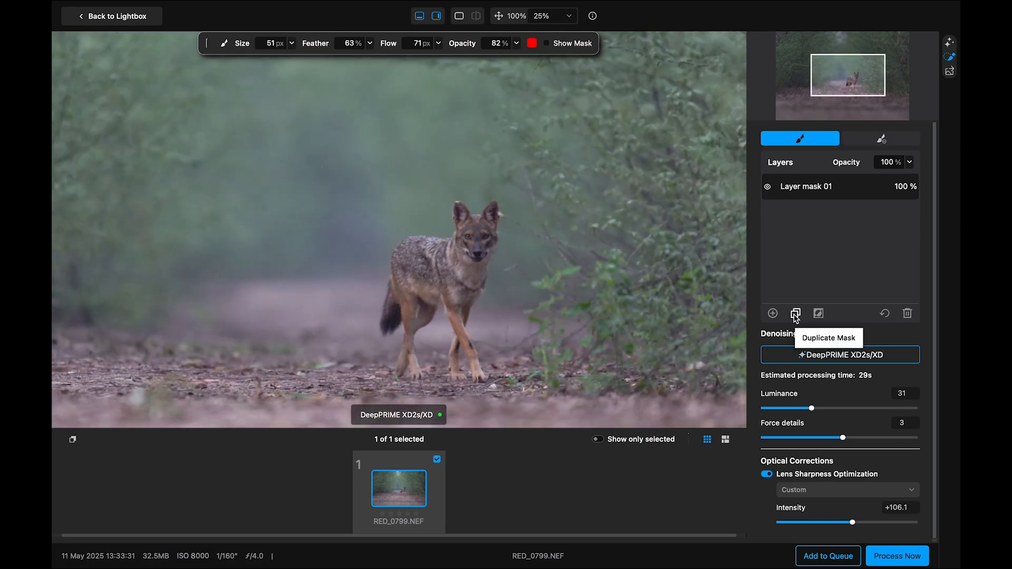
Invert Layer mask 02 onto the background, show it, and set luminance 47 and force details −21.
left_click(796, 313)
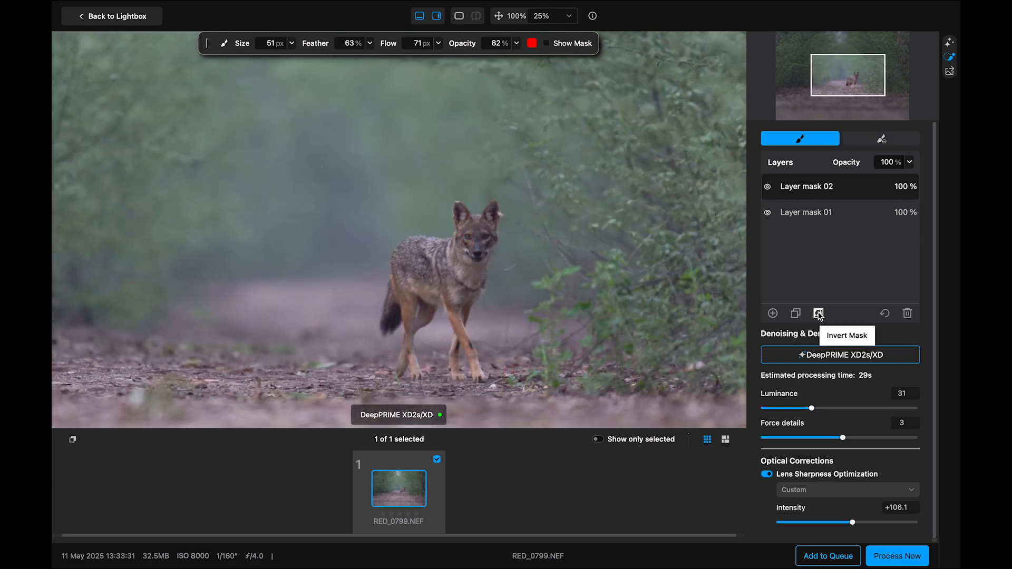
mouse_move(548, 43)
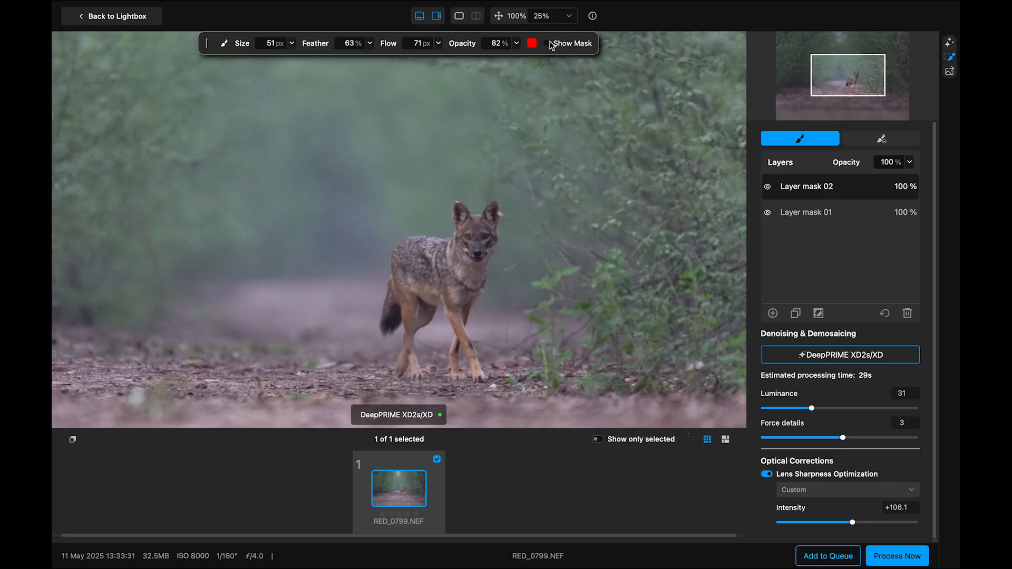
left_click(546, 43)
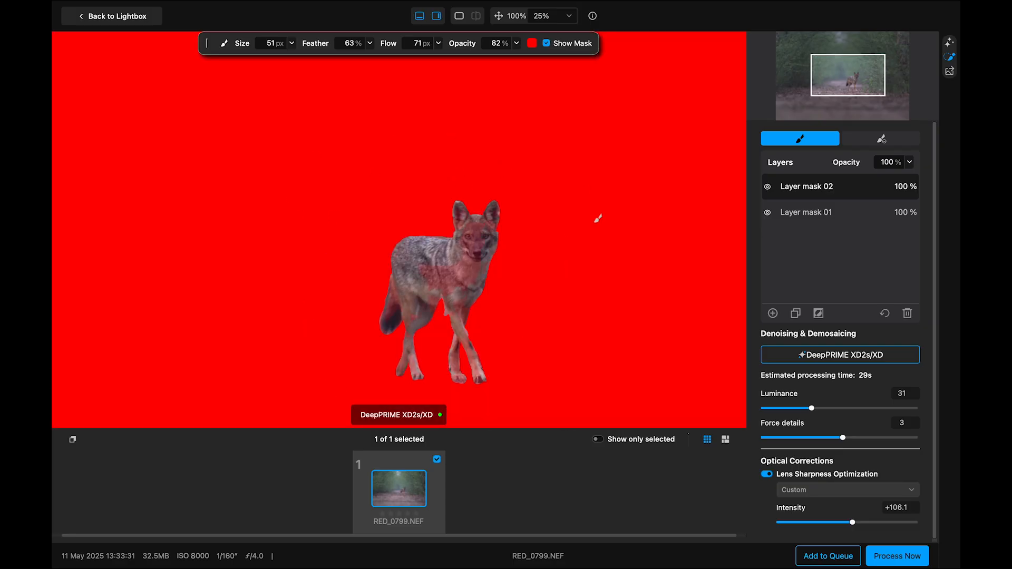
mouse_move(317, 318)
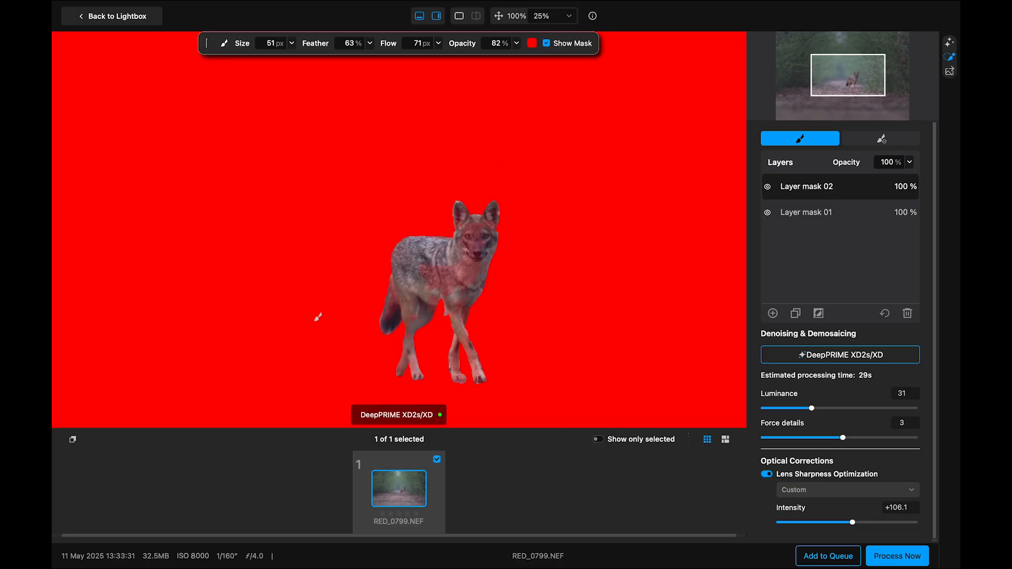
mouse_move(578, 292)
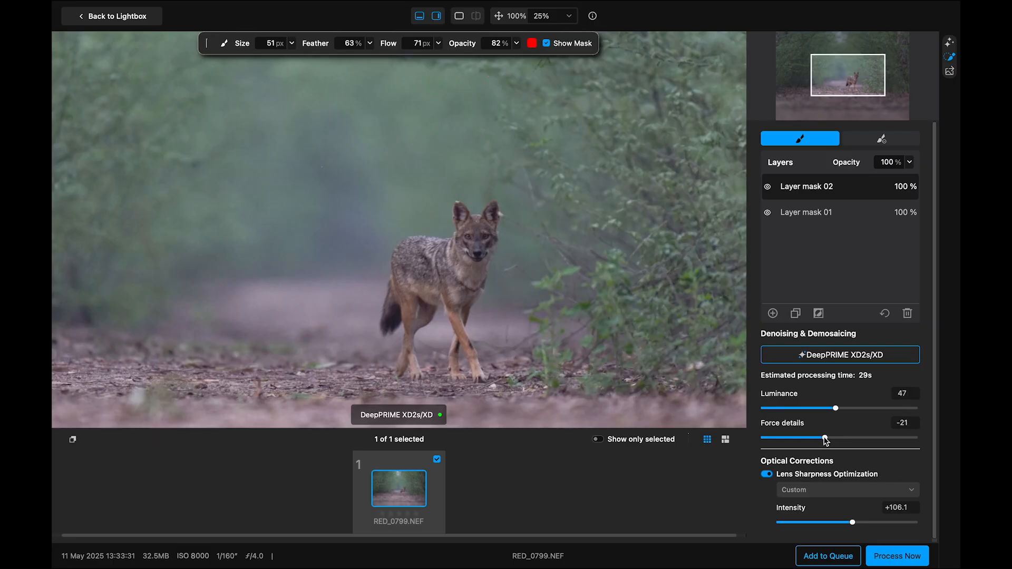
left_click(765, 474)
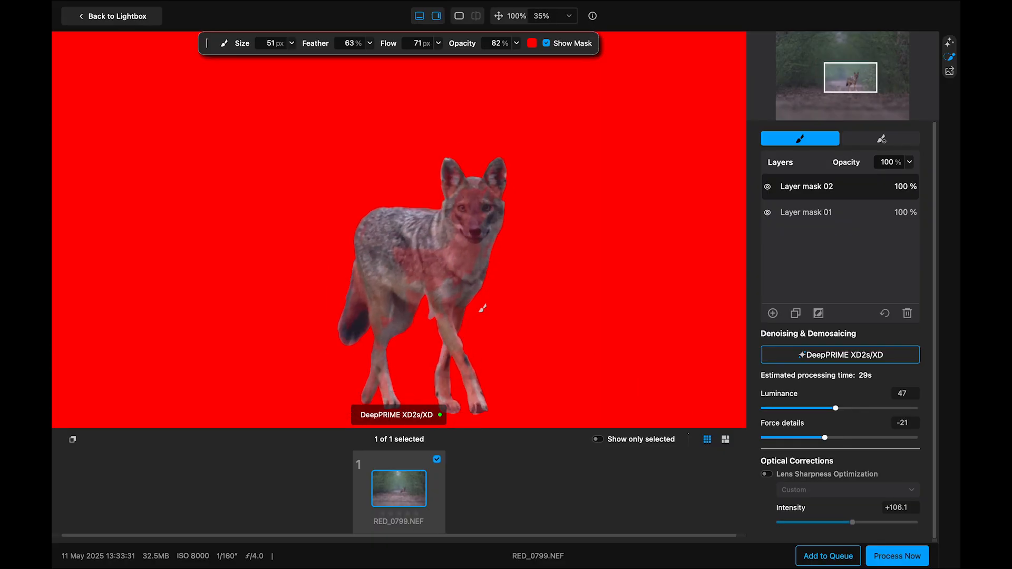
Erase background-mask spill from the jackal's ears, legs and face, then hide the overlay to check.
left_click(881, 138)
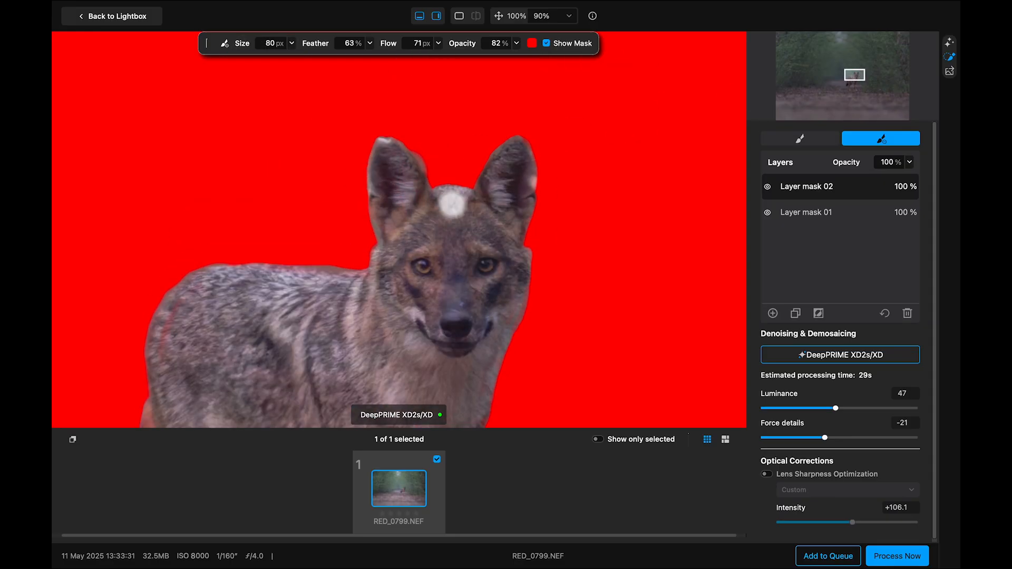
left_click(800, 138)
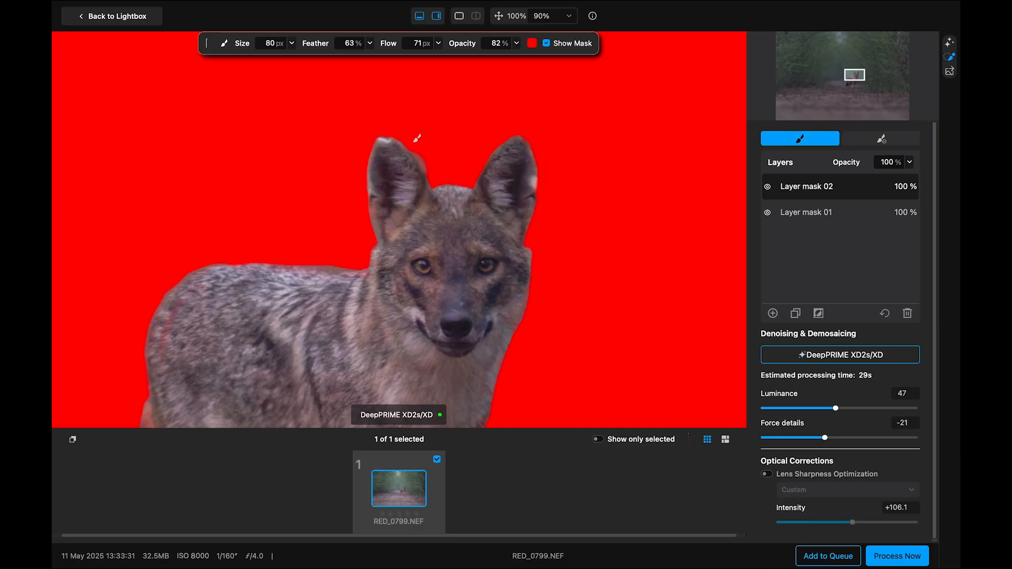
left_click(879, 138)
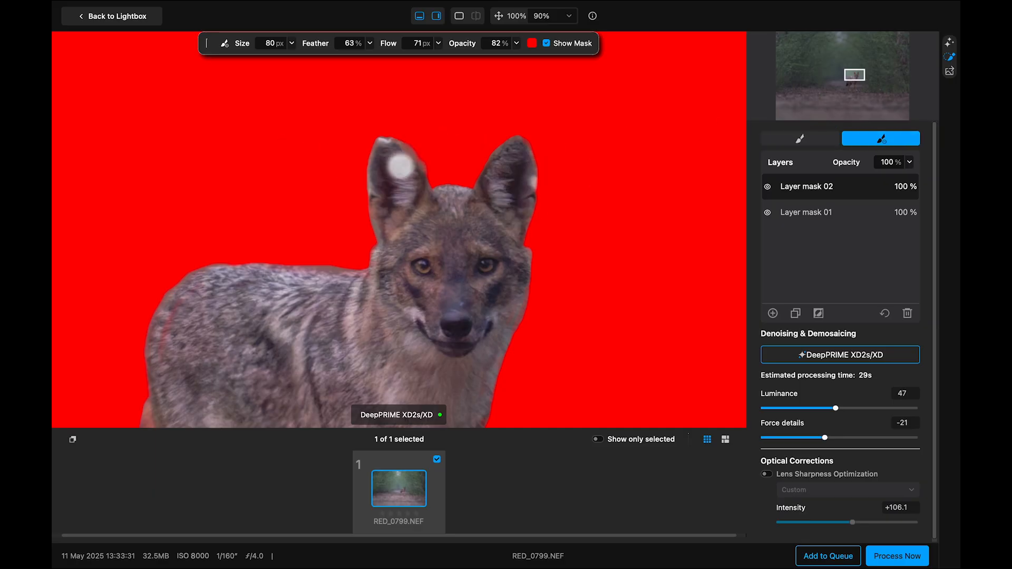
mouse_move(855, 81)
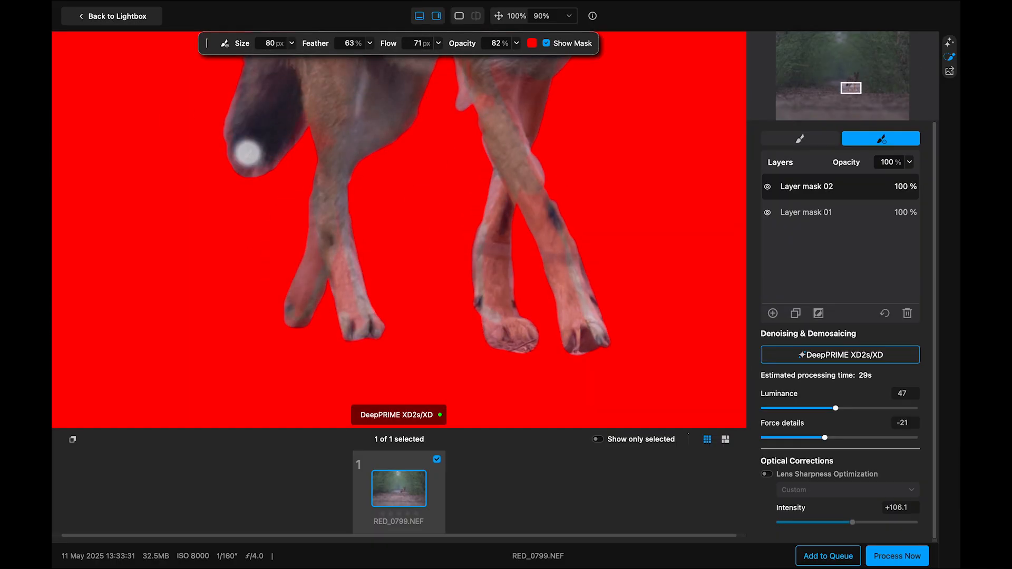
left_click(352, 43)
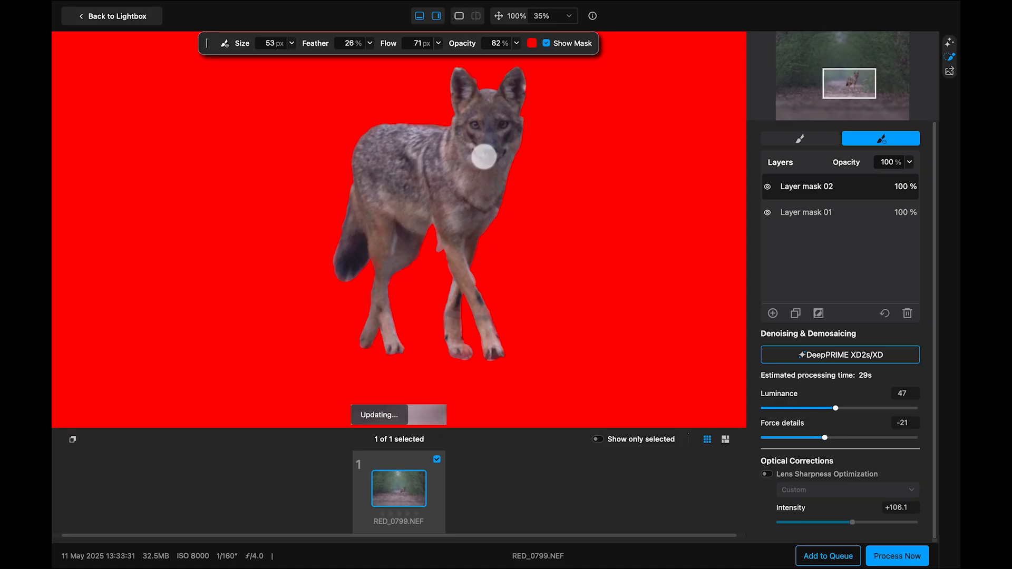
left_click(544, 43)
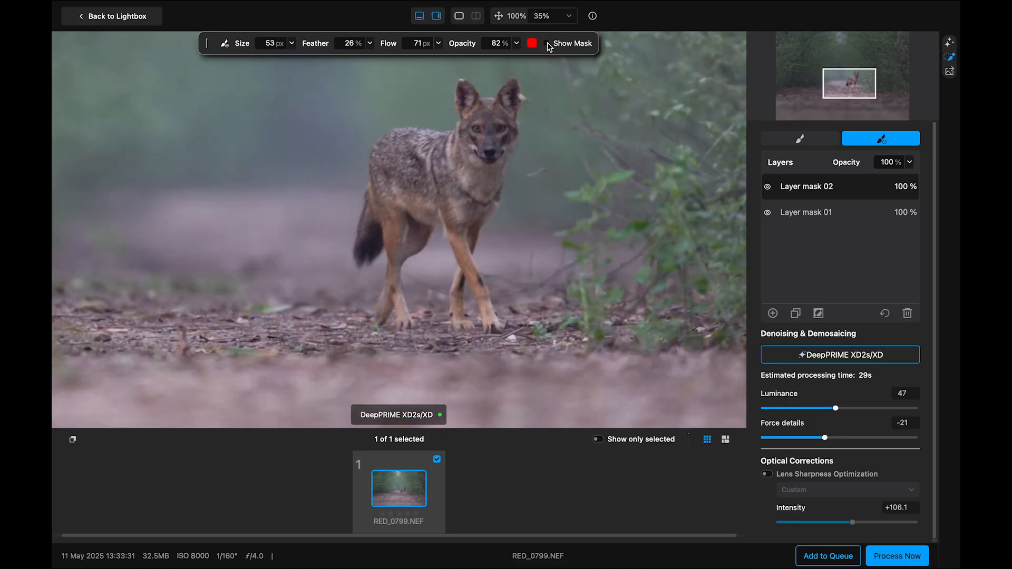
mouse_move(521, 93)
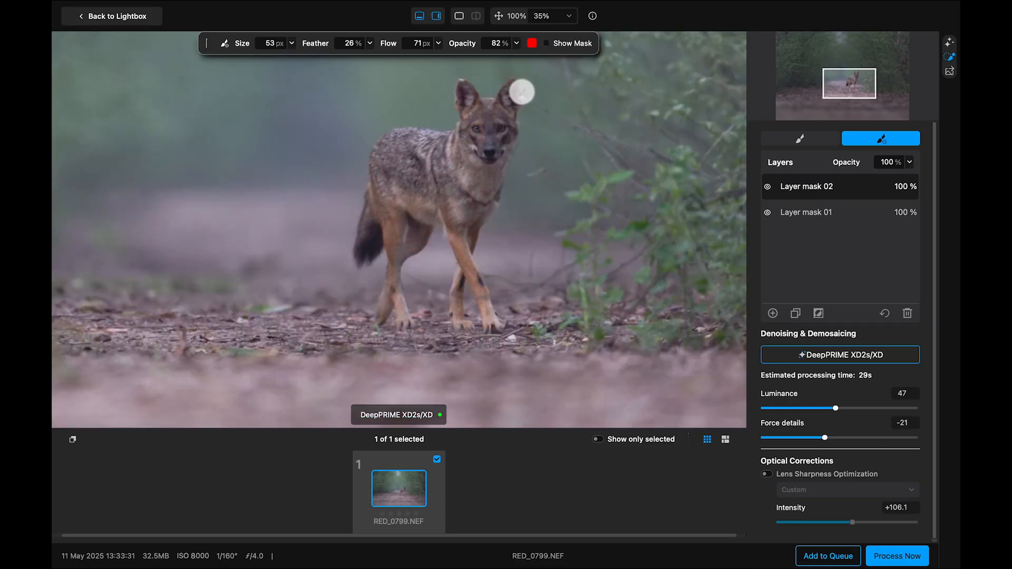
Keep DNG output in the original folder, export to Adobe Photoshop (Beta), and start processing.
left_click(949, 71)
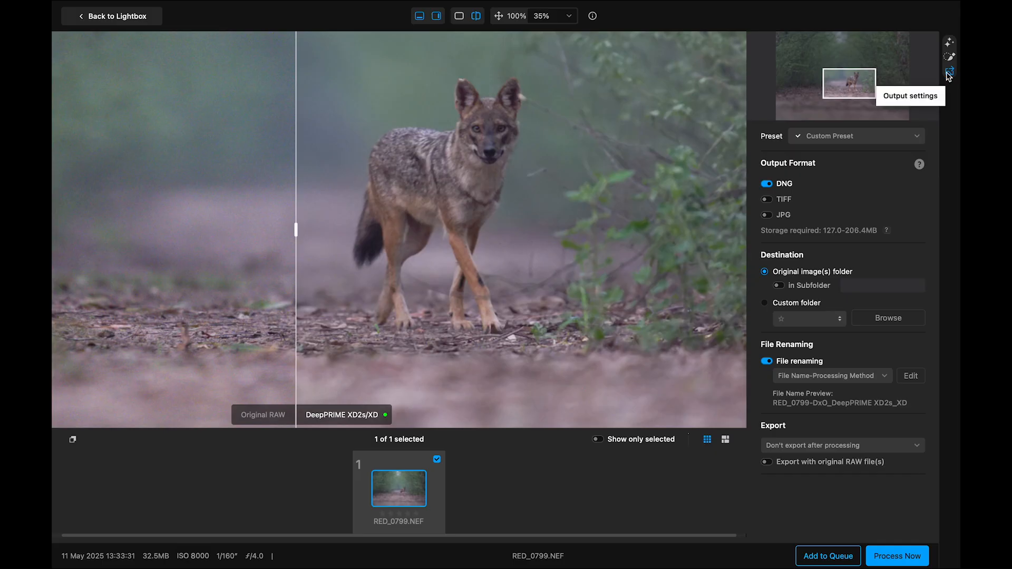
mouse_move(780, 189)
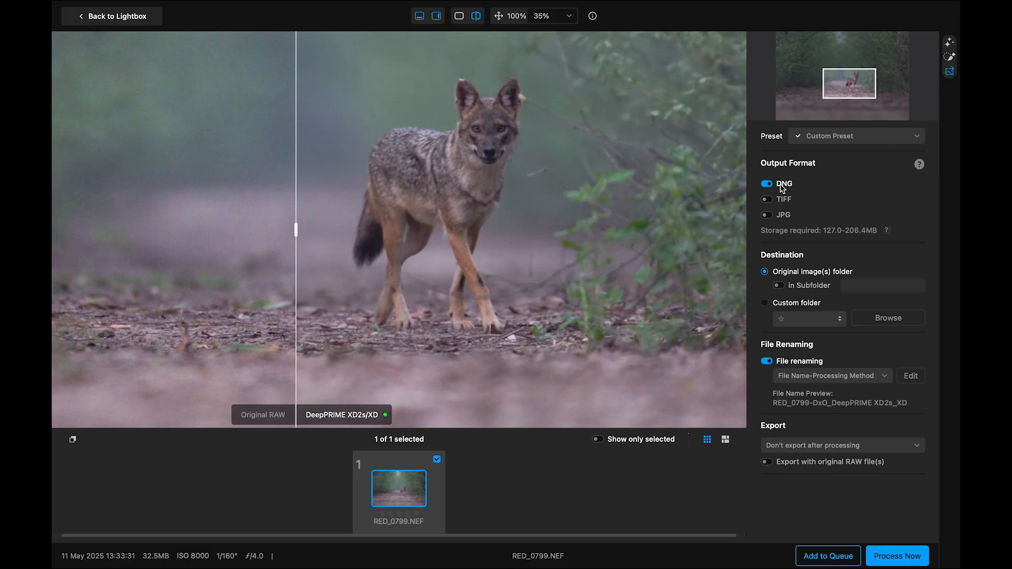
mouse_move(789, 294)
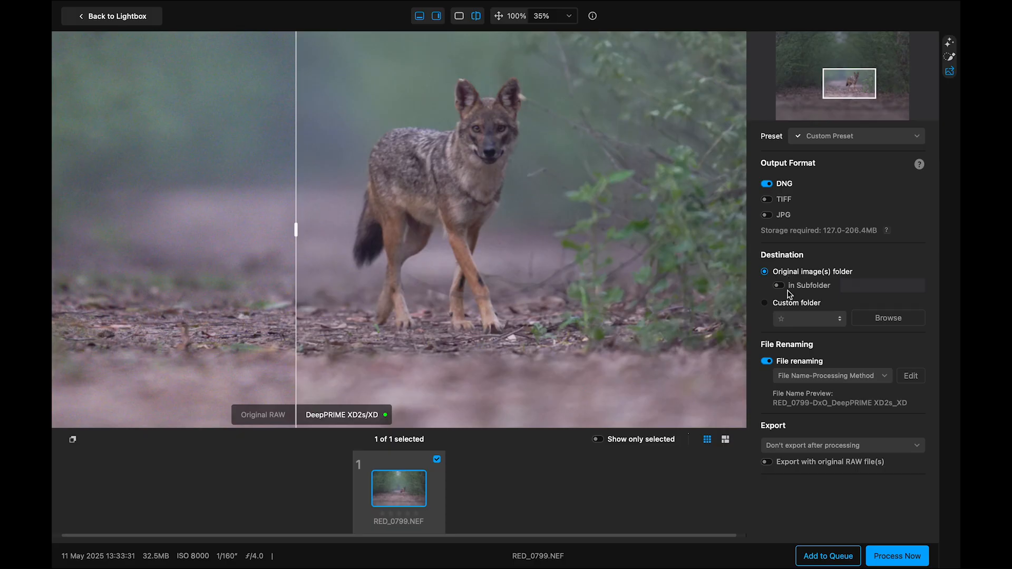
mouse_move(848, 283)
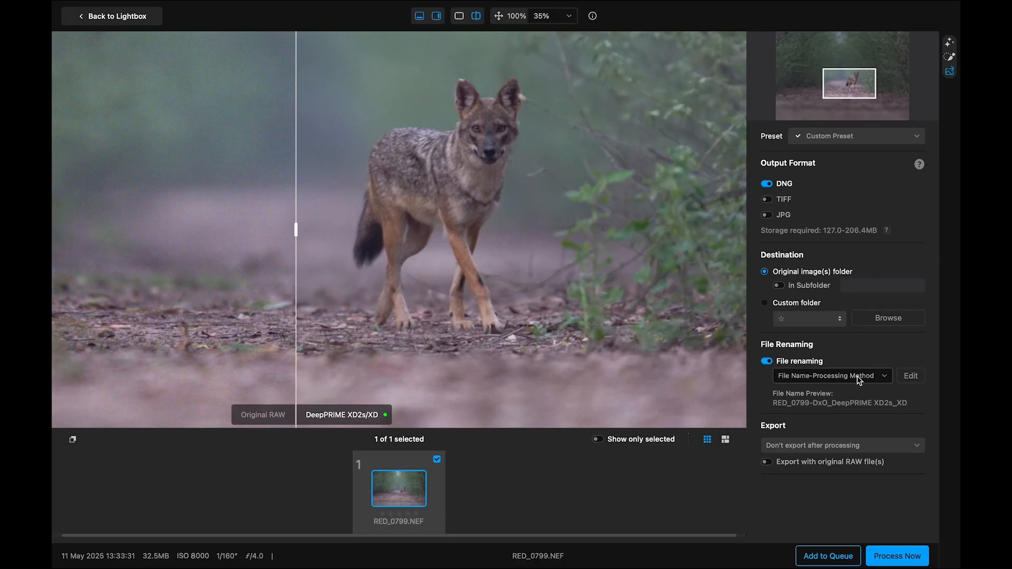
mouse_move(868, 407)
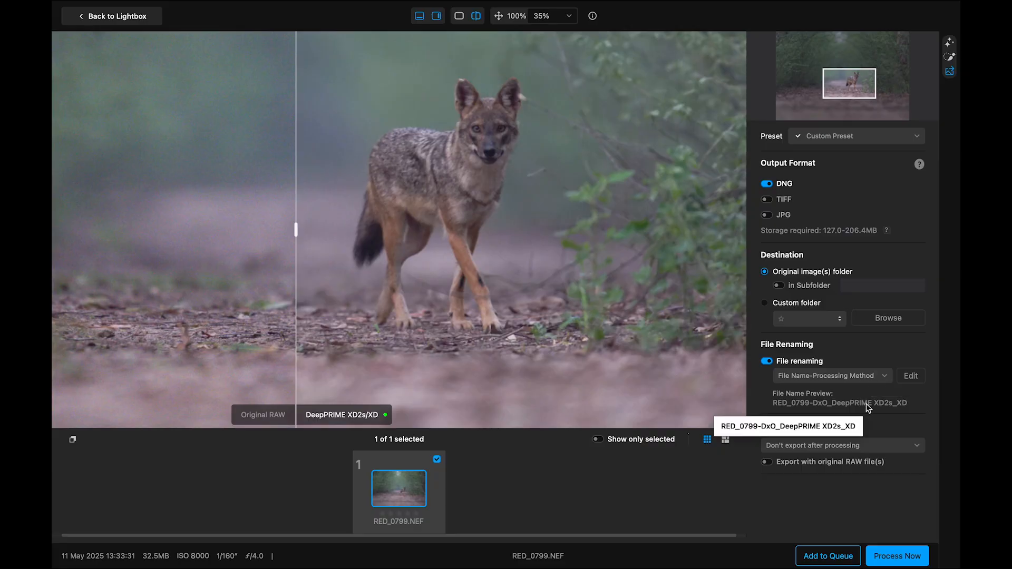
left_click(842, 445)
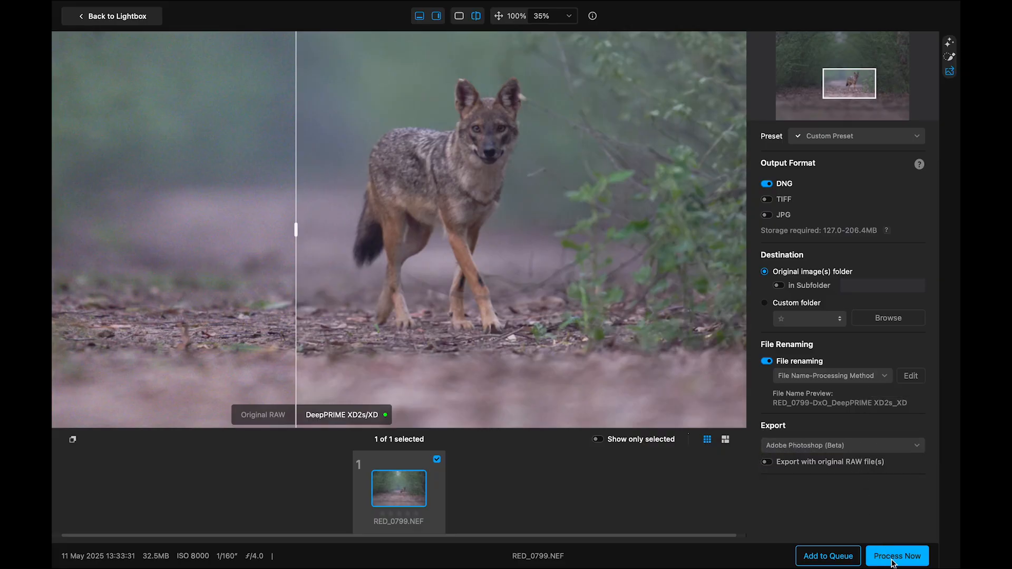
left_click(896, 556)
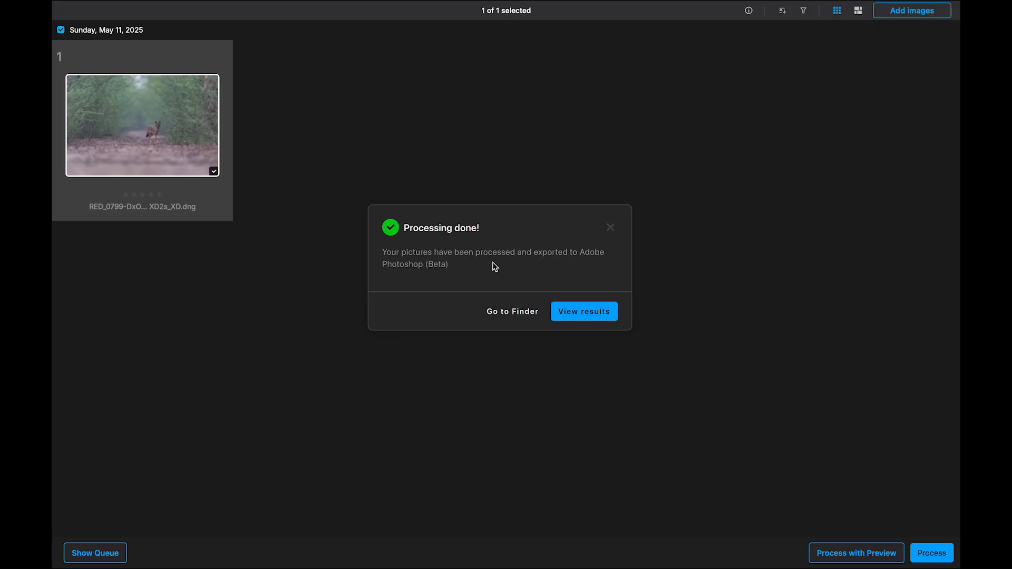
Dismiss the Processing done message so the denoised DNG opens in Camera Raw.
left_click(583, 311)
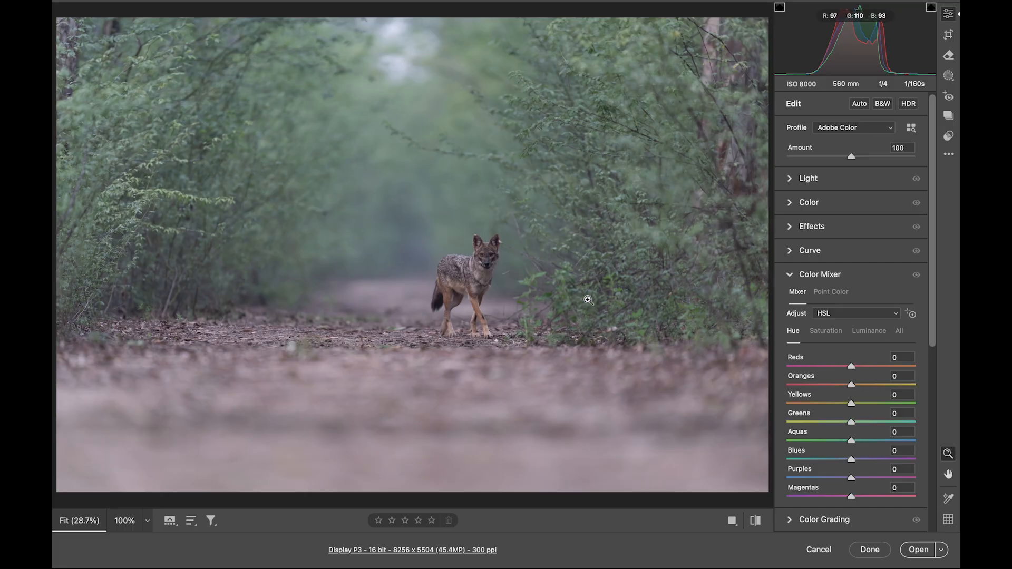
mouse_move(559, 302)
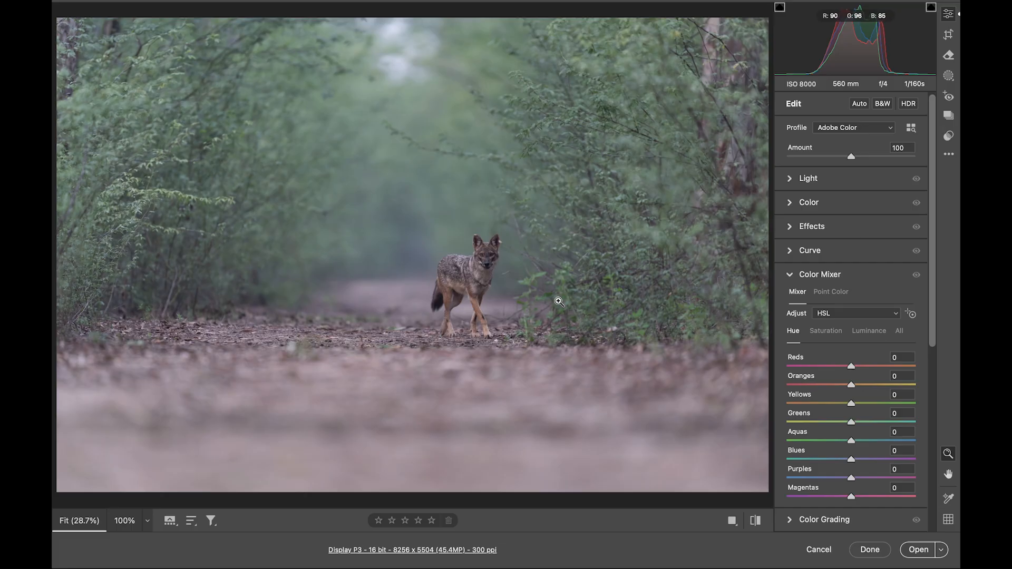
mouse_move(579, 294)
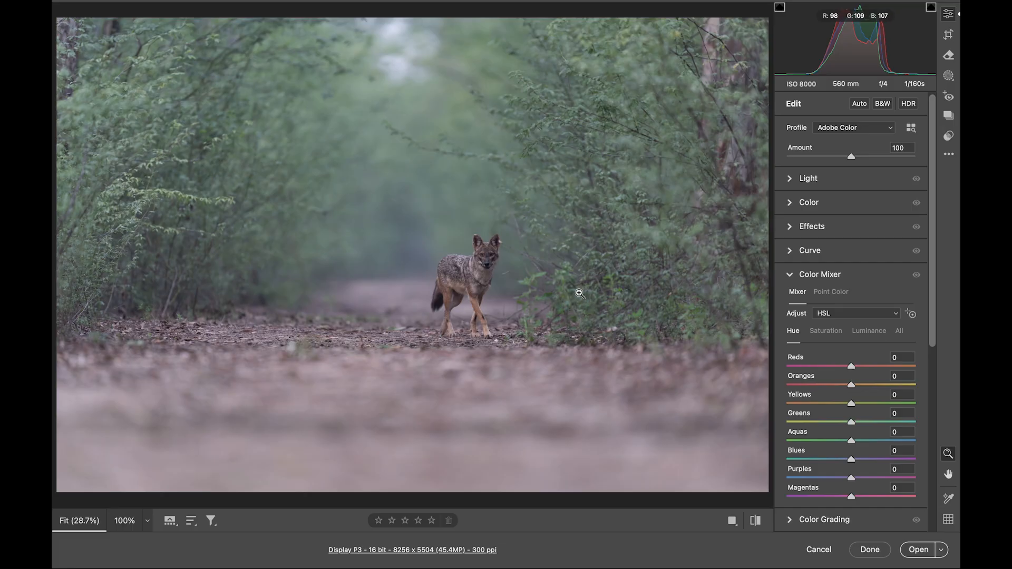
mouse_move(600, 260)
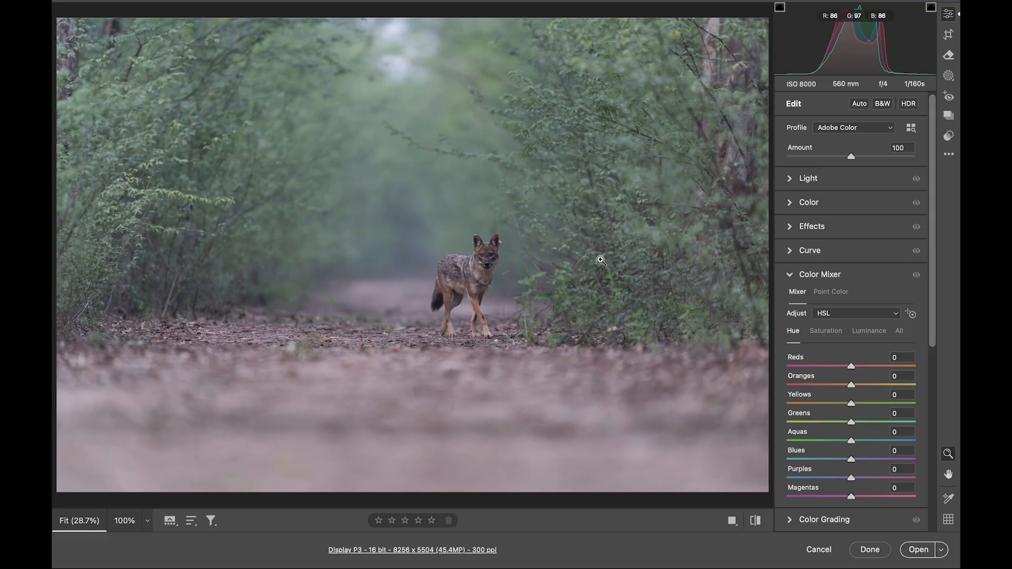
mouse_move(589, 263)
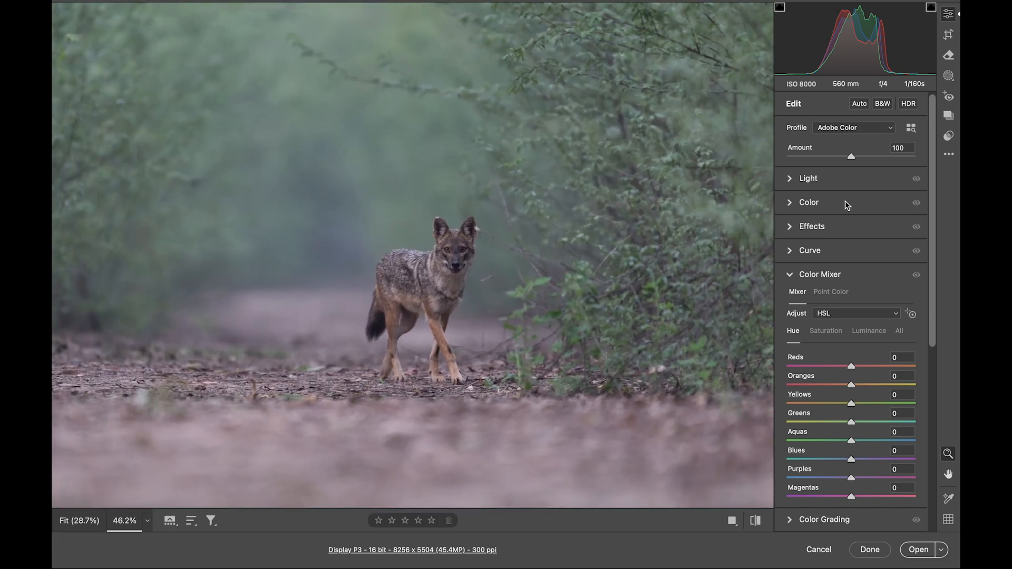
Set Color to temperature 5550, tint +27, vibrance +66, then Light to contrast +6, whites +57.
left_click(809, 203)
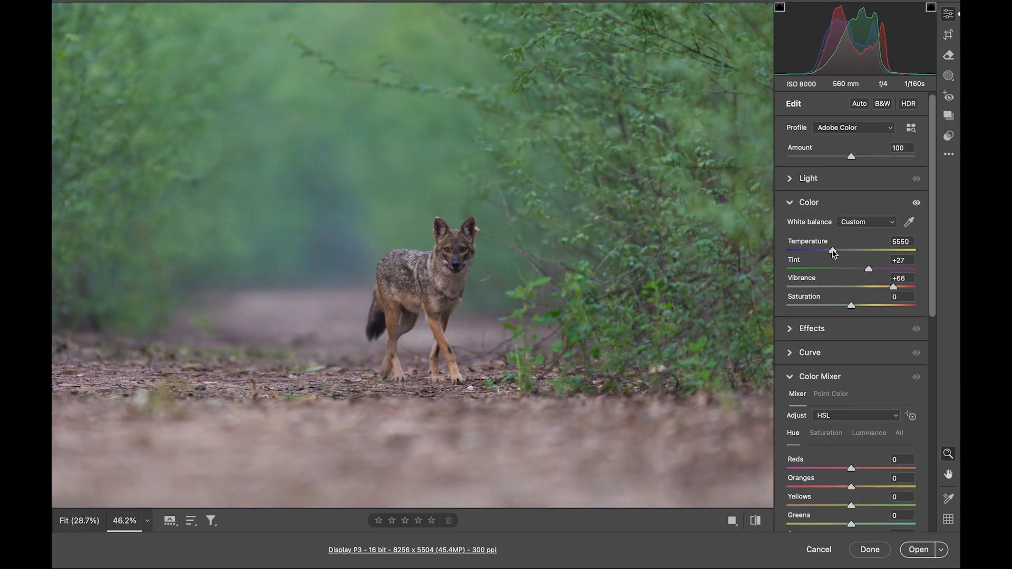
mouse_move(608, 270)
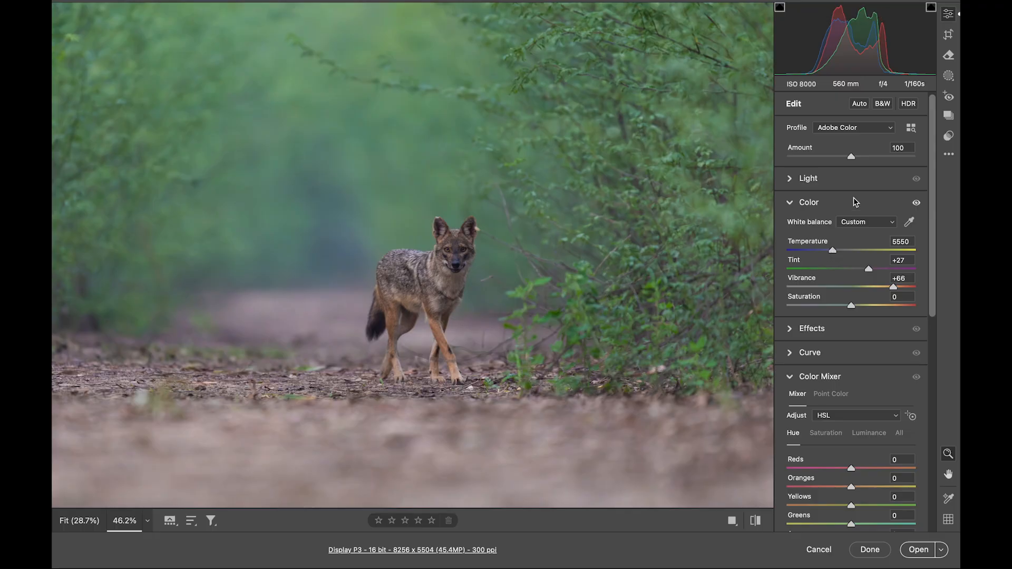
left_click(790, 178)
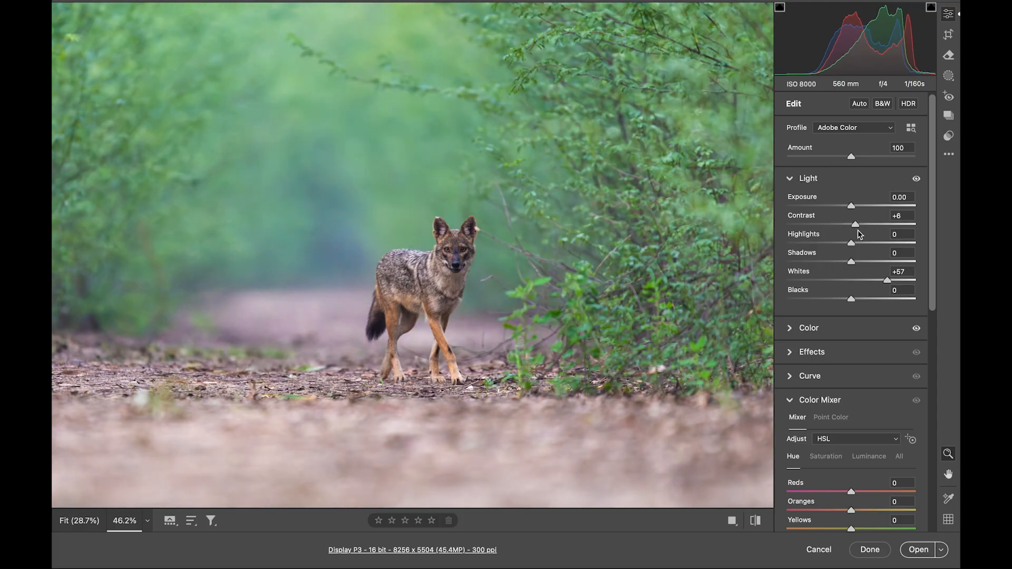
mouse_move(595, 266)
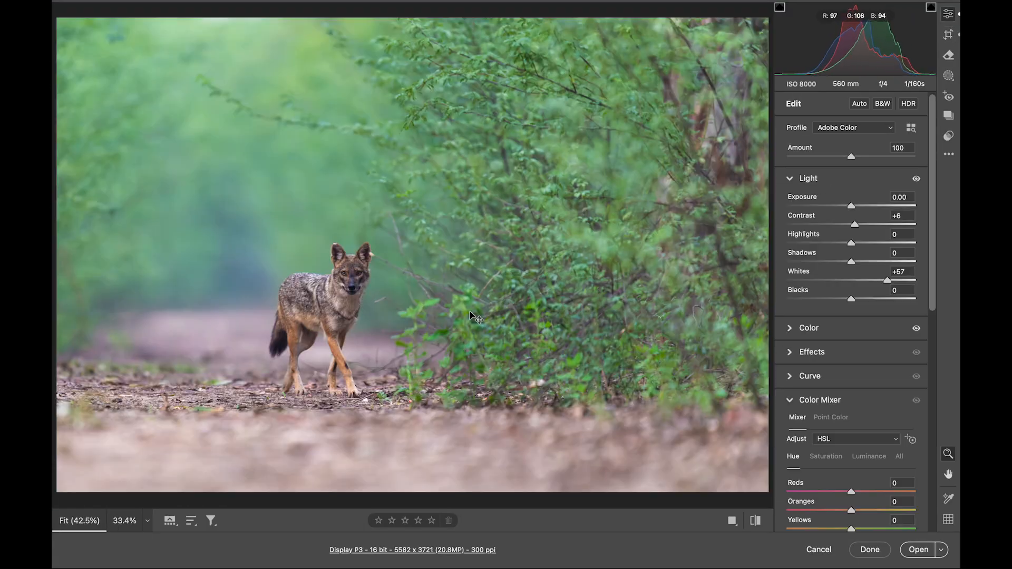
mouse_move(471, 312)
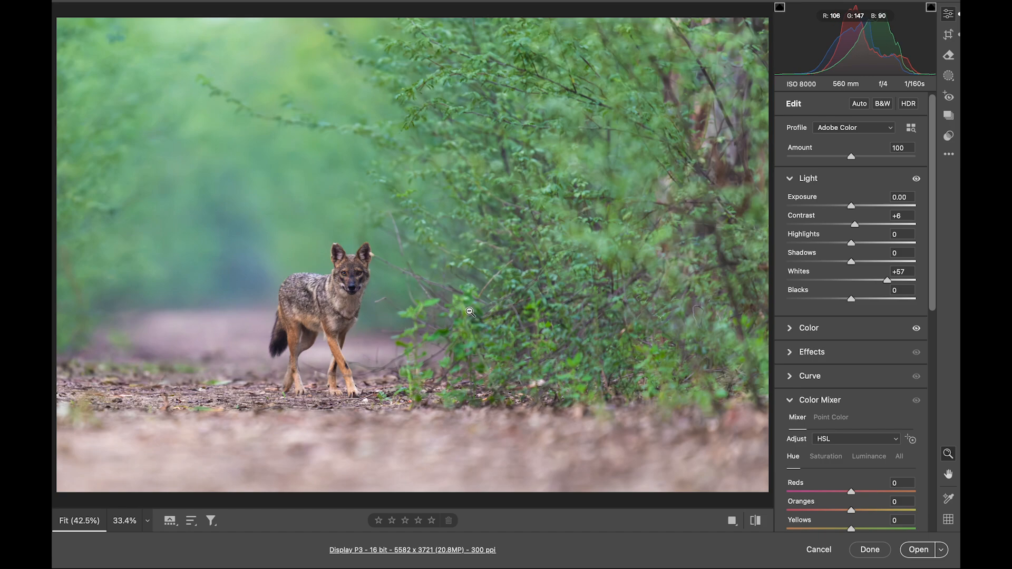